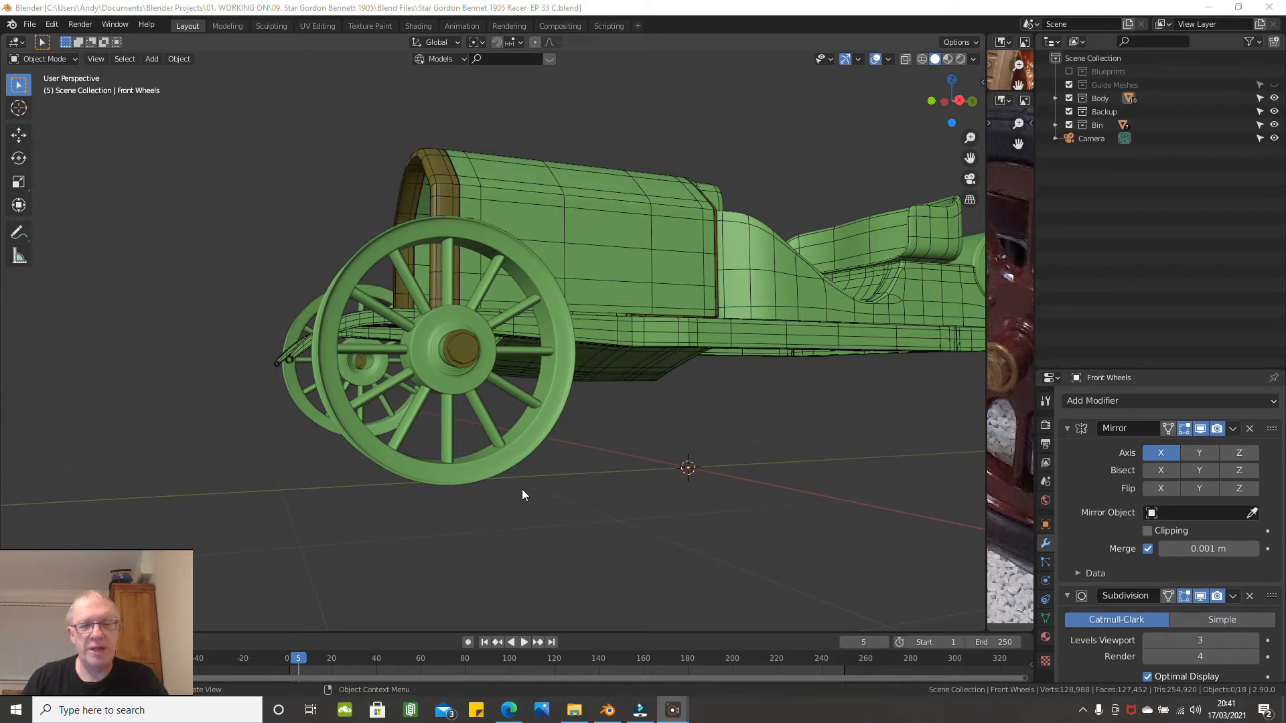
mouse_move(539, 466)
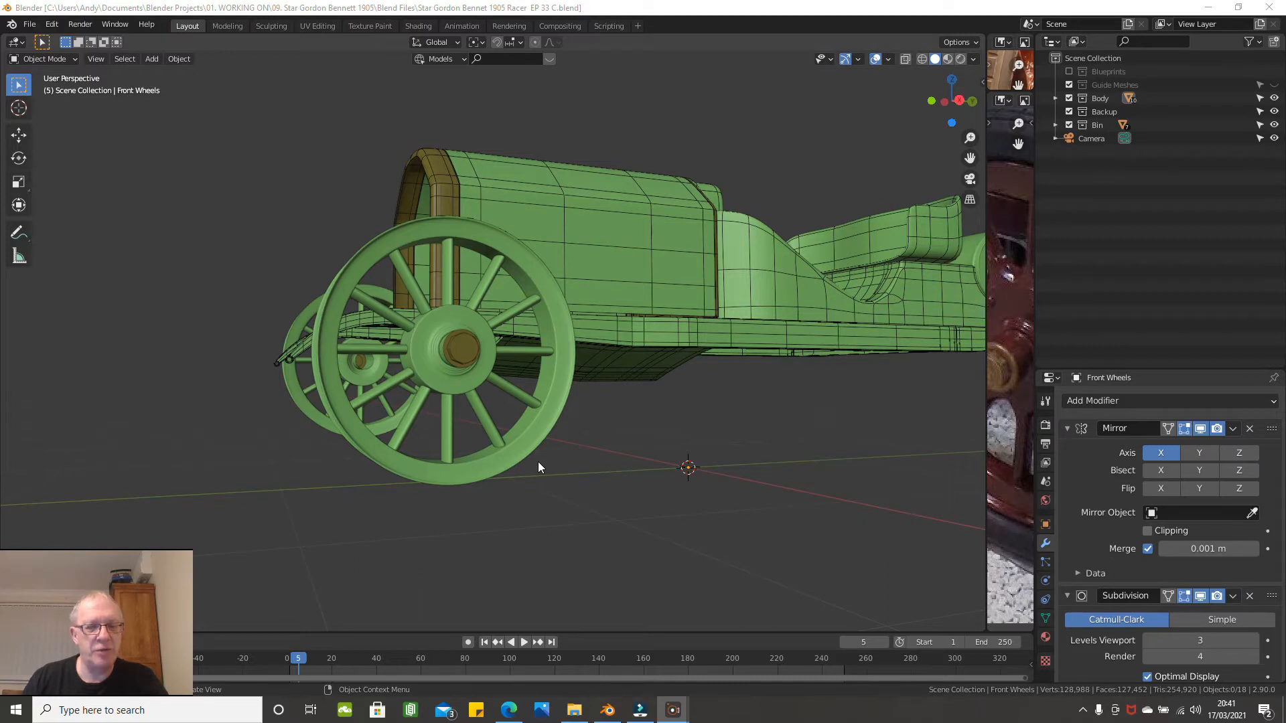
mouse_move(557, 468)
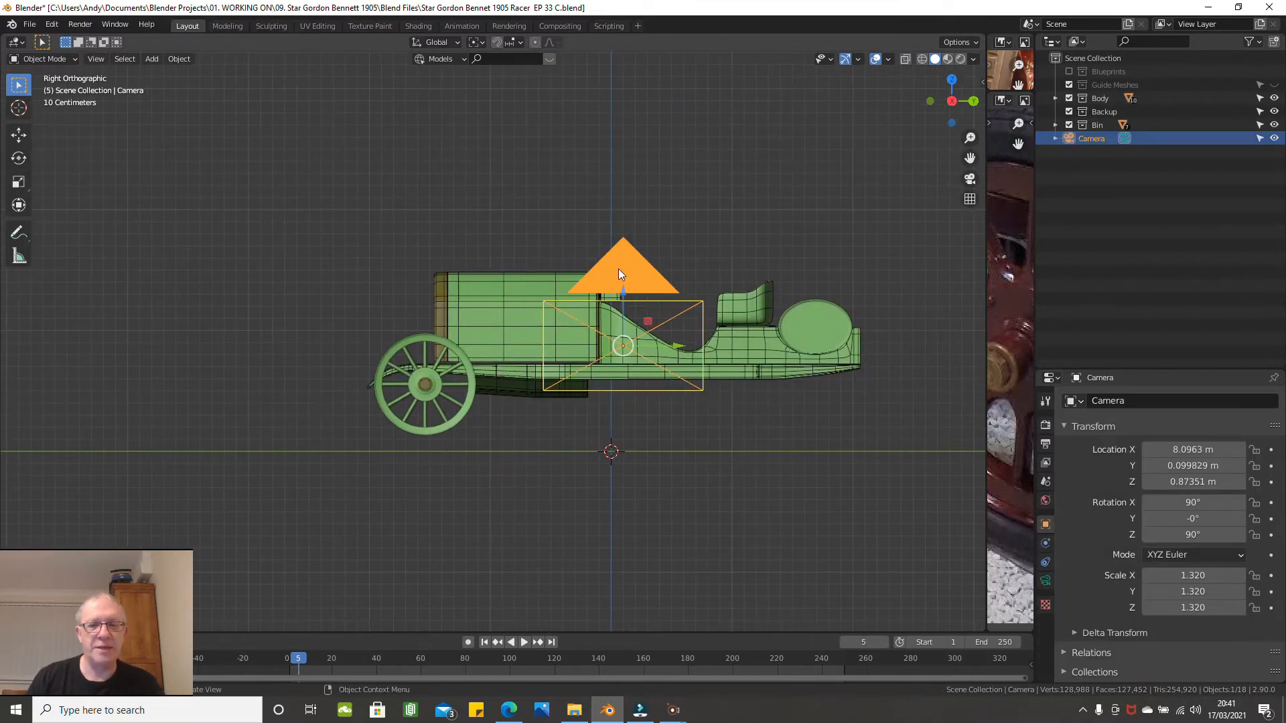
mouse_move(672, 261)
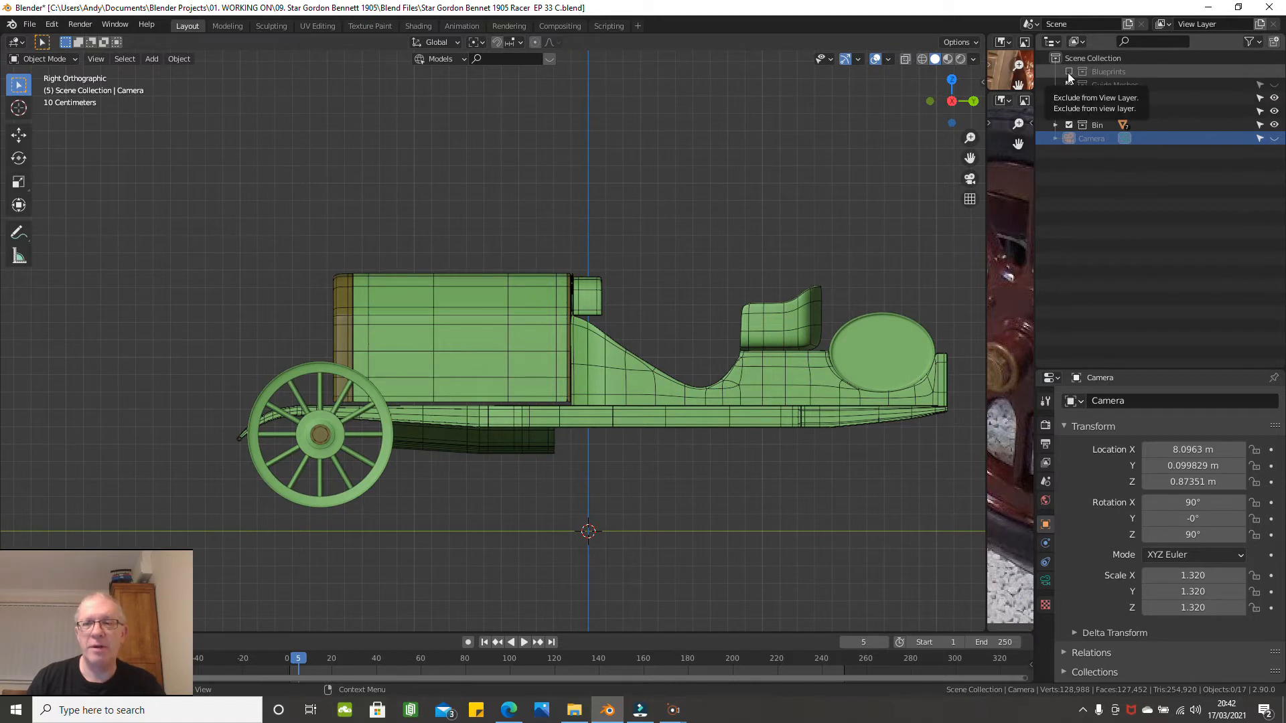
Step: Enable the Blueprints collection and switch the viewport shading to Wireframe
left_click(1069, 71)
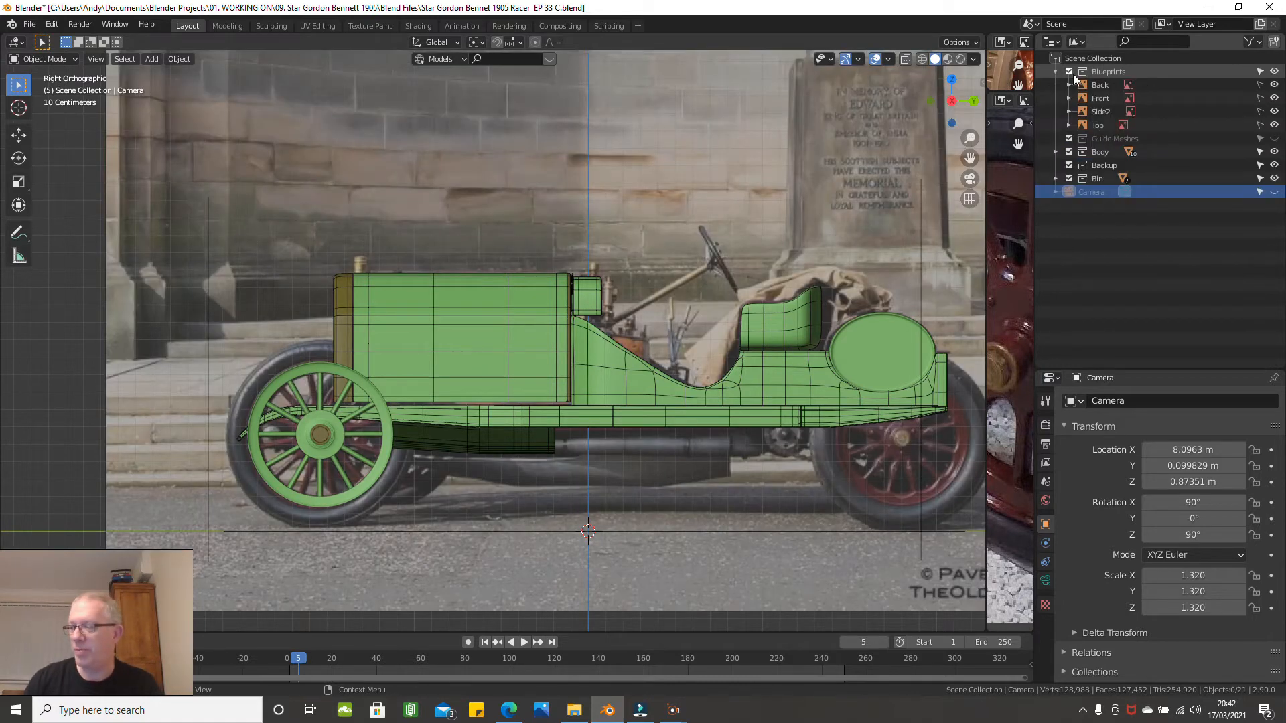
mouse_move(1069, 84)
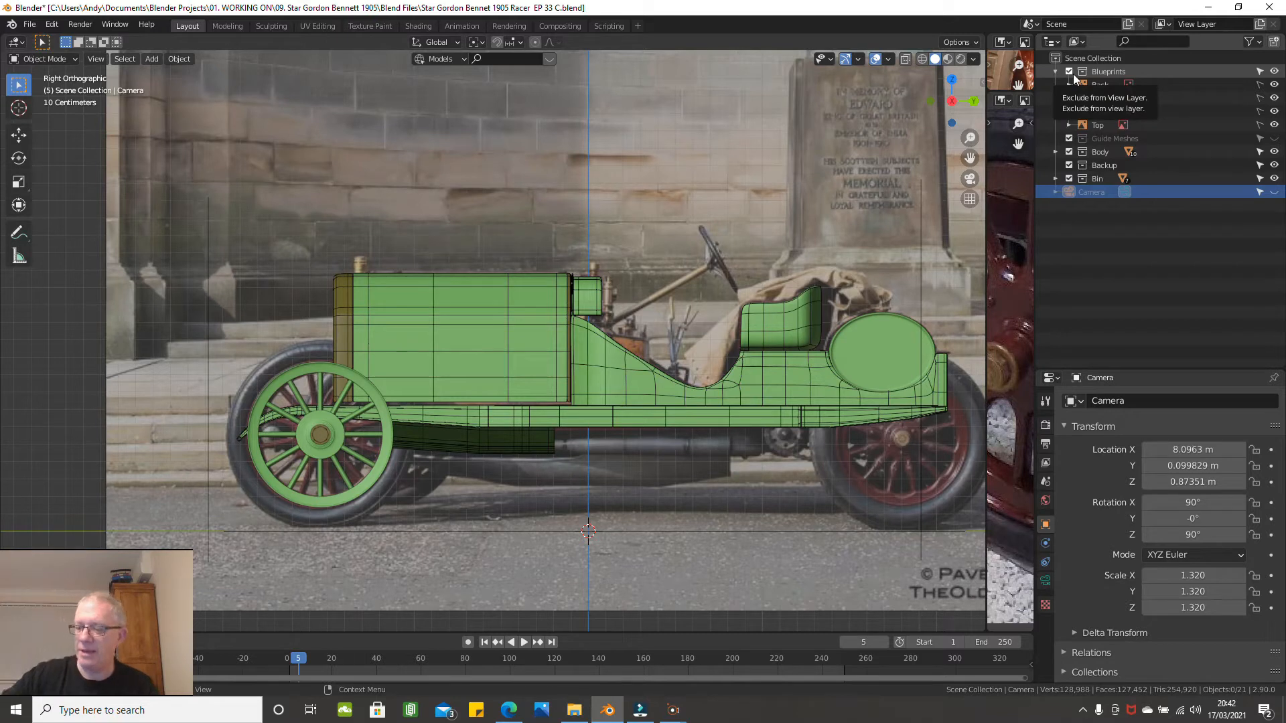
left_click(1057, 71)
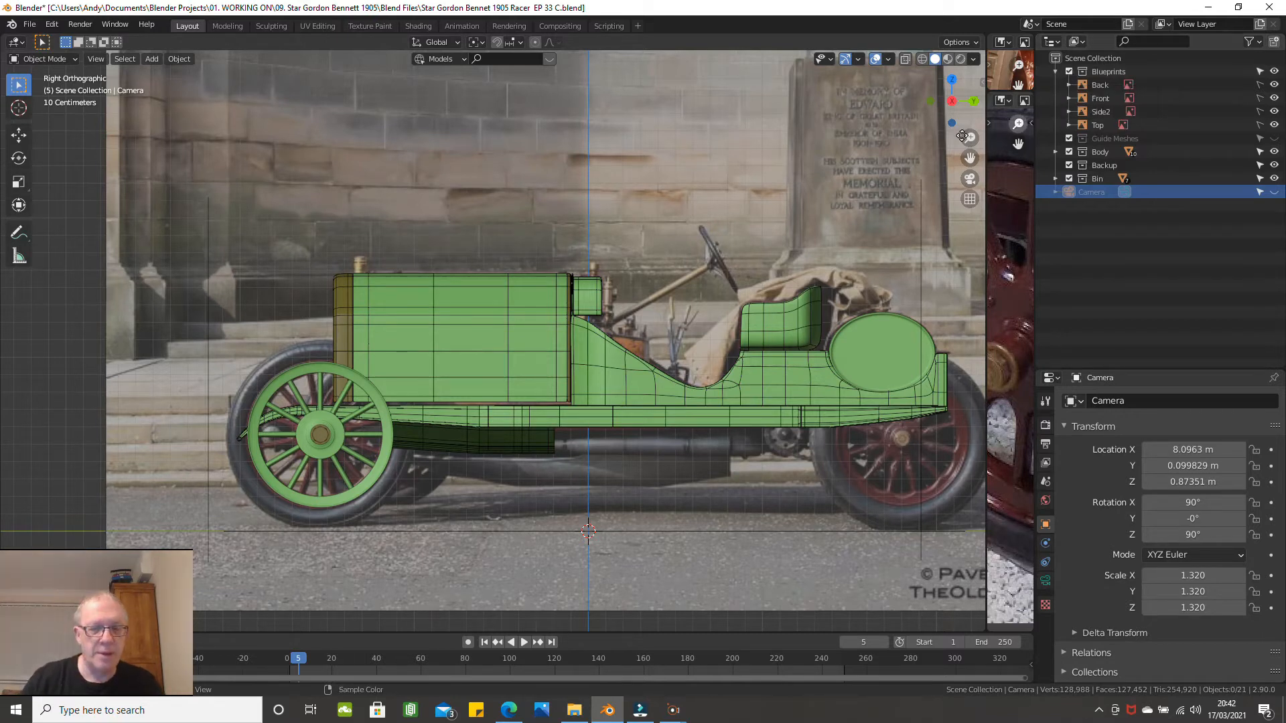
scroll("down", 3)
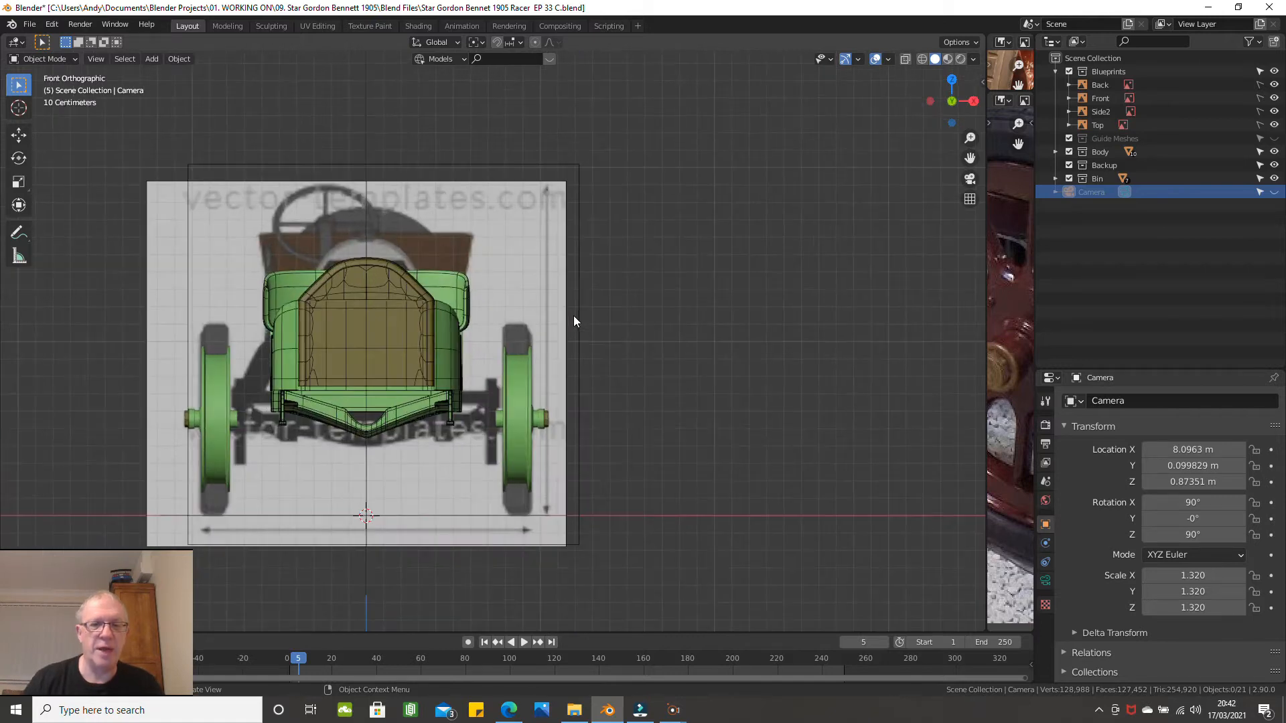
key("z")
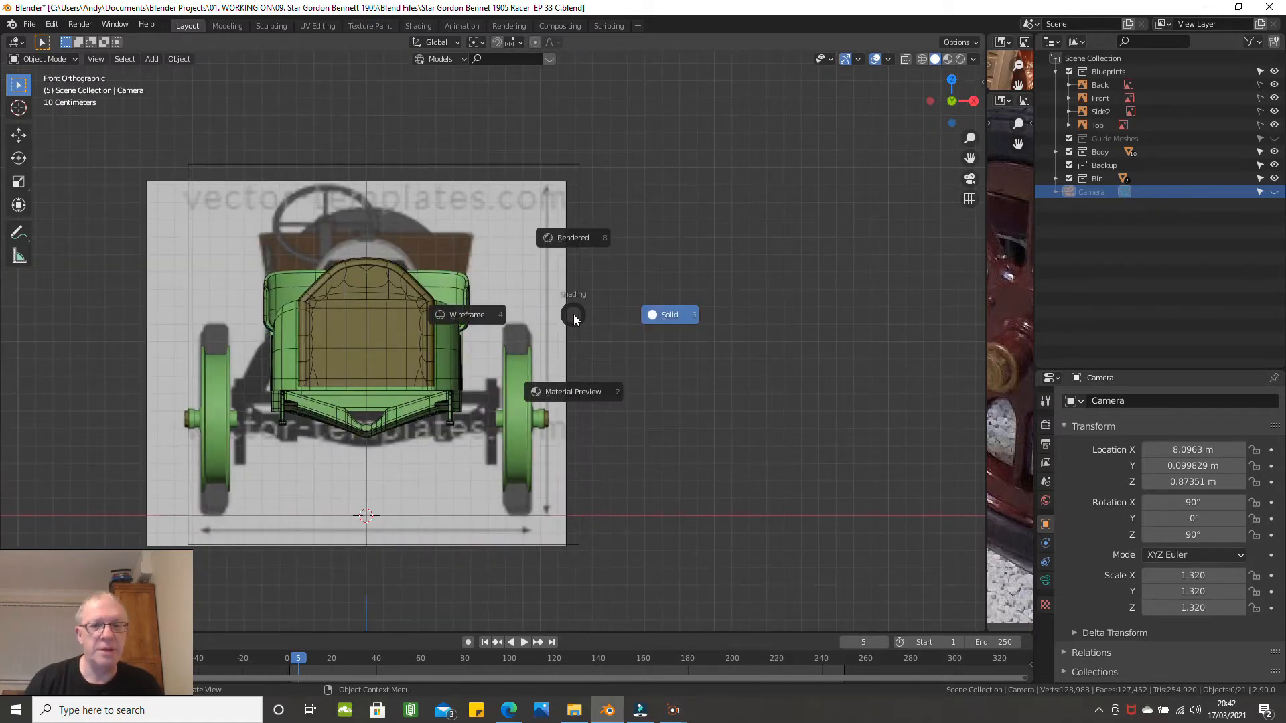
left_click(467, 314)
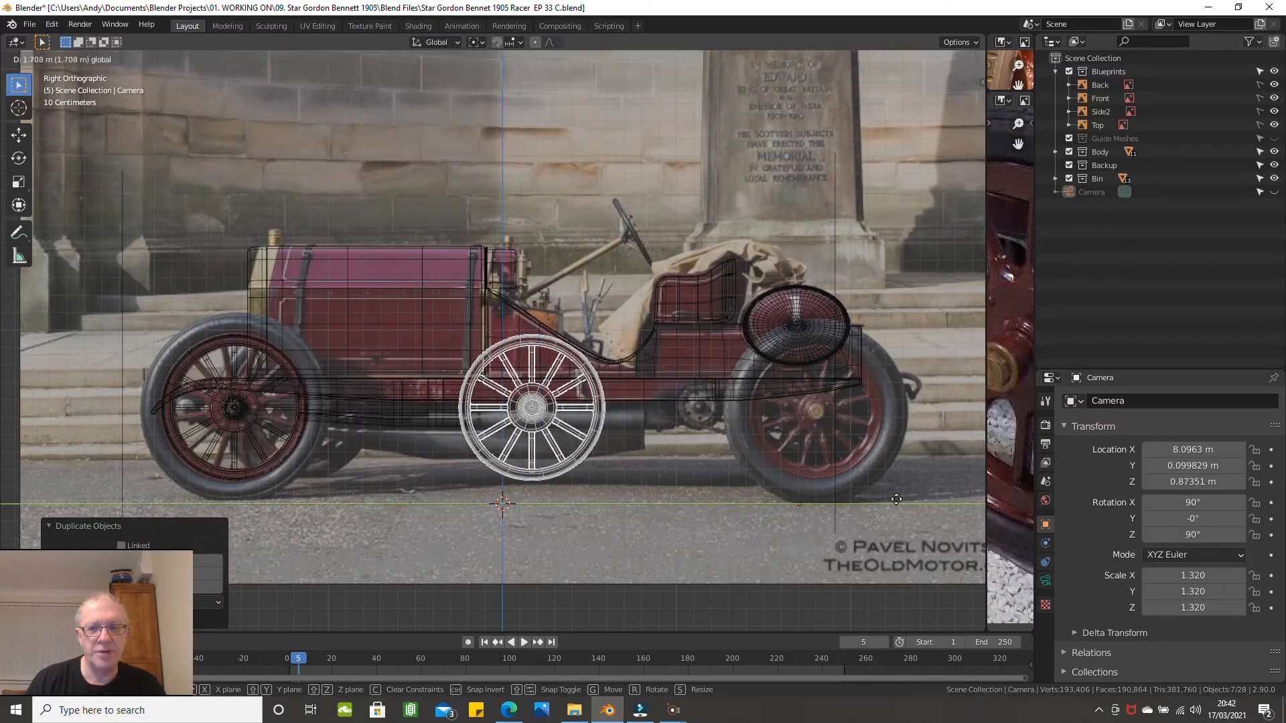
Step: Move the duplicated front wheel along Y to sit over the rear wheel in the photo
left_click_drag(534, 406, 775, 406)
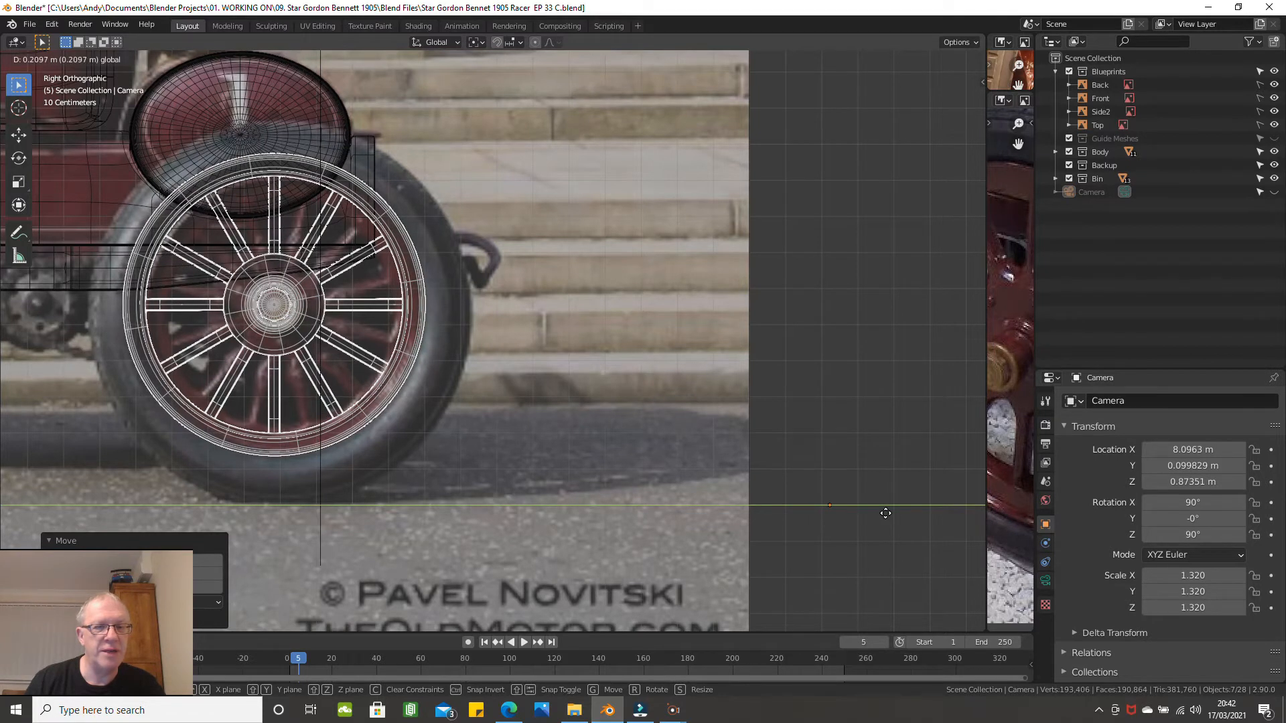
left_click(279, 304)
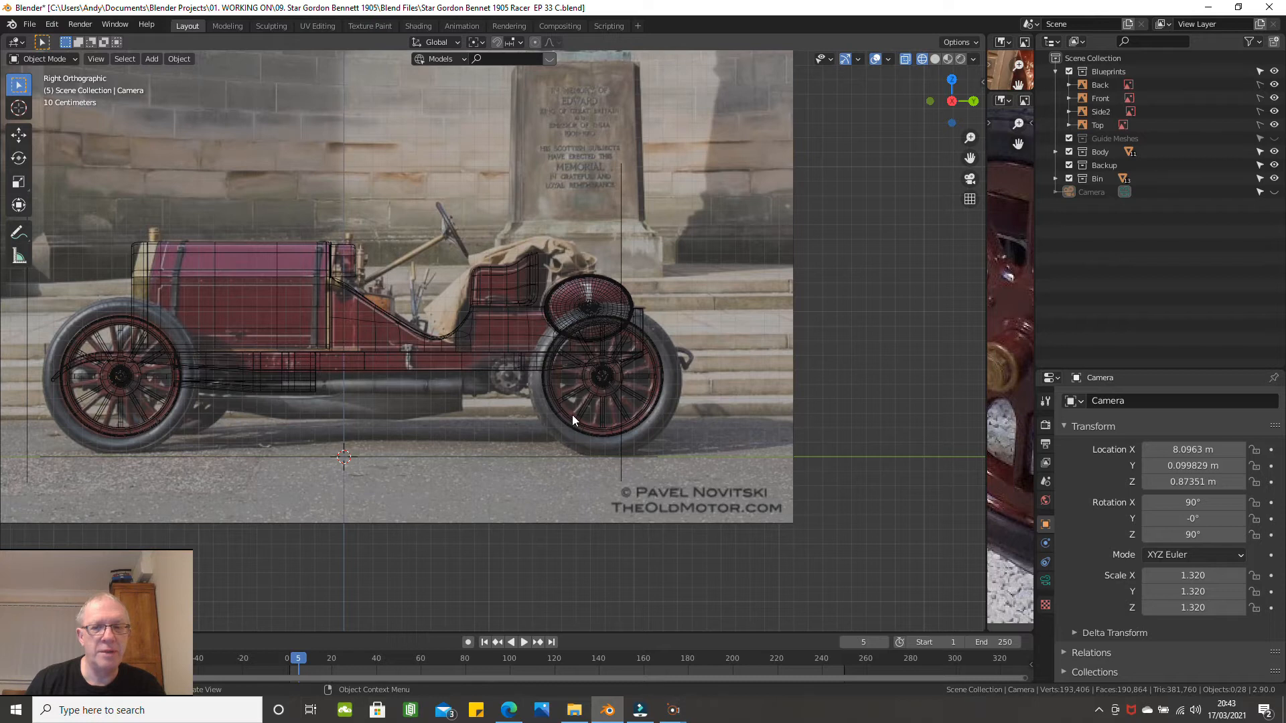
mouse_move(540, 469)
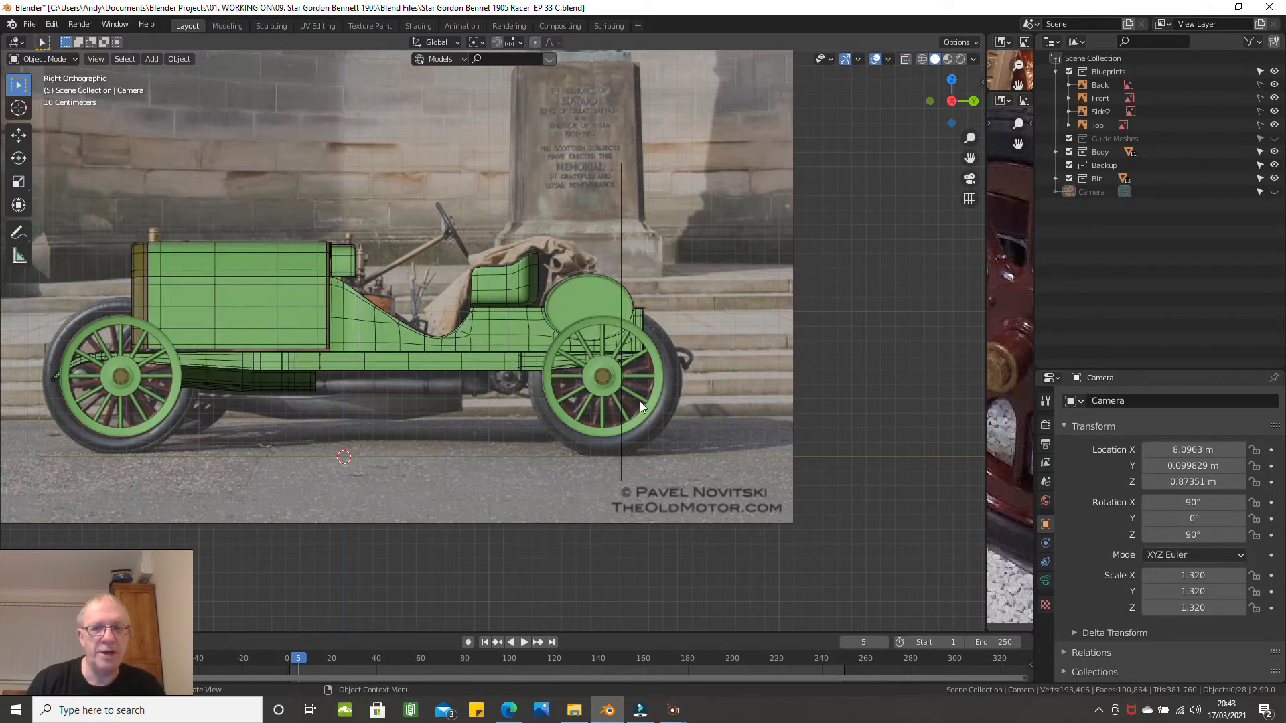
Step: Zoom the side view toward the front wheel of the racer
scroll("down", 3)
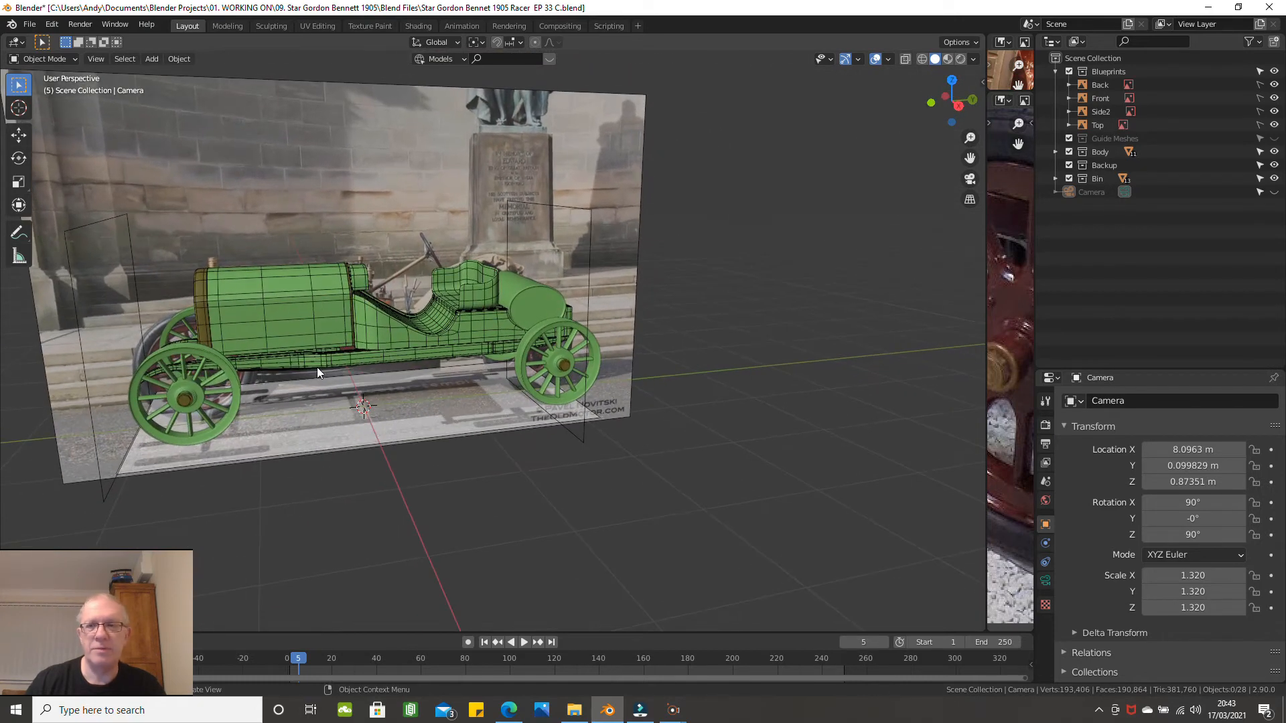
mouse_move(804, 334)
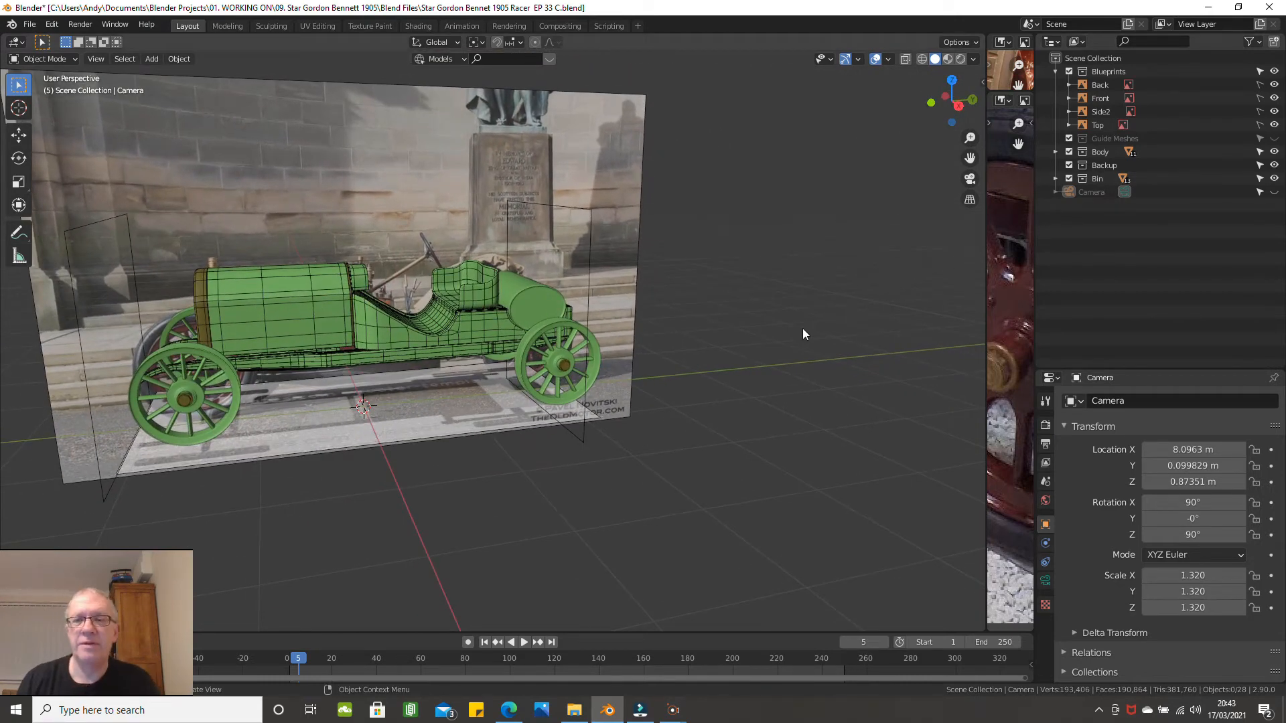
mouse_move(722, 458)
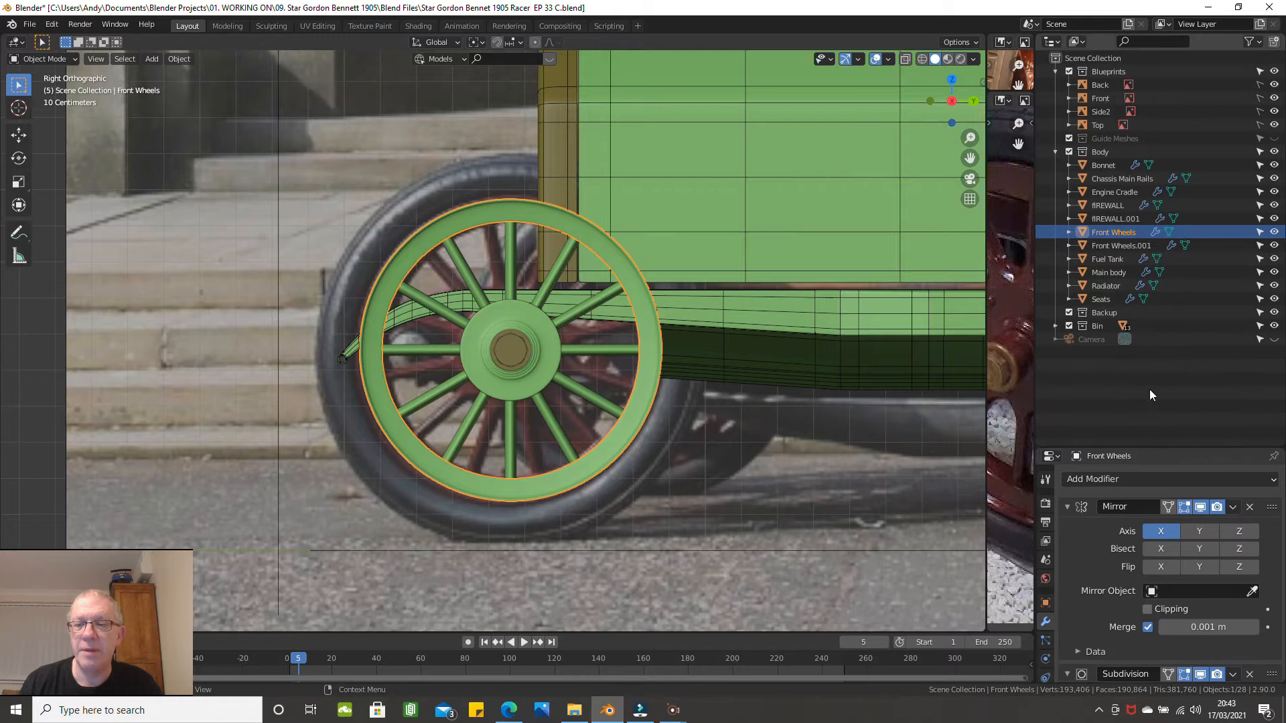
Step: Create a new Front Wheels collection from the Outliner and select the front wheel object
right_click(1152, 395)
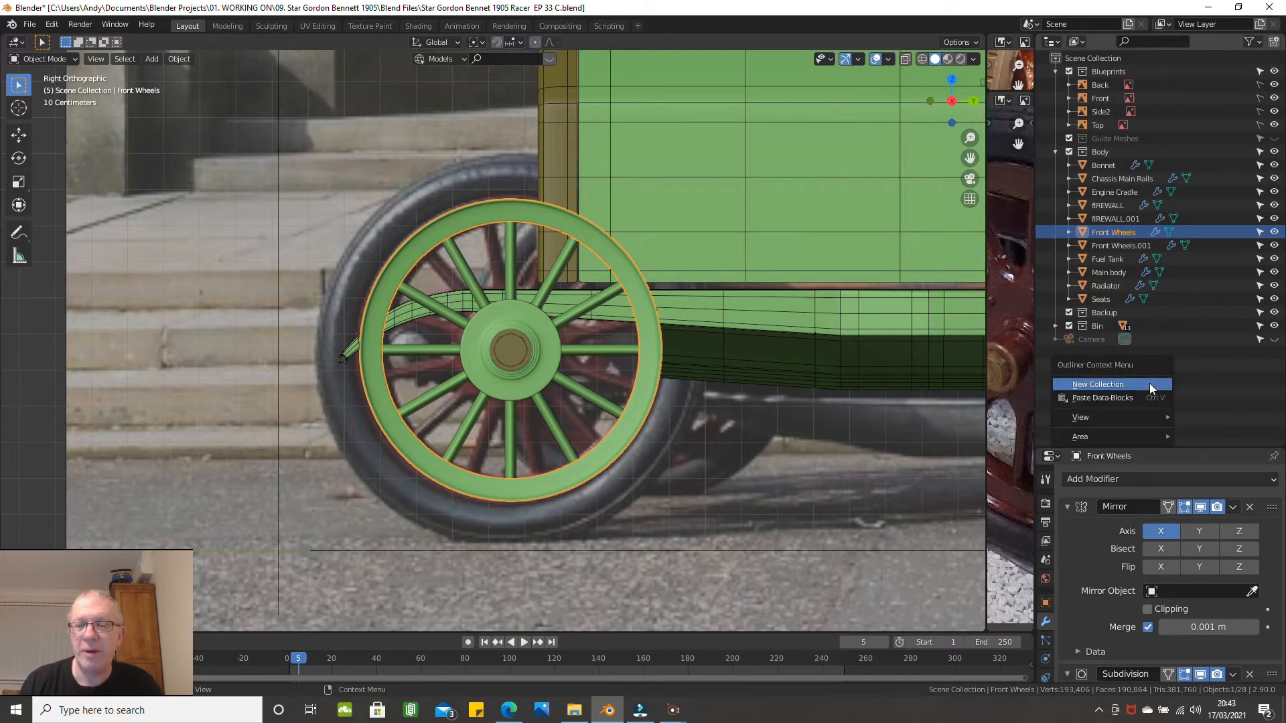
left_click(1097, 385)
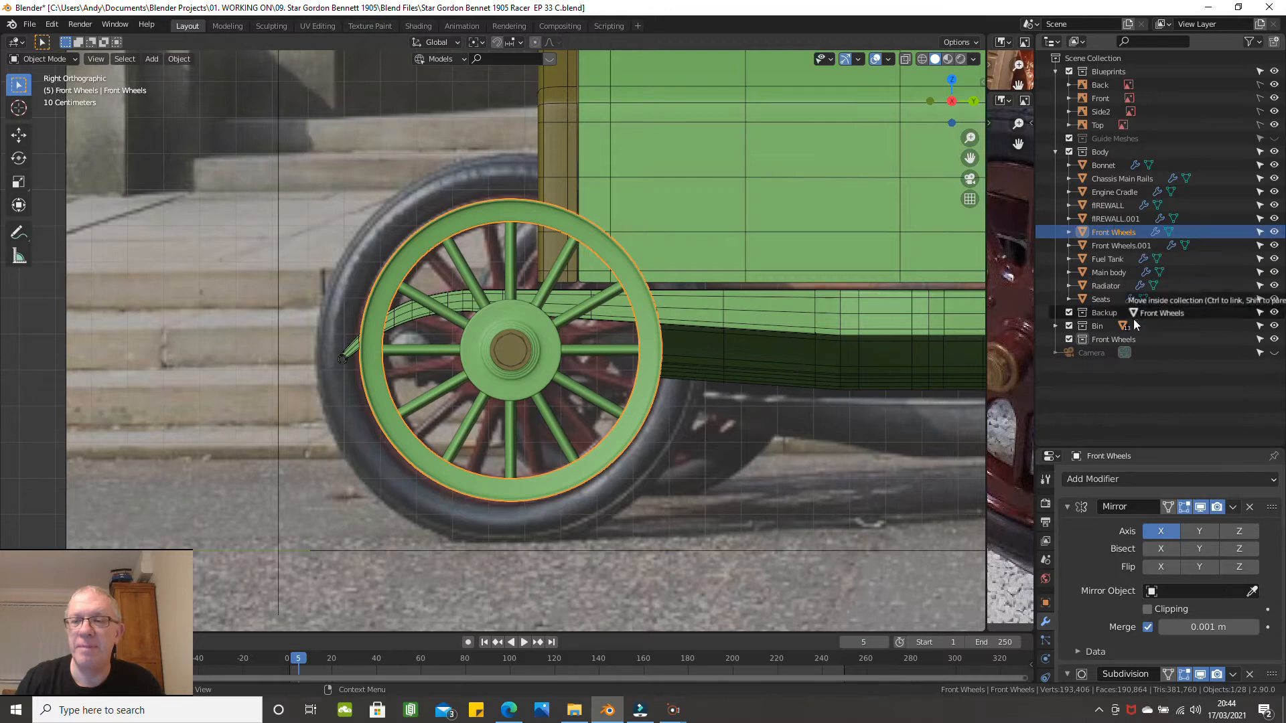
mouse_move(1135, 339)
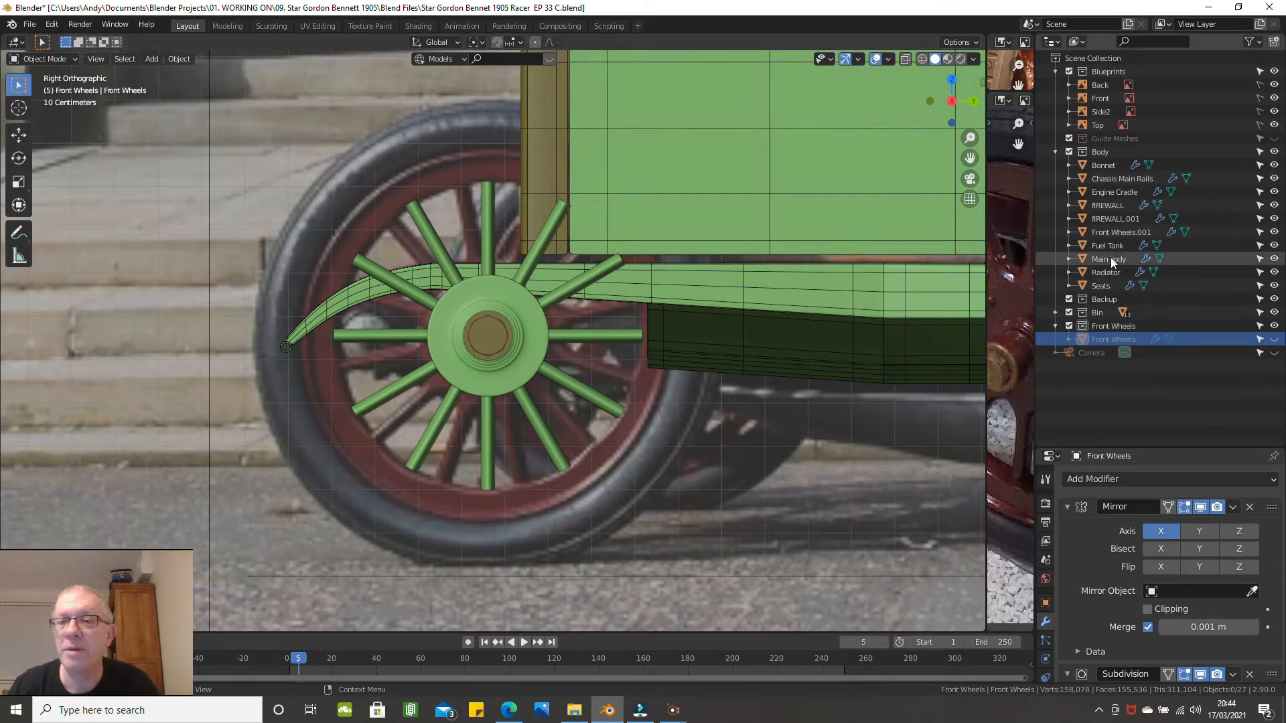
left_click(1122, 232)
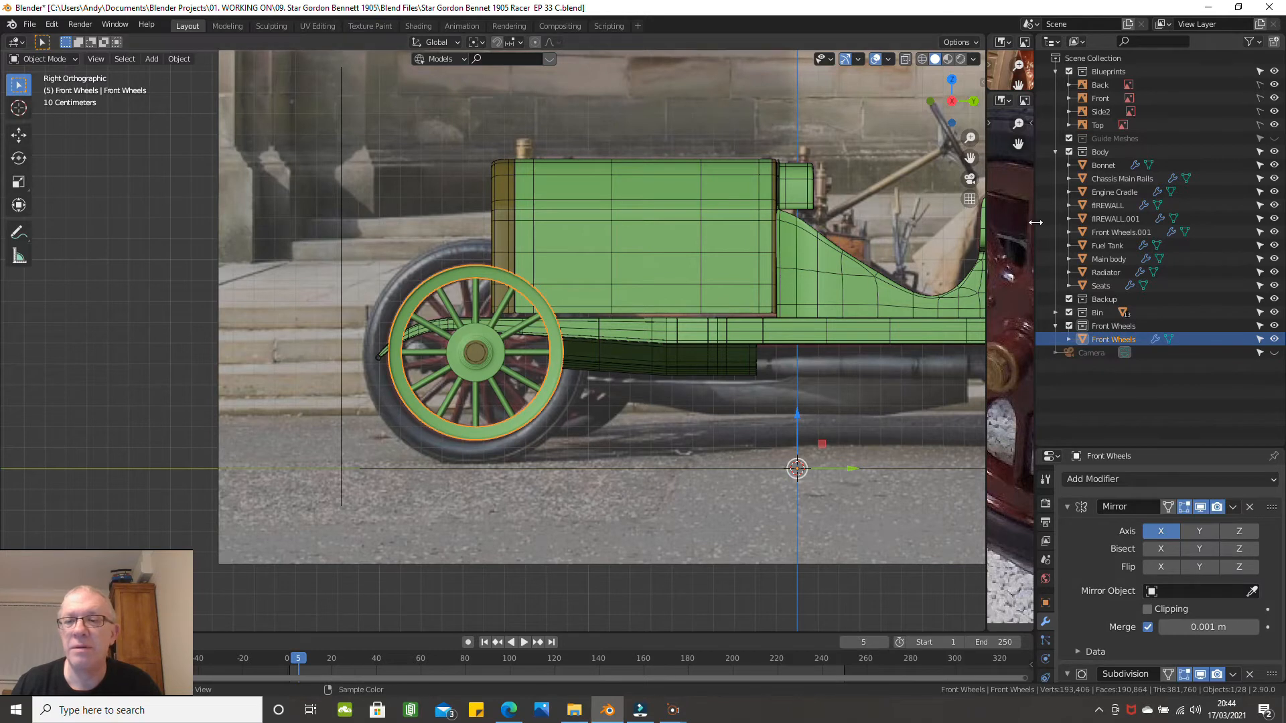
Step: Create a Rear Wheels collection in the Outliner for the copied wheel
right_click(1113, 339)
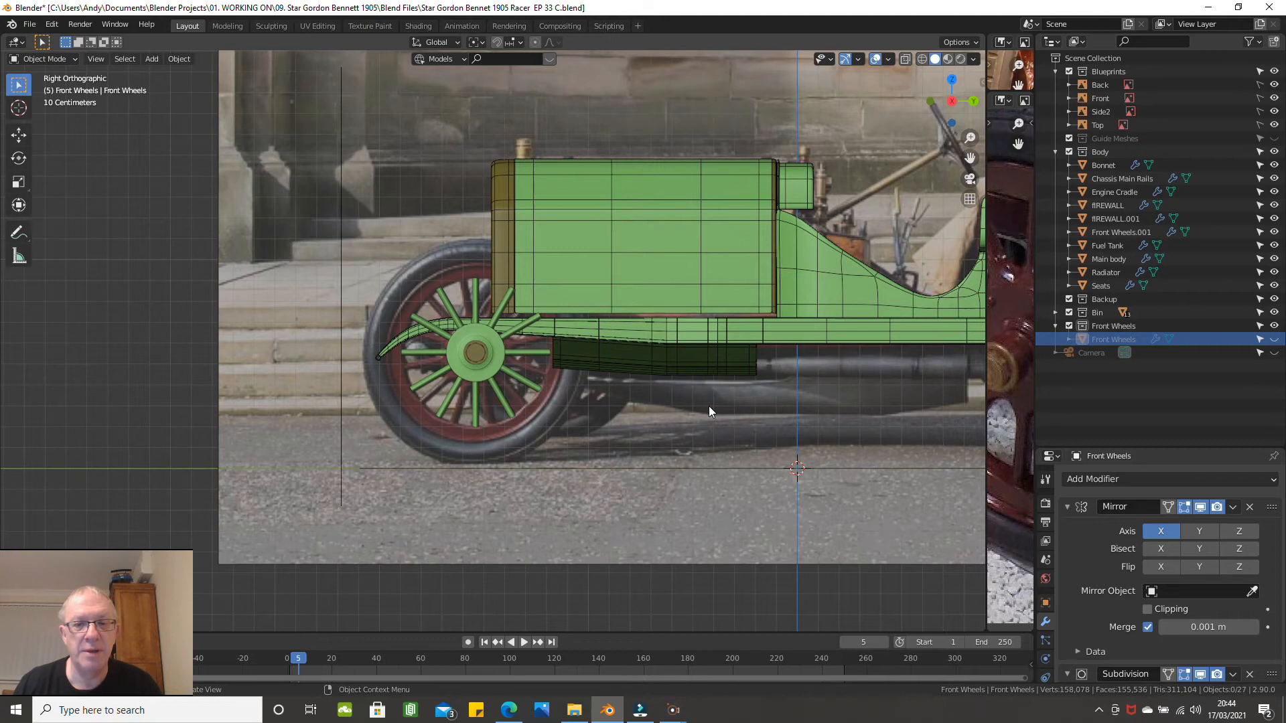
scroll("down", 3)
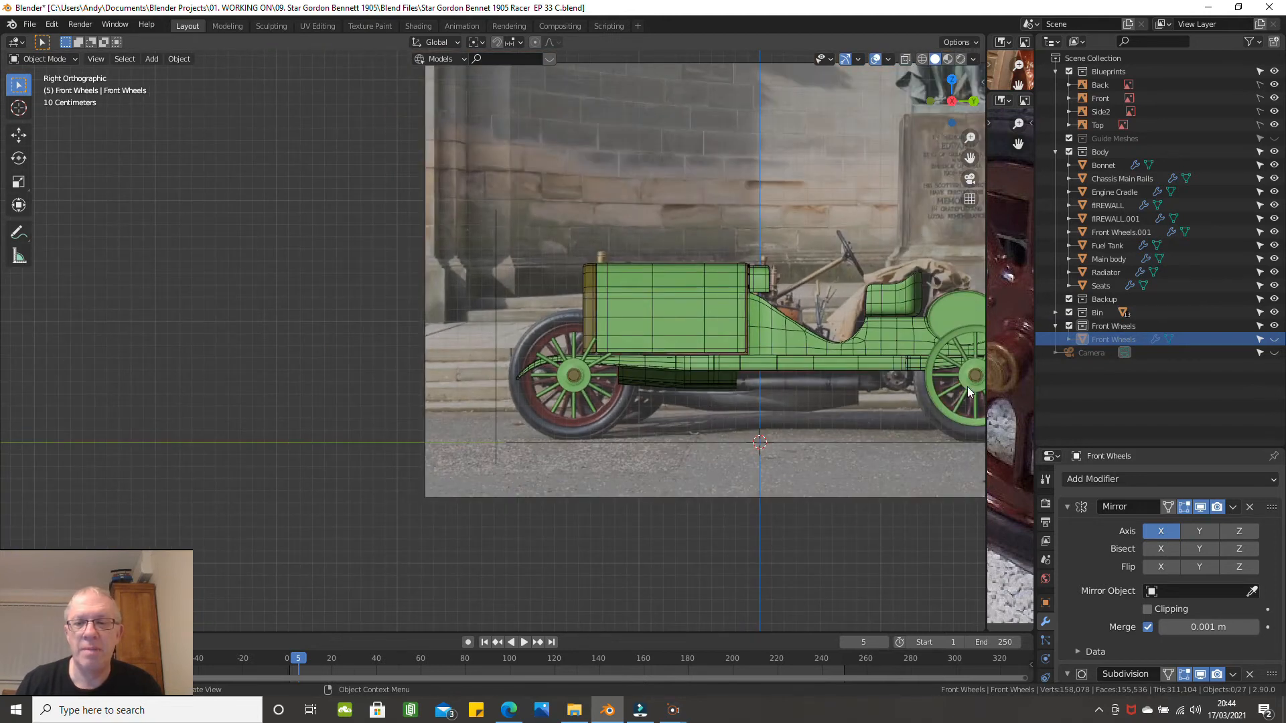
left_click(955, 378)
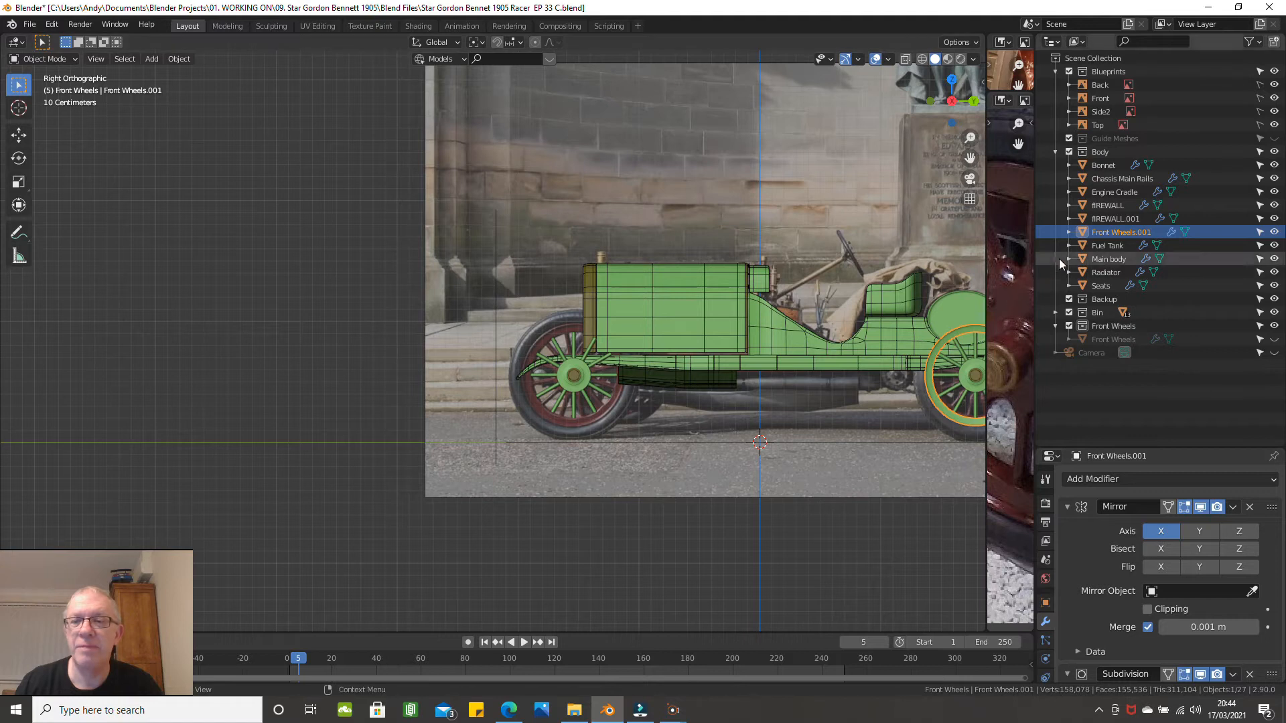
double_click(1121, 231)
type("Rear")
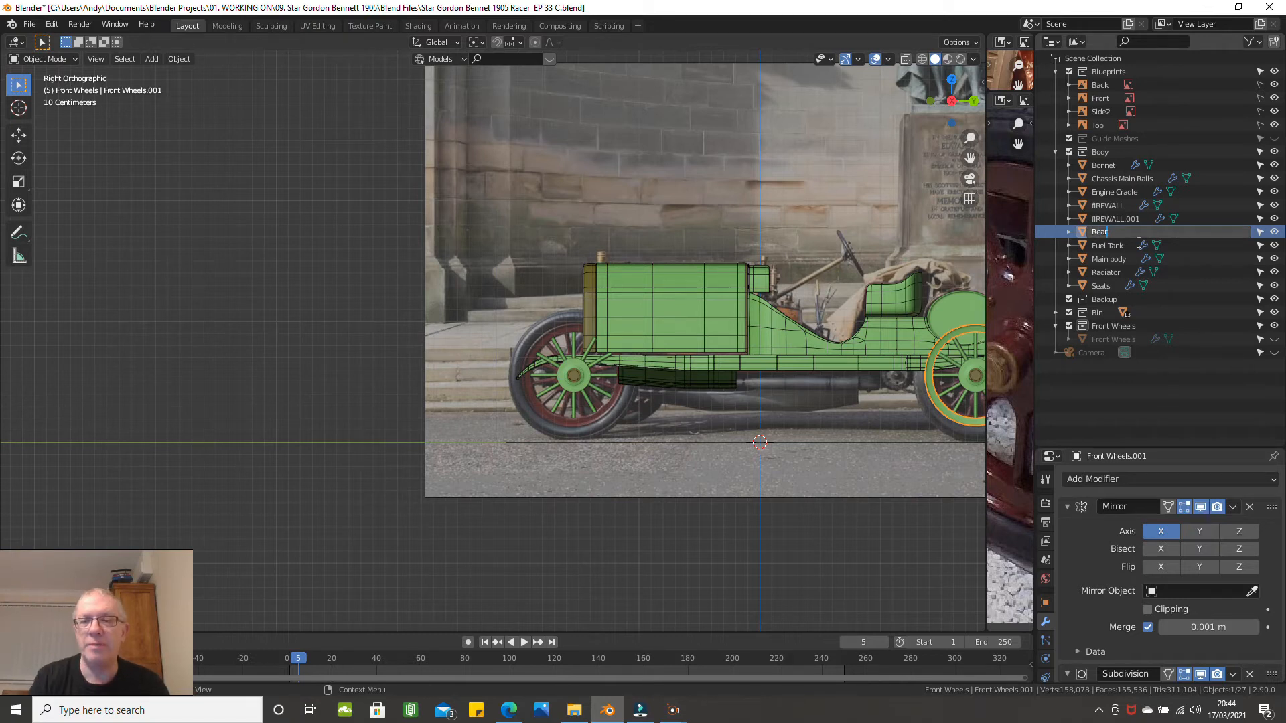
right_click(1132, 232)
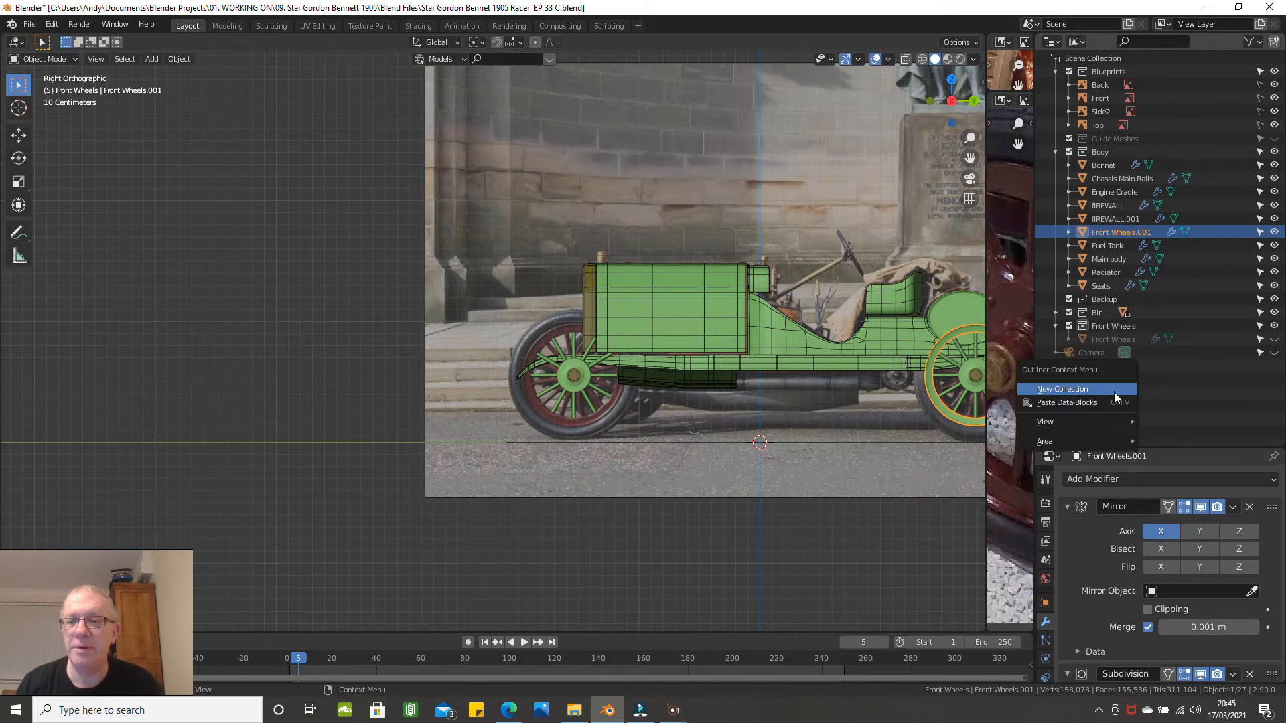
left_click(1062, 389)
type("Rear Wheels")
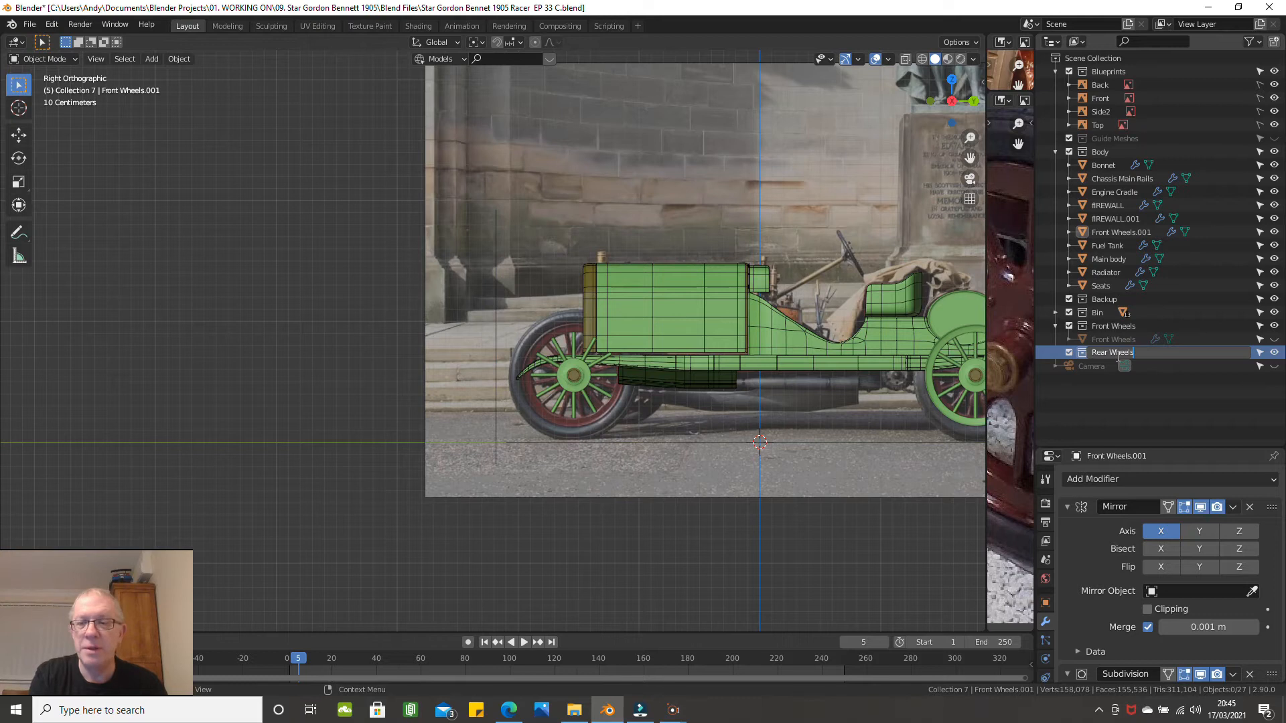
left_click(1112, 353)
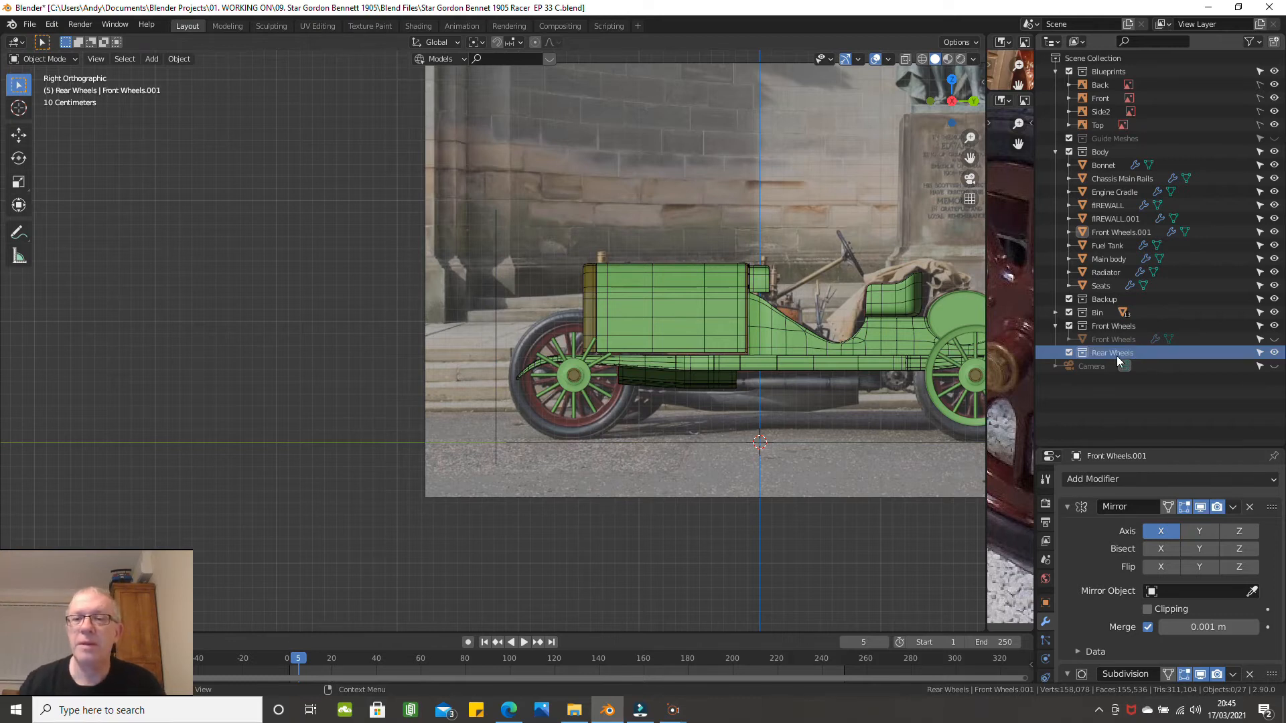
Step: Rename the Front Wheels.001 rim object to Rear Wheel Rims
left_click(1121, 232)
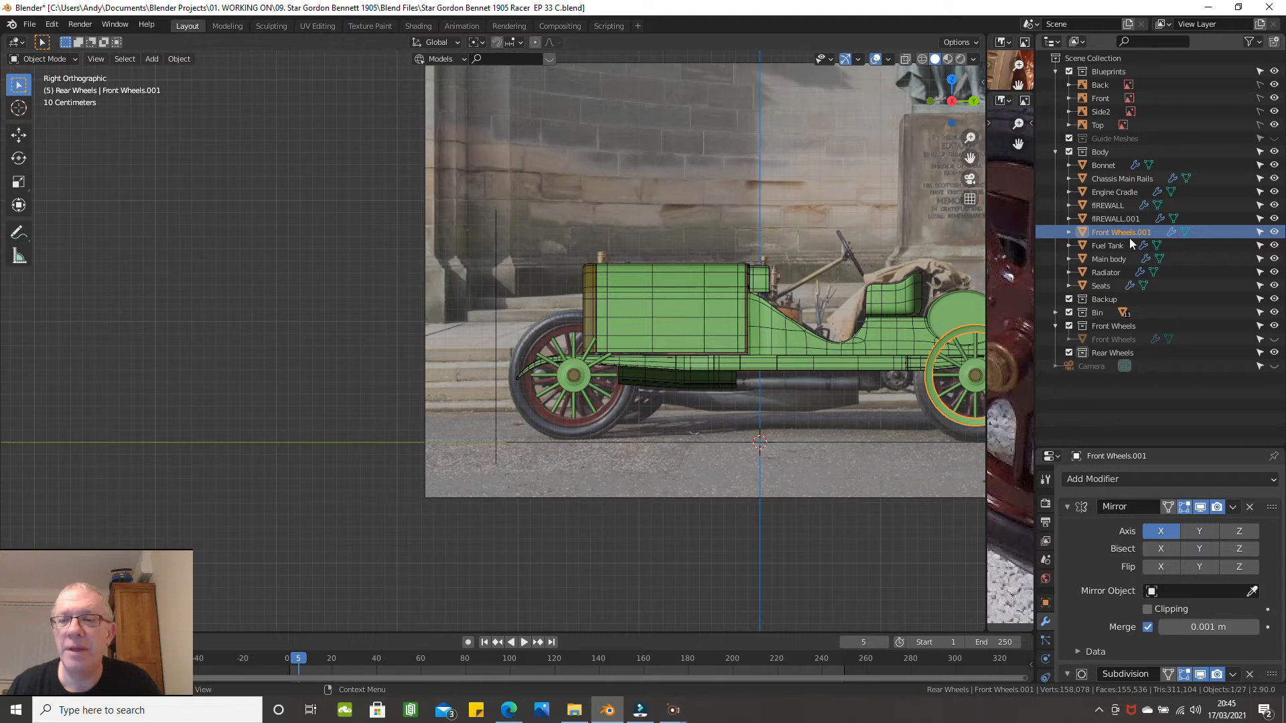
double_click(1121, 232)
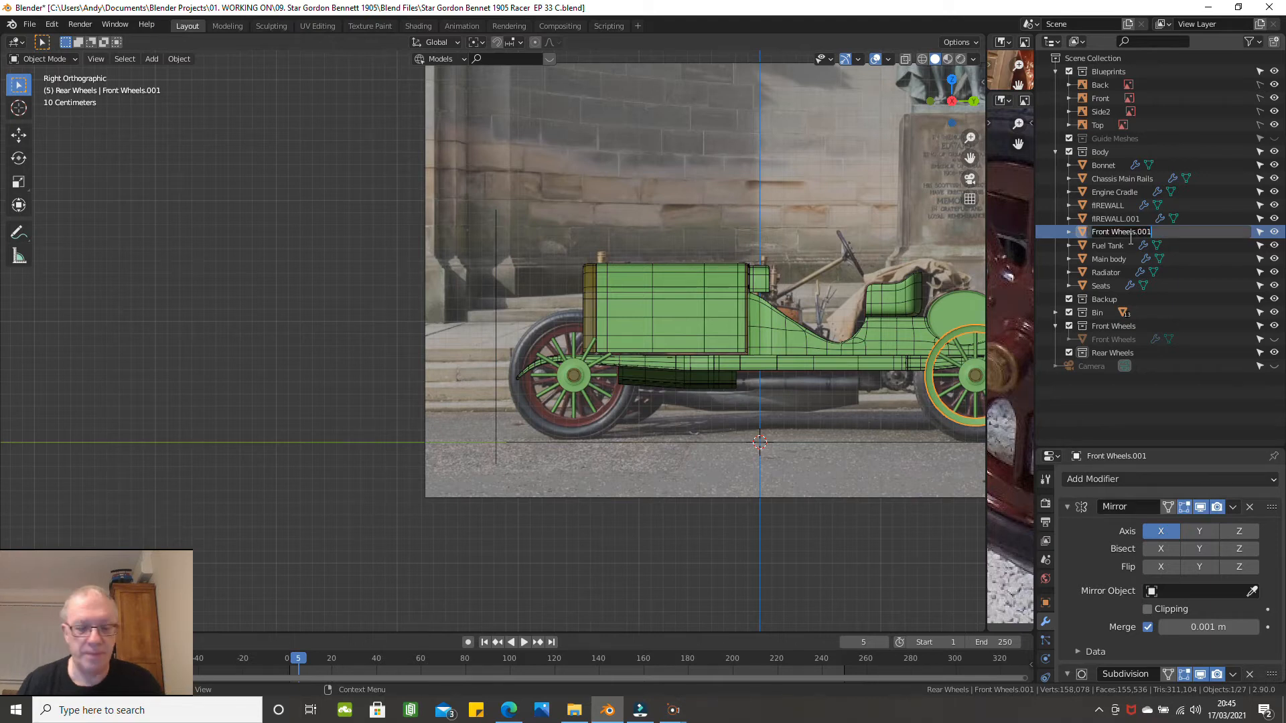
type("Rear")
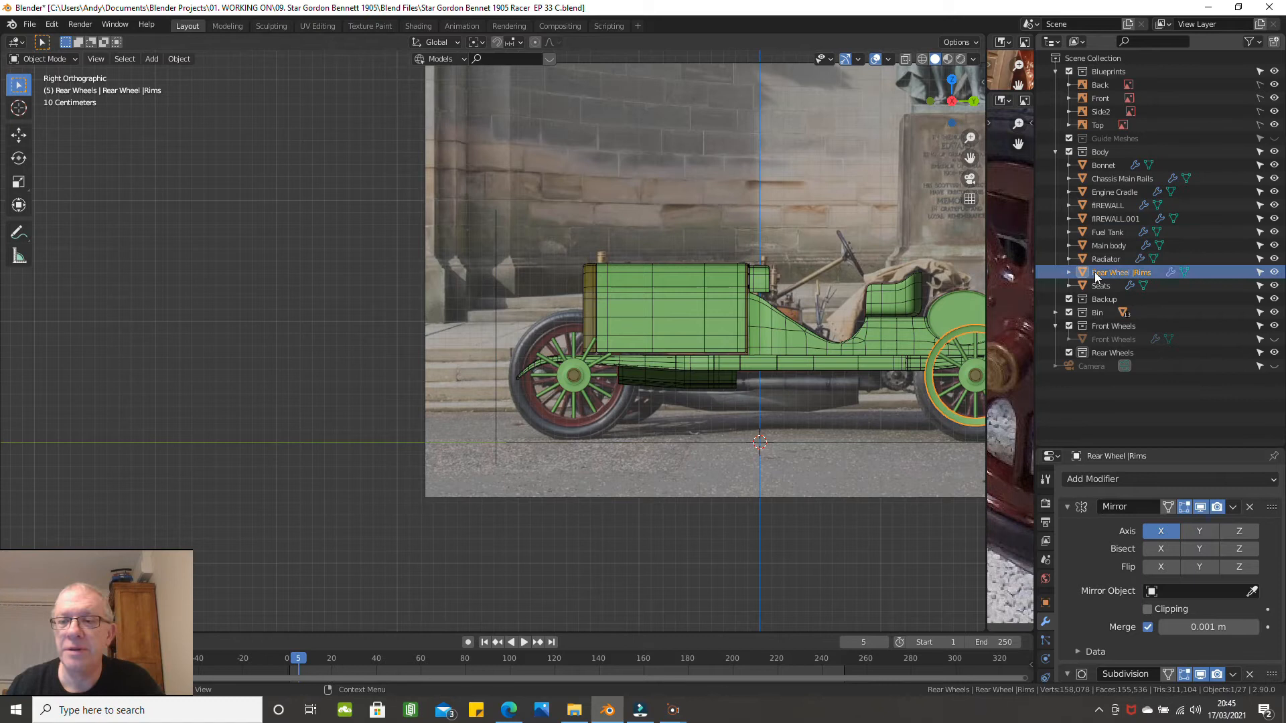
mouse_move(1113, 284)
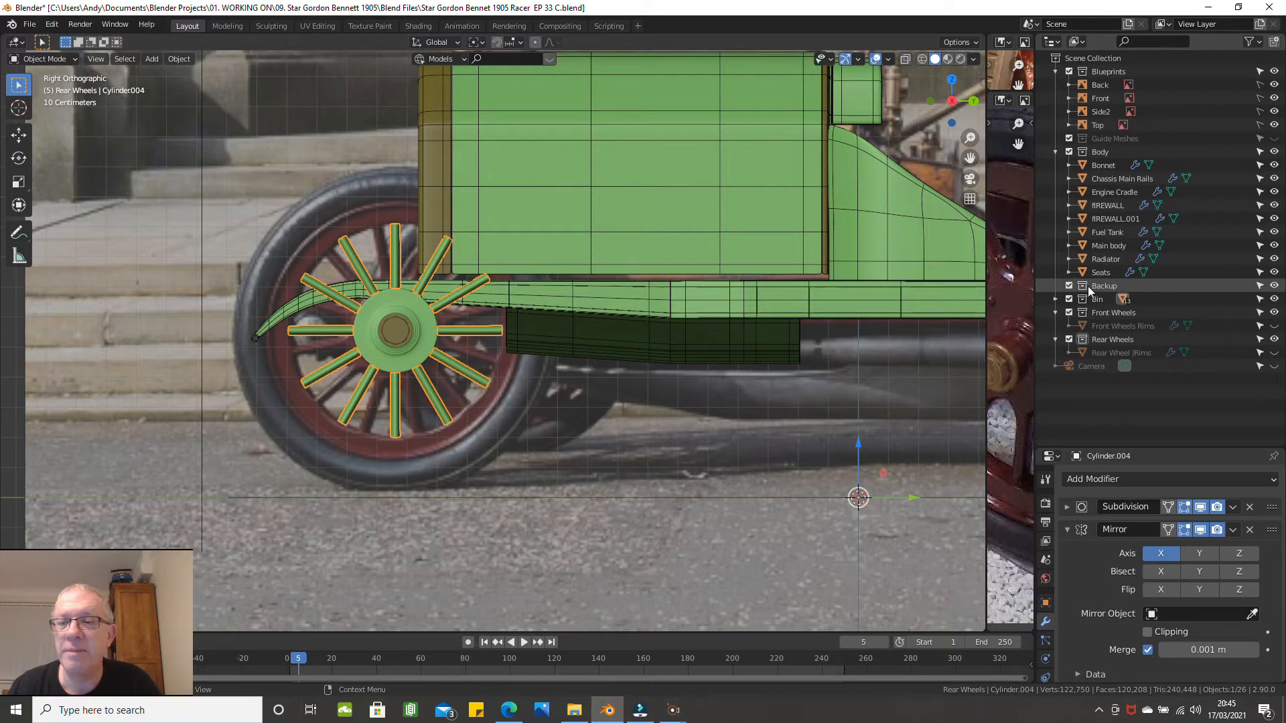
Step: Expand the Bin collection and rename Cylinder.004 to Front Wheel Spokes
left_click(1068, 299)
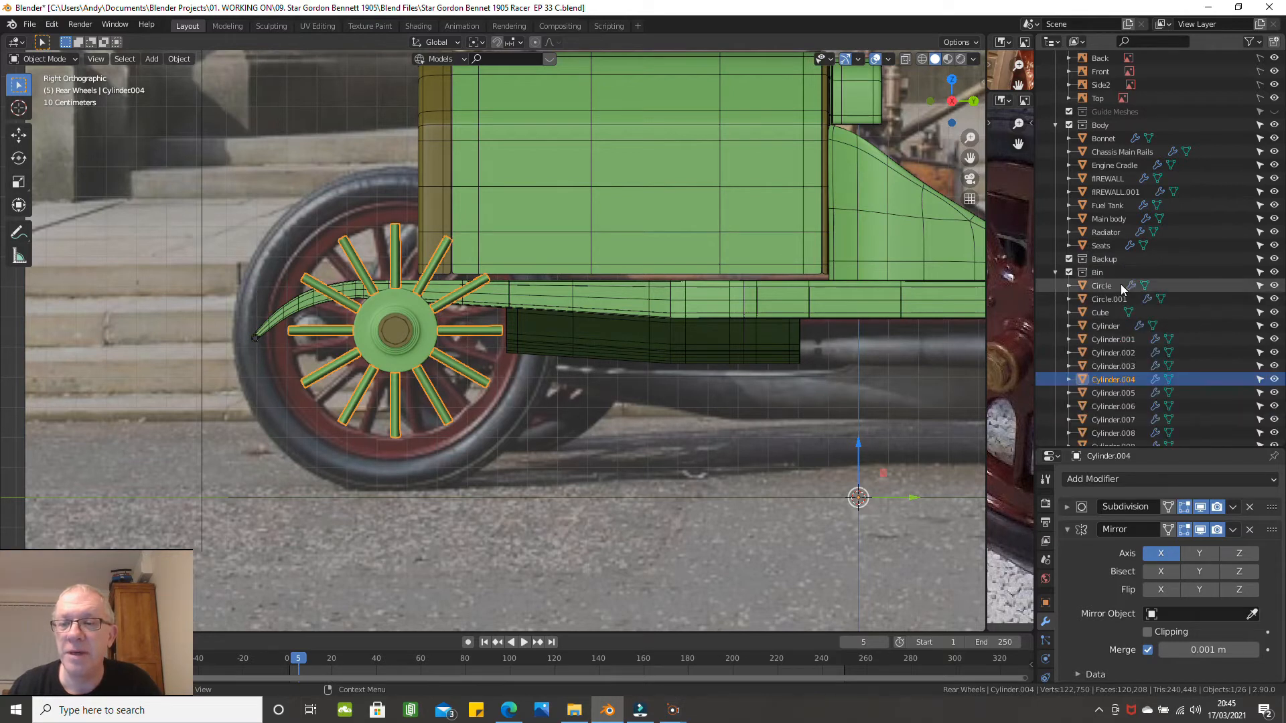
double_click(1113, 379)
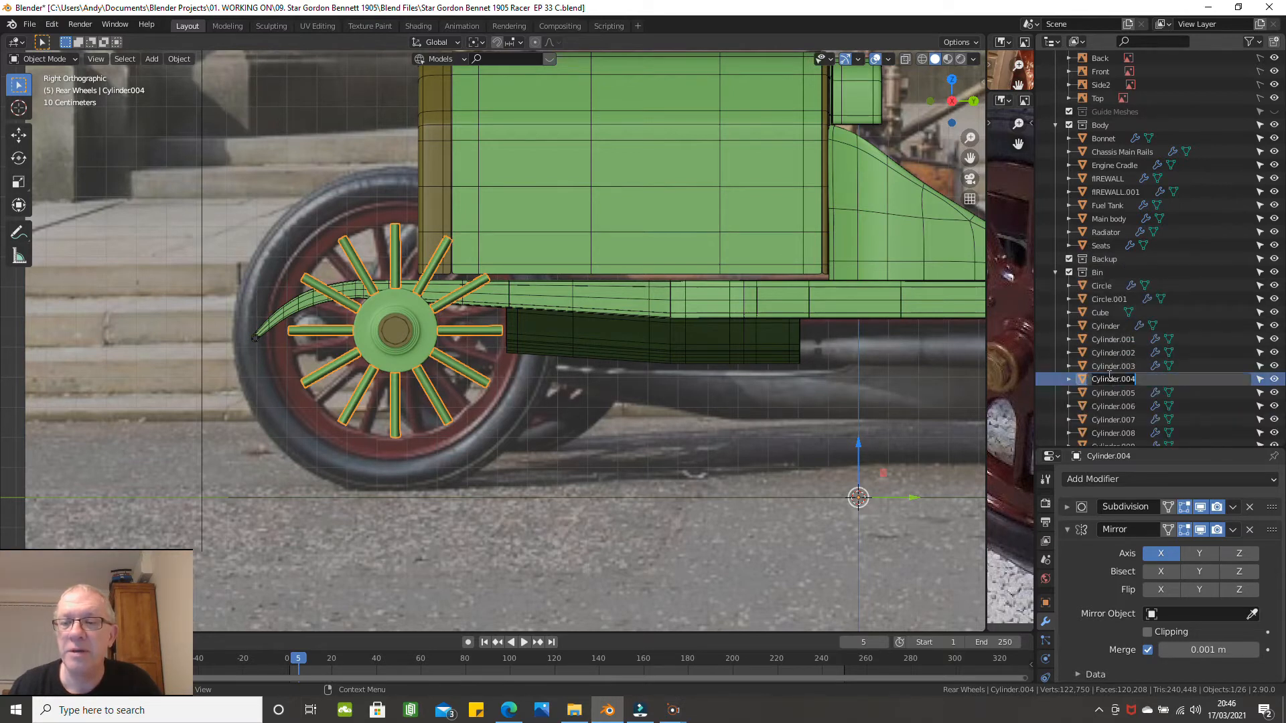
double_click(1113, 378)
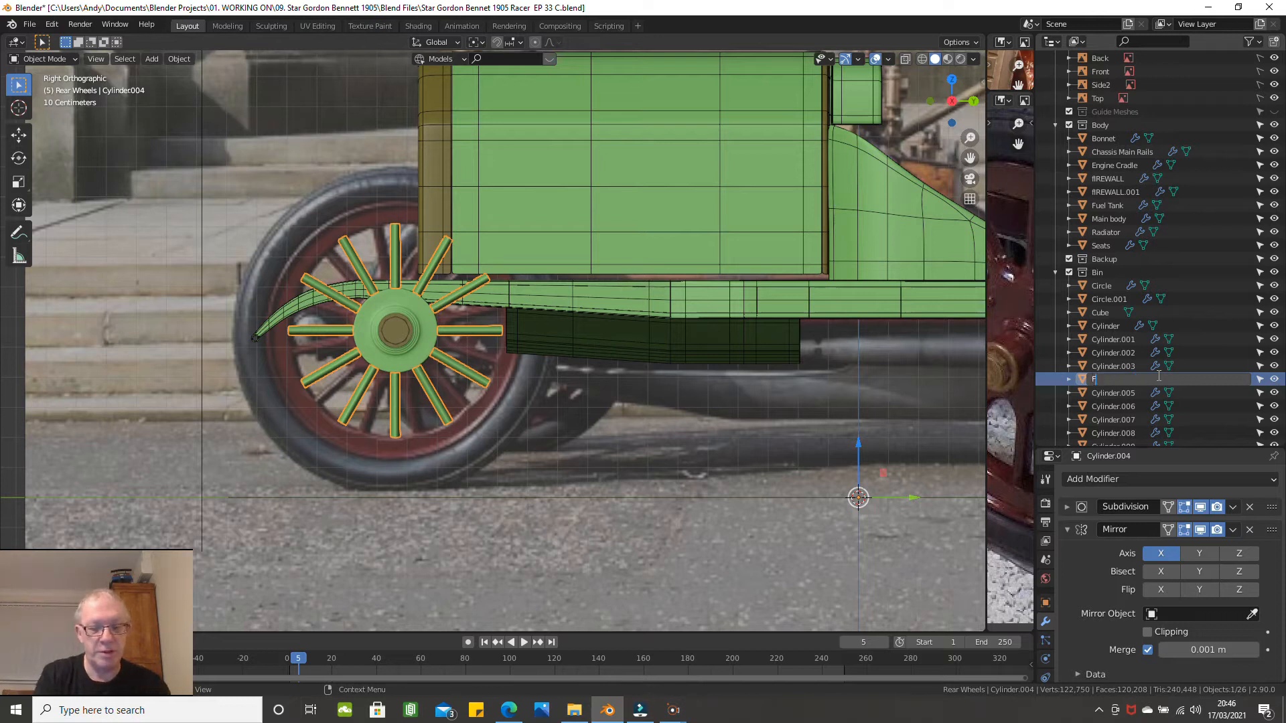
type("Front")
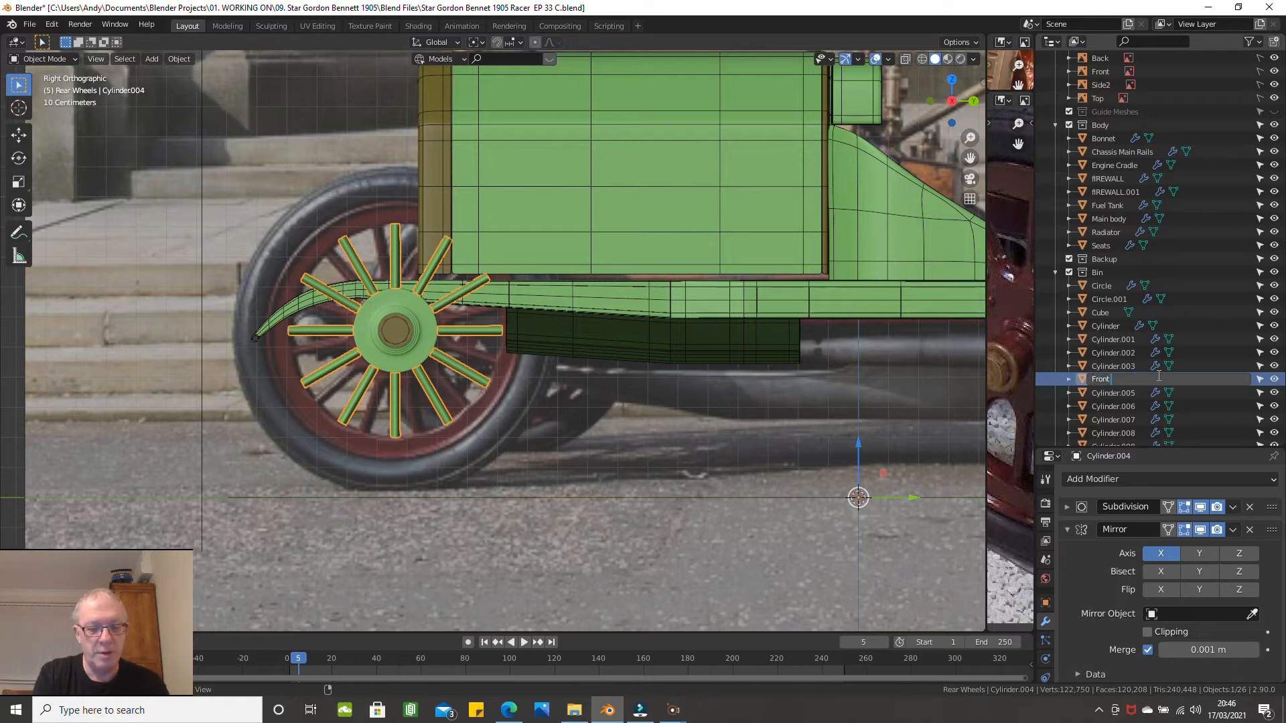
type("Wheel Spokes")
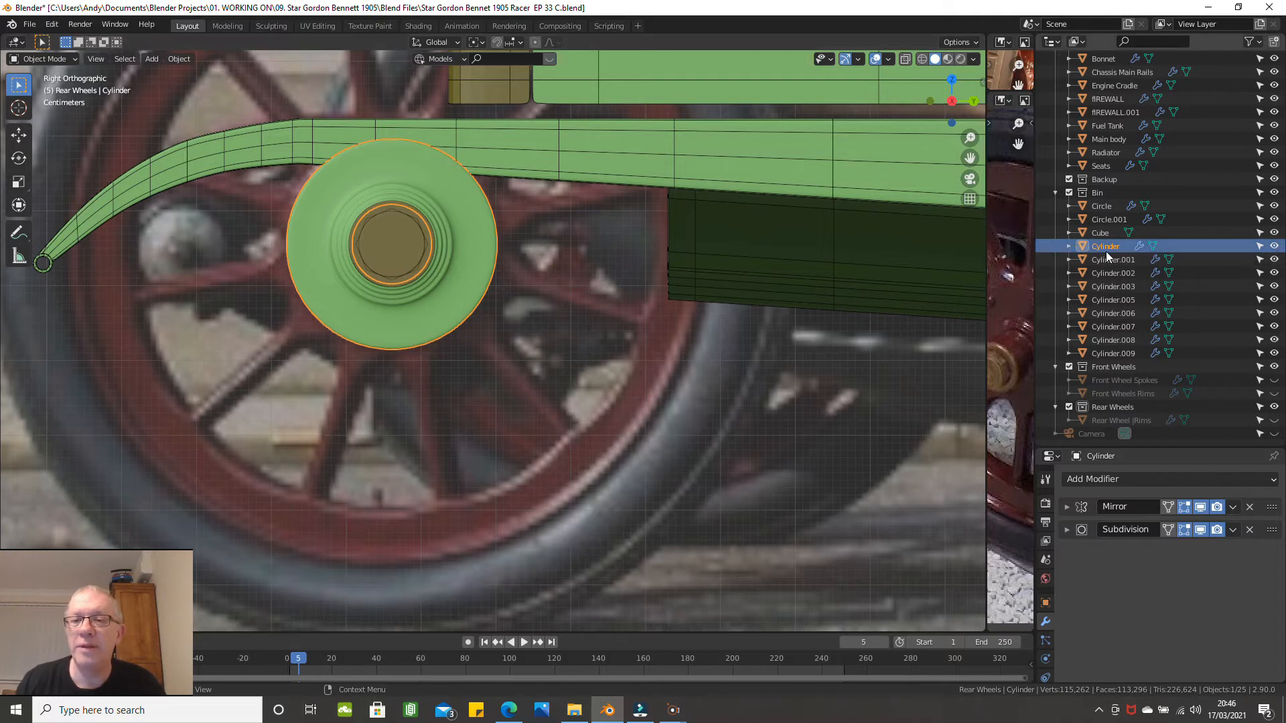
Step: Rename the hub cylinder to Front Wheel Hubs and drop it into Front Wheels
double_click(1105, 246)
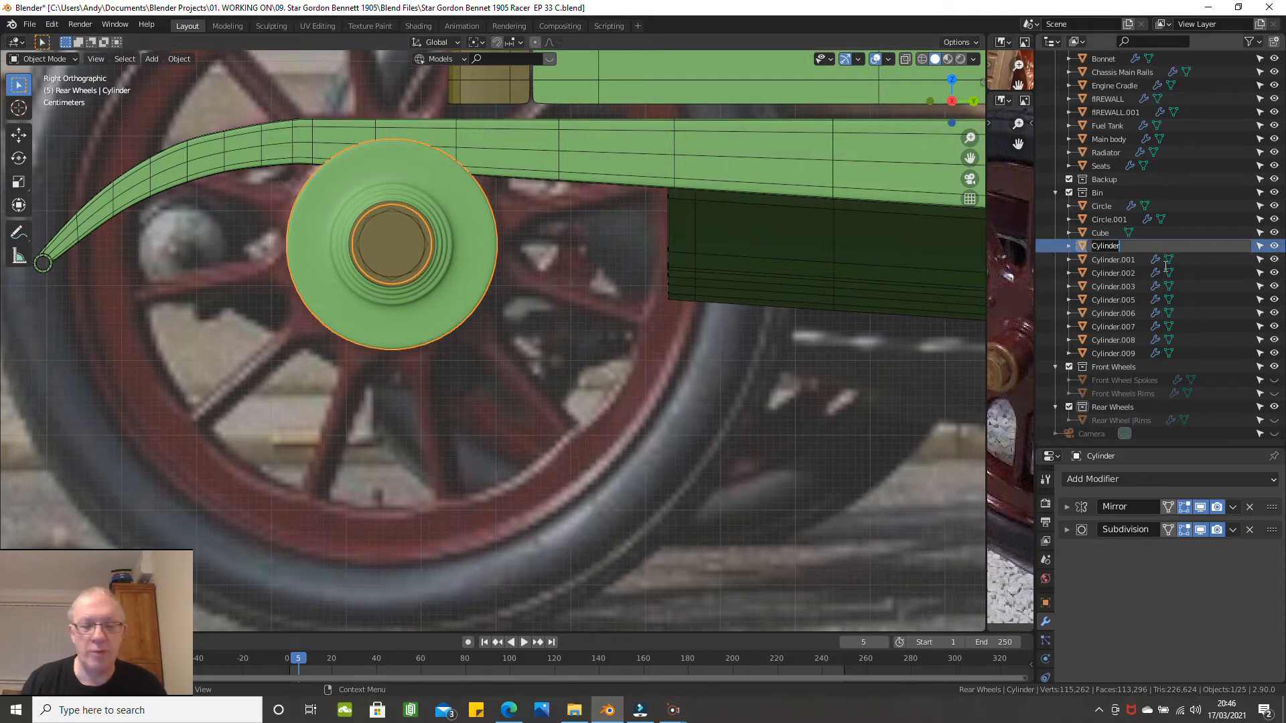
type("Front Wheel Hubs")
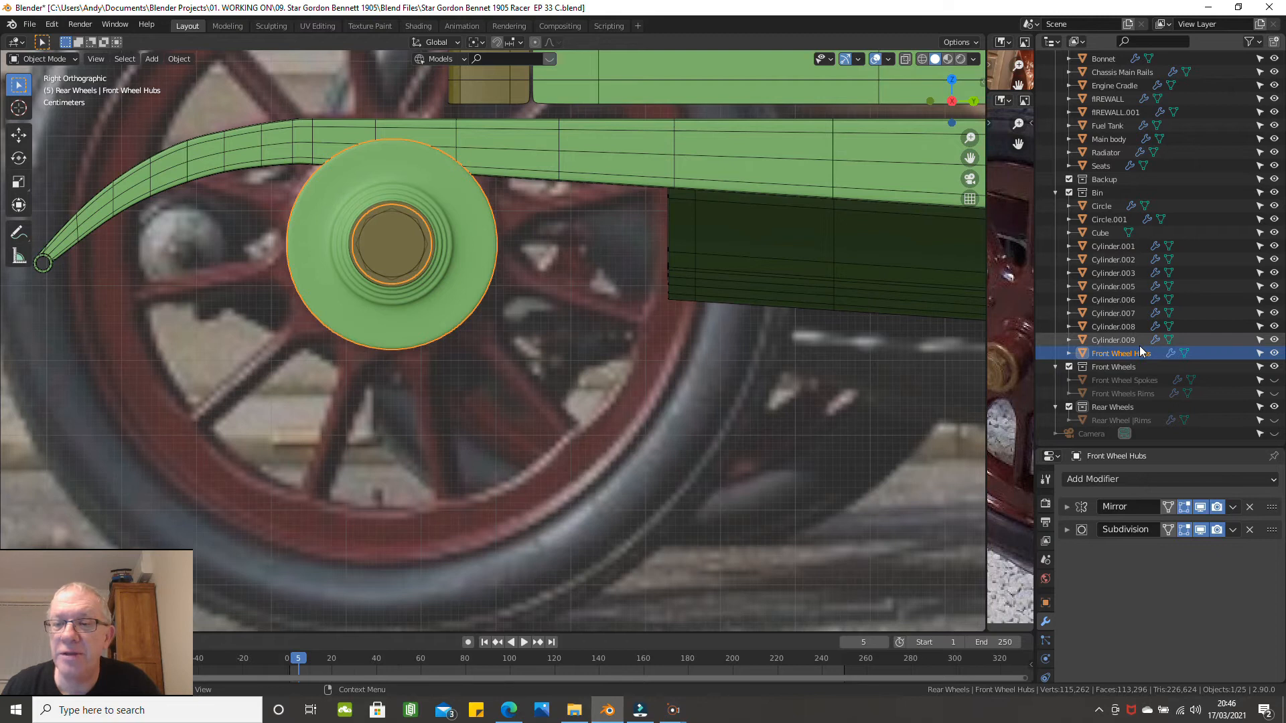
mouse_move(1136, 367)
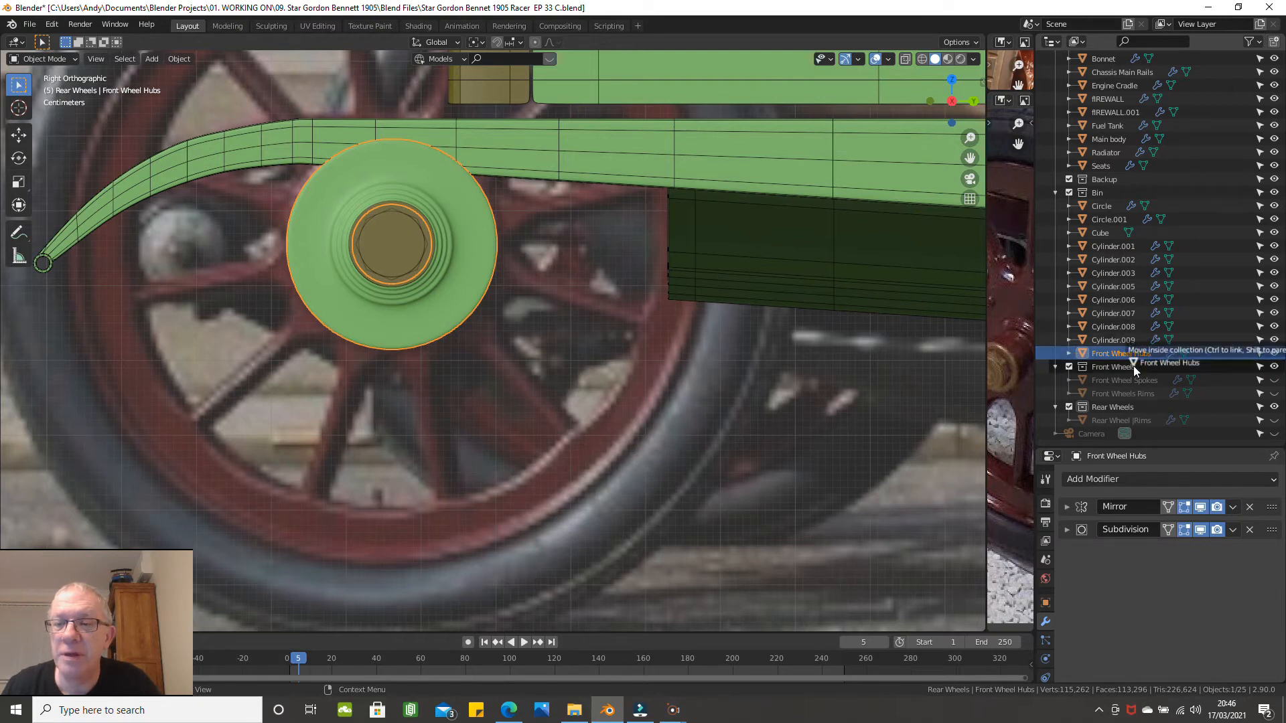
left_click(1116, 367)
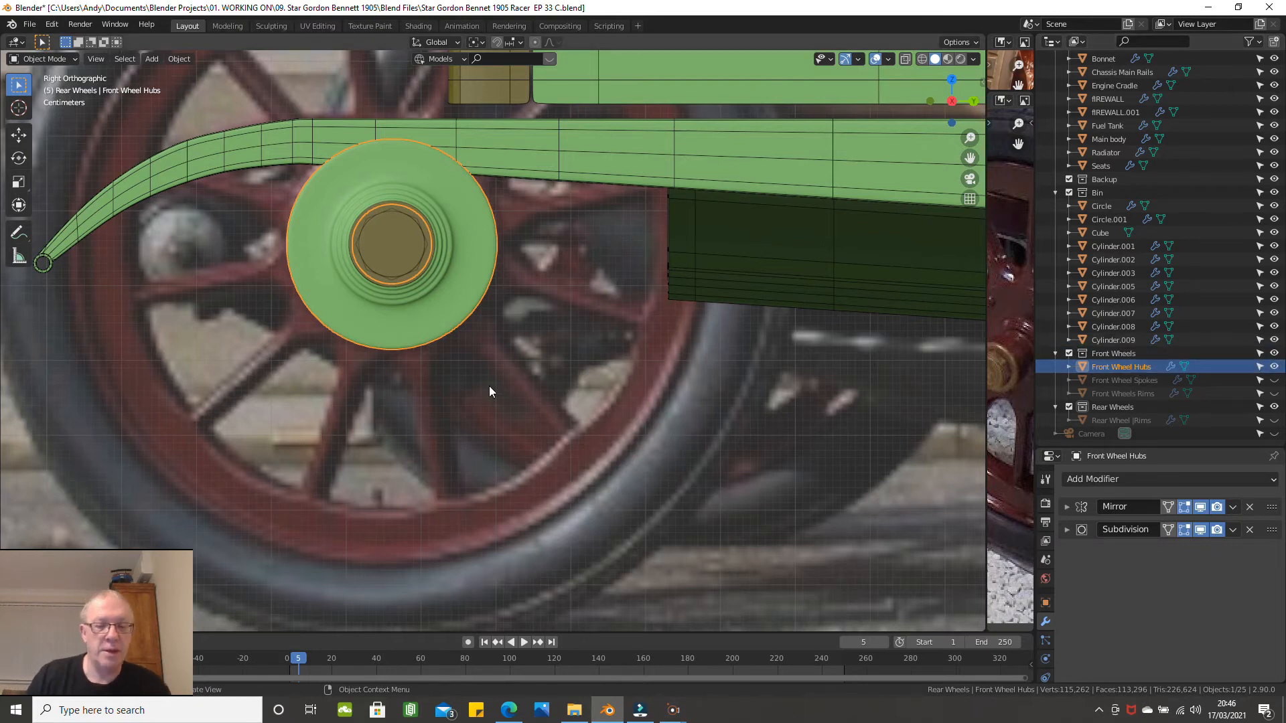
scroll("down", 3)
type("Front Wheel Stub")
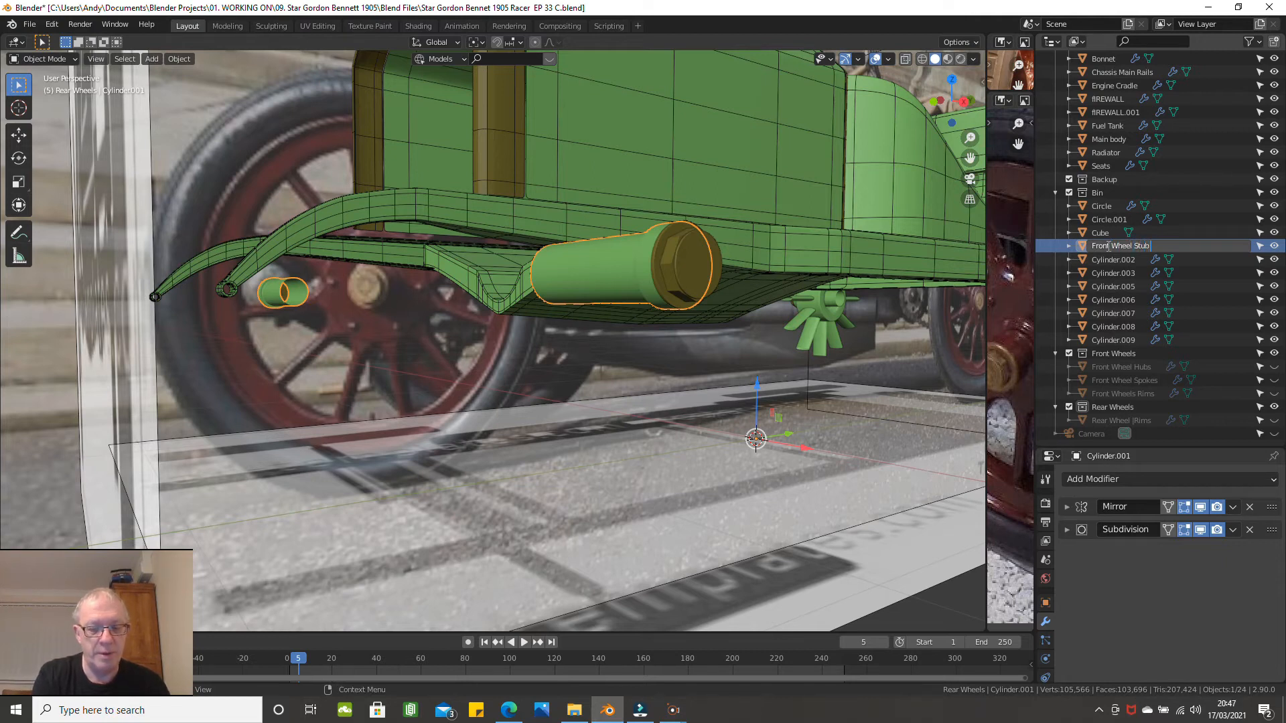
Step: Rename the Bin parts to Front Wheel Stub Axles, Washer, Nut and Hub Cap for the Front Wheels collection
type("Axles")
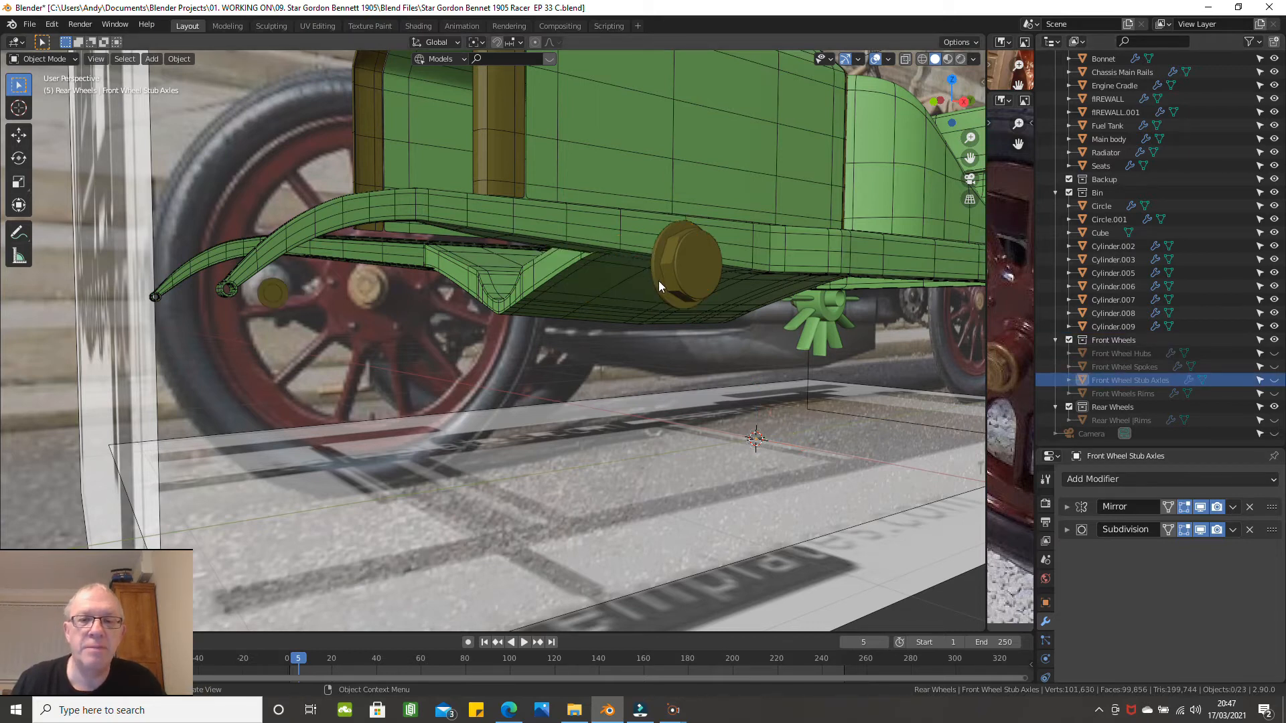
left_click(687, 262)
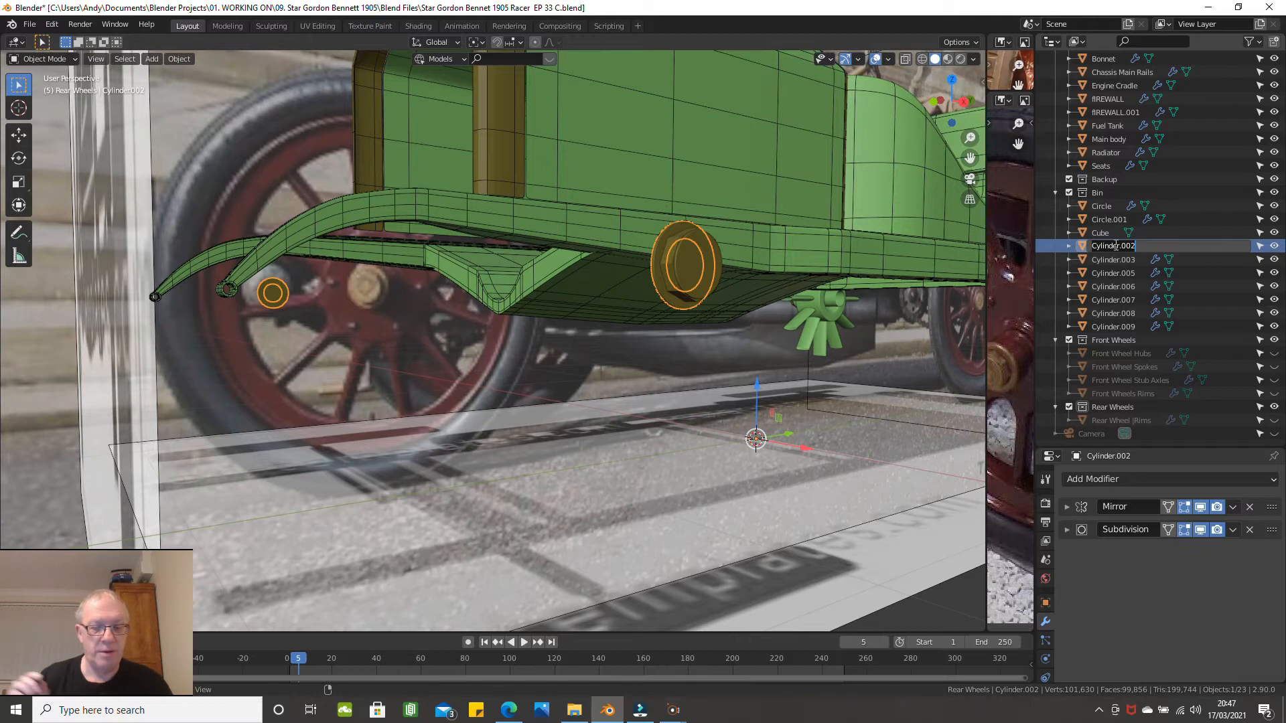
double_click(1114, 245)
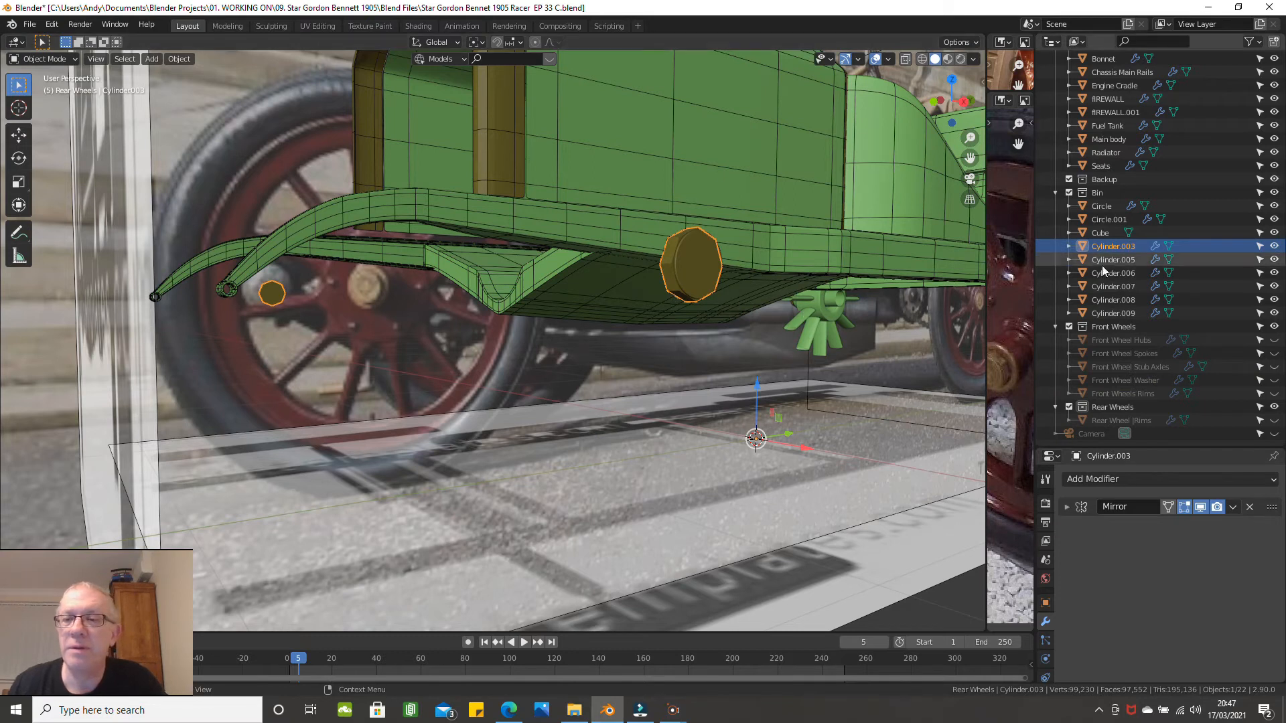
double_click(1113, 246)
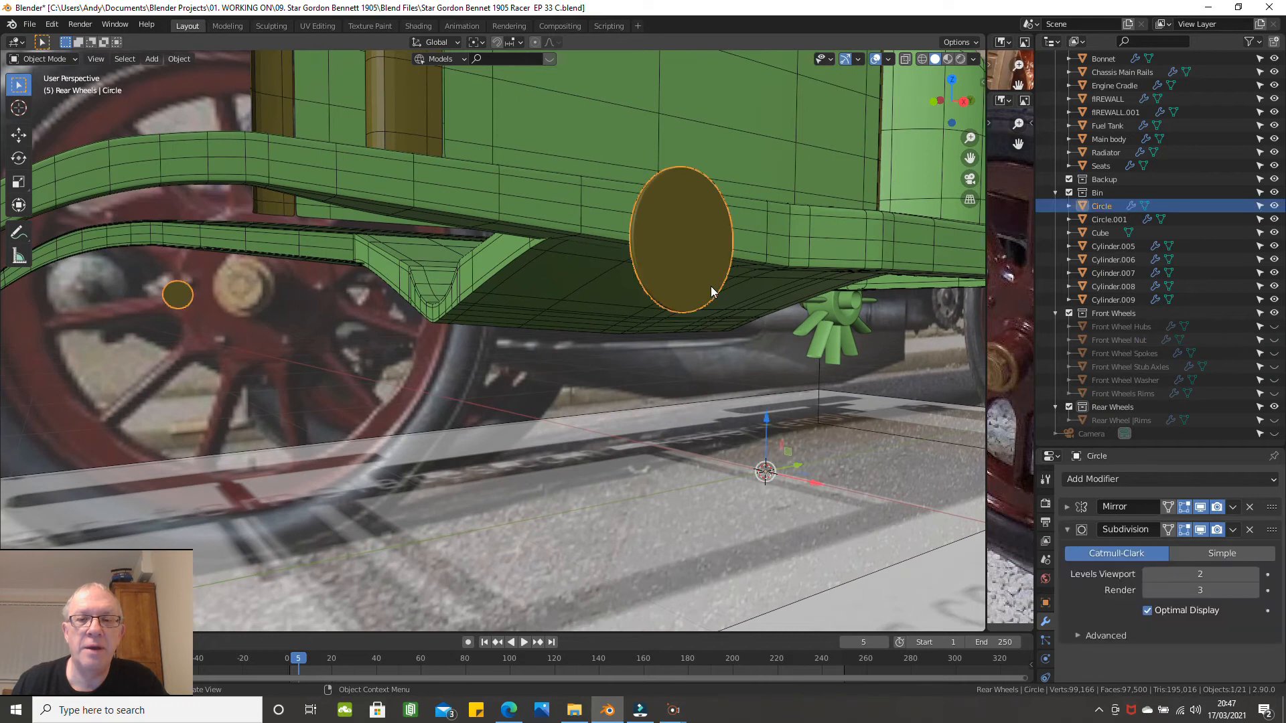
double_click(1101, 207)
type("Front Wheel Hub Cap")
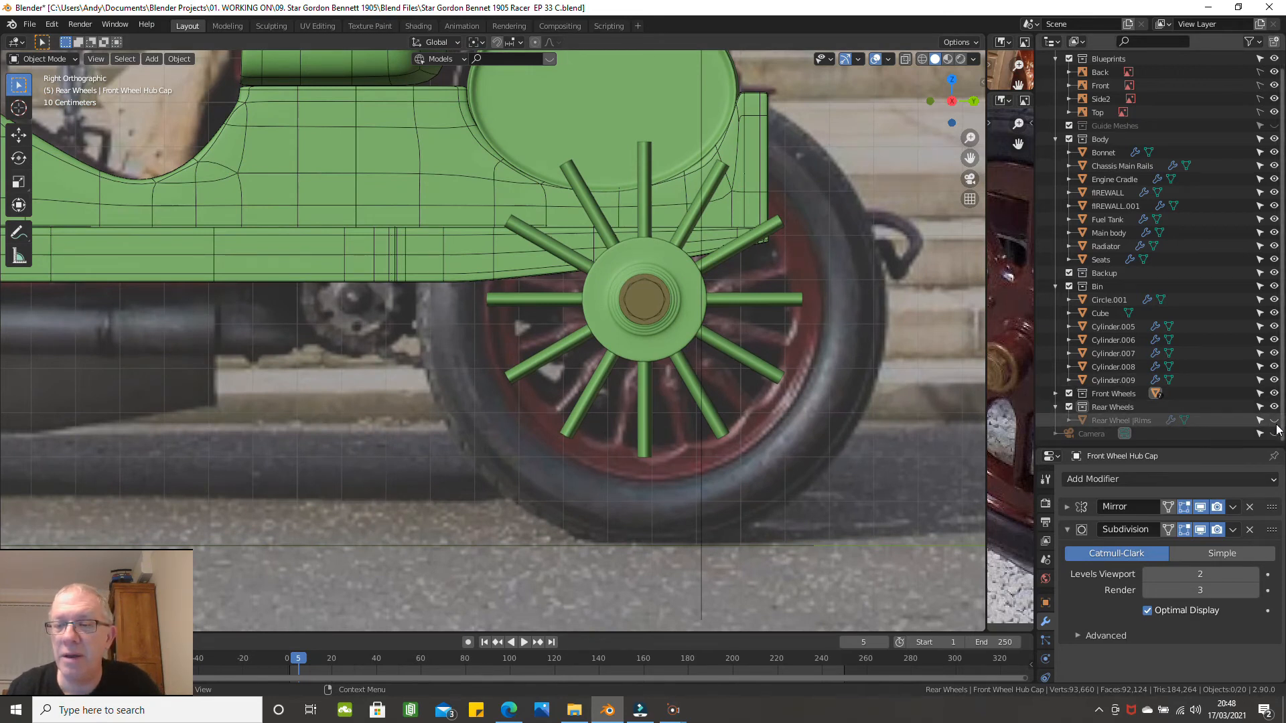
Step: Select Rear Wheel Rims and reset its origin via Object > Set Origin
scroll("down", 3)
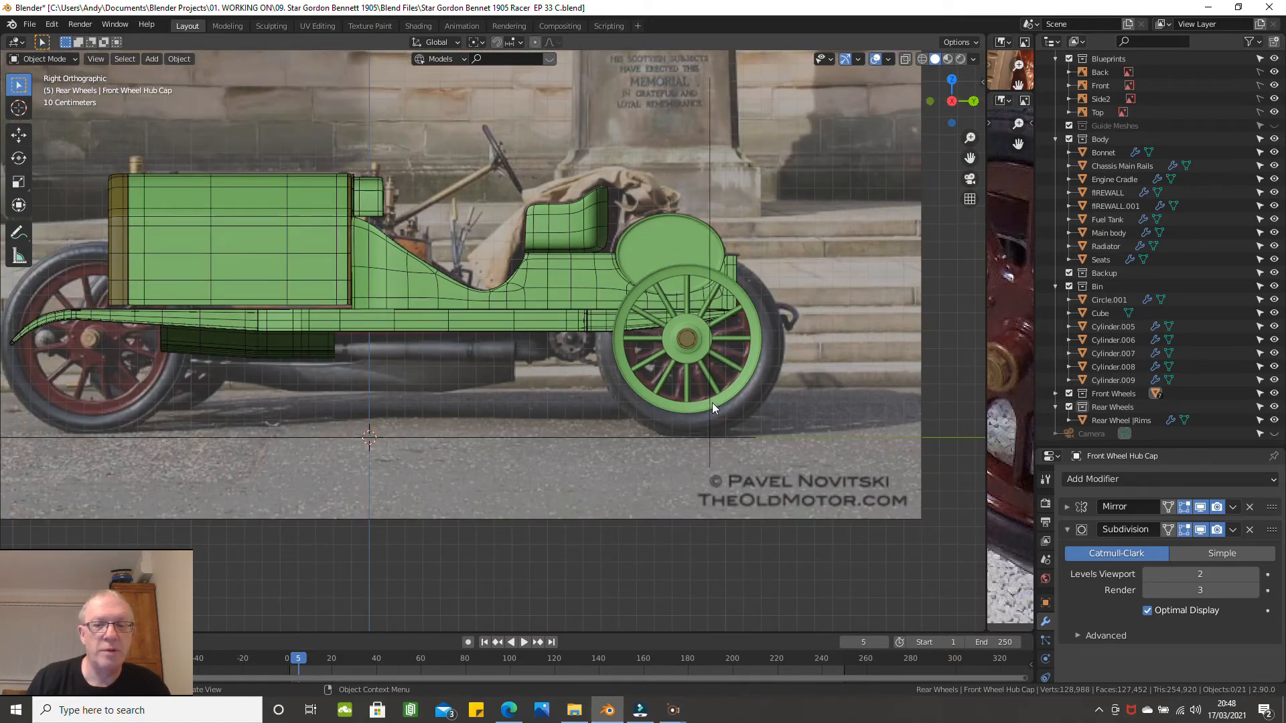
left_click(688, 336)
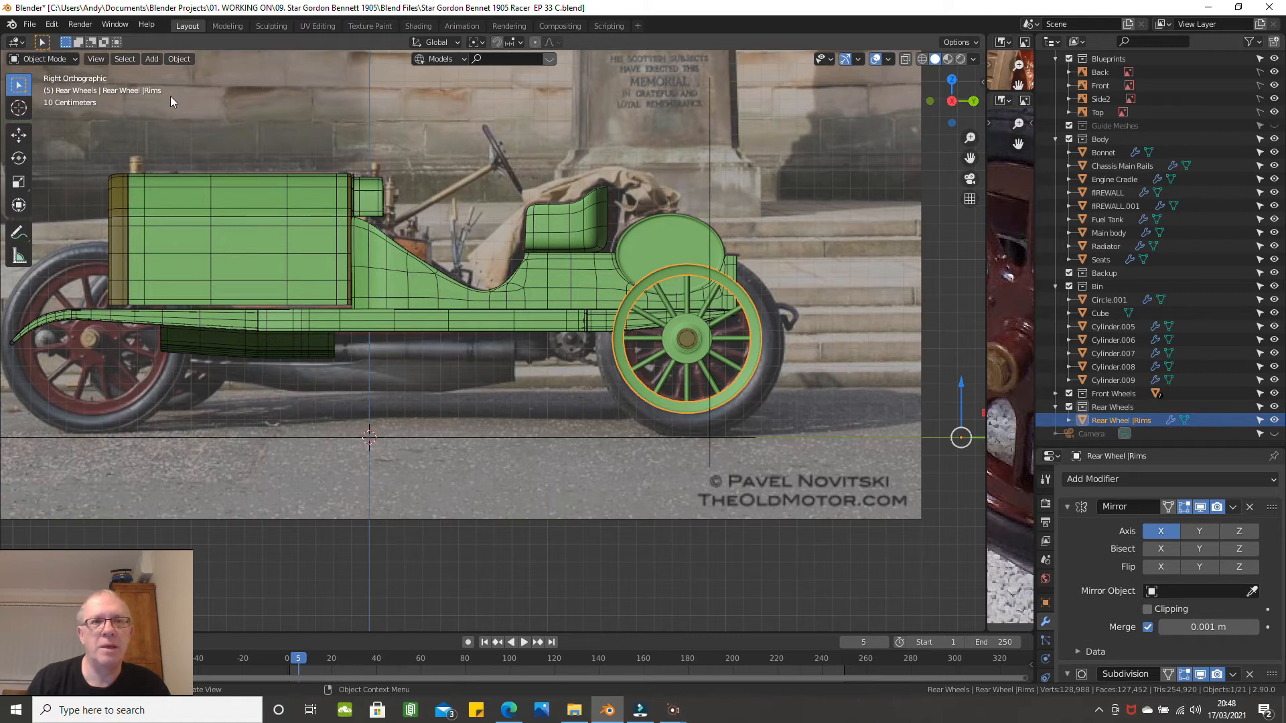
left_click(179, 57)
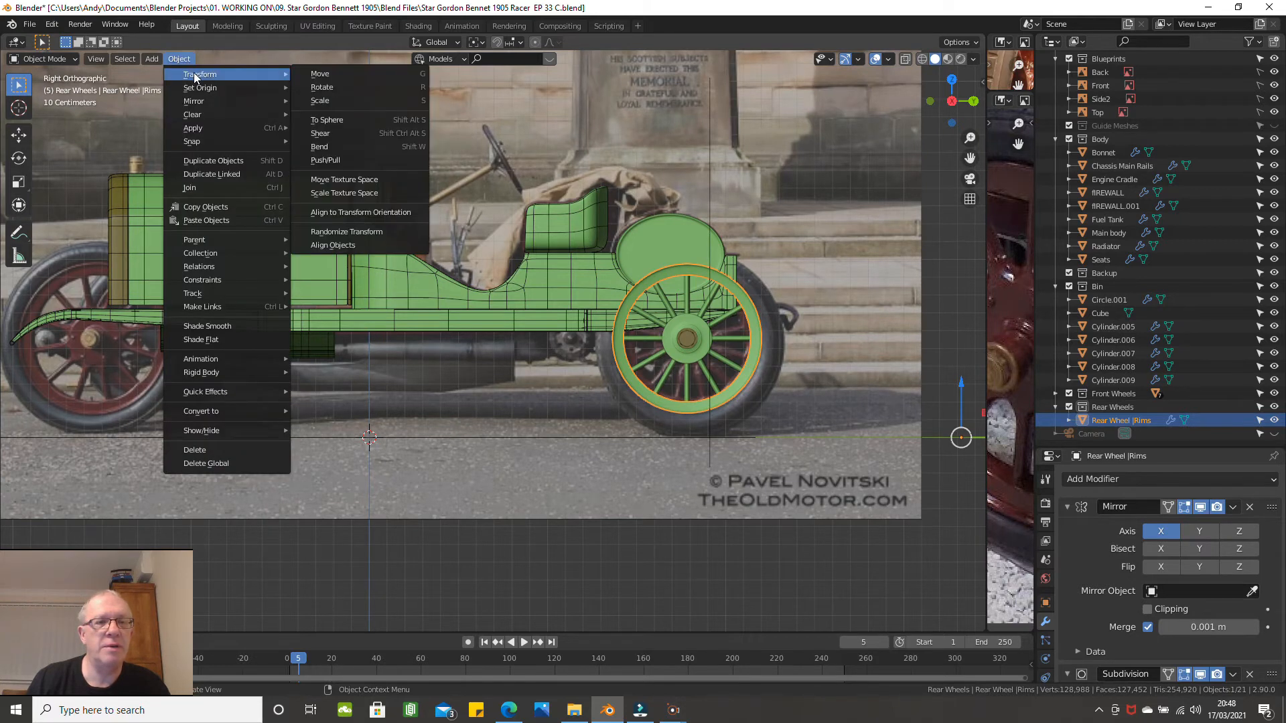
left_click(458, 331)
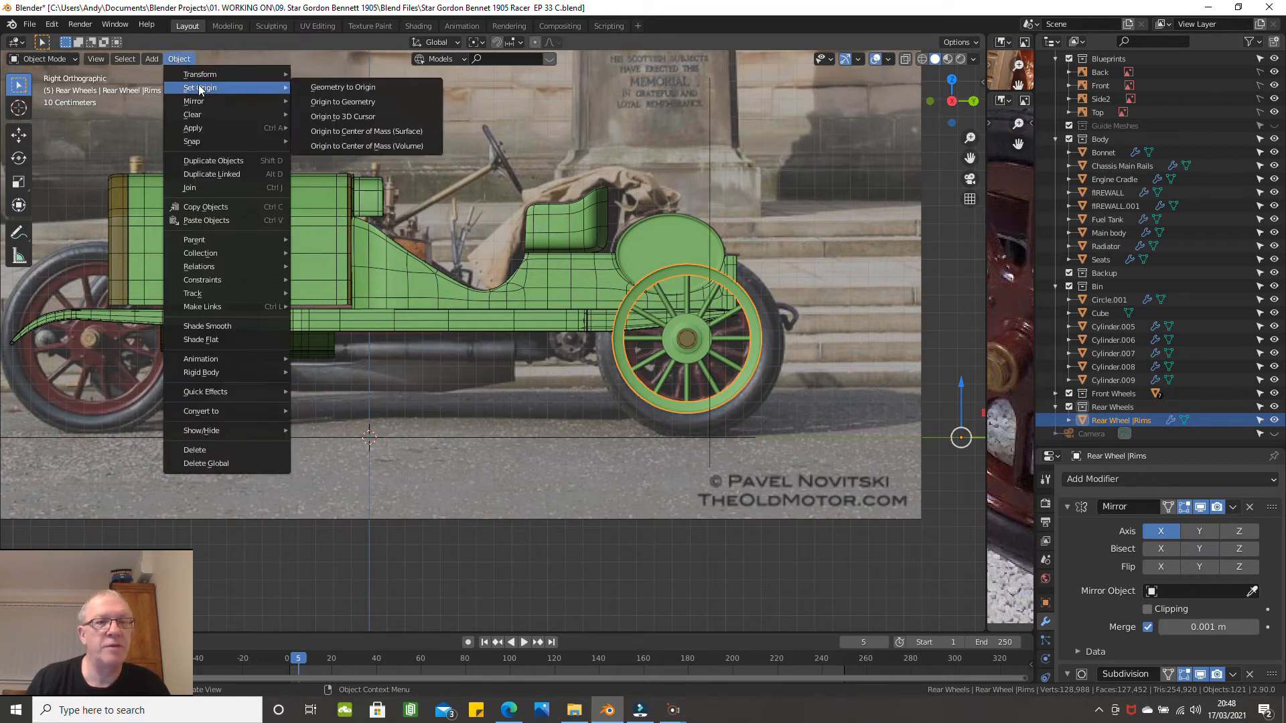
mouse_move(343, 101)
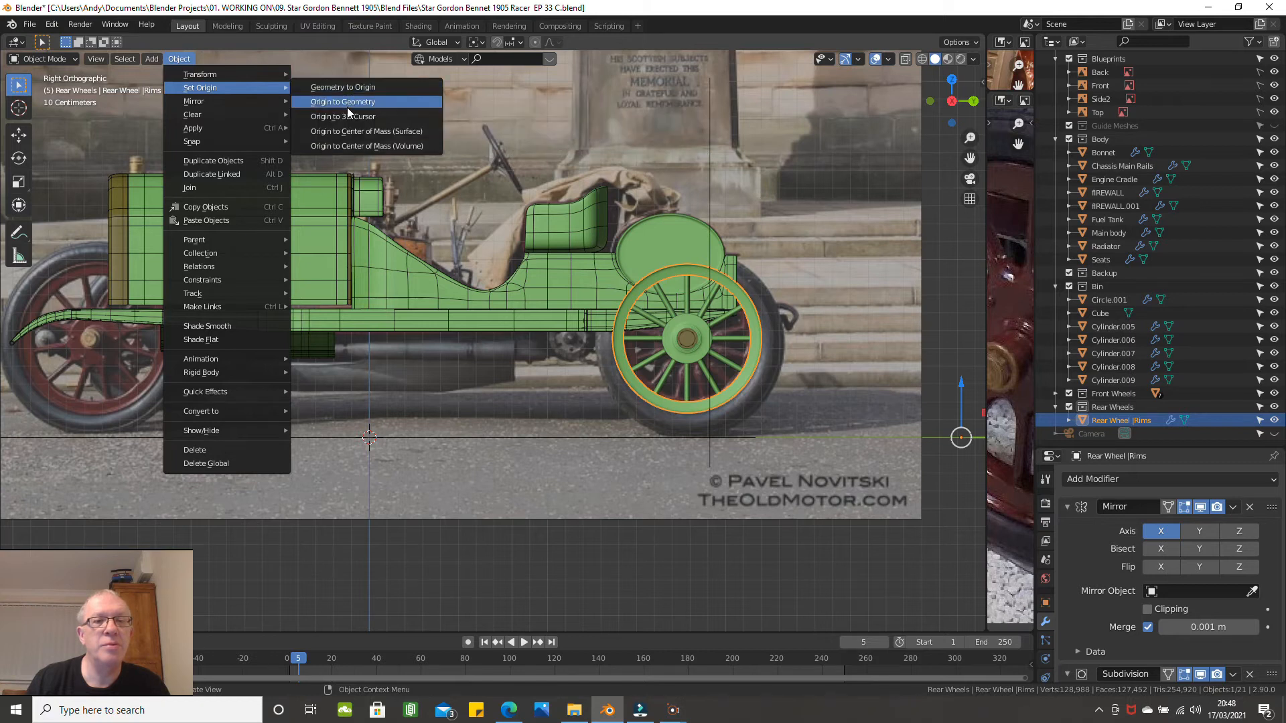
mouse_move(343, 115)
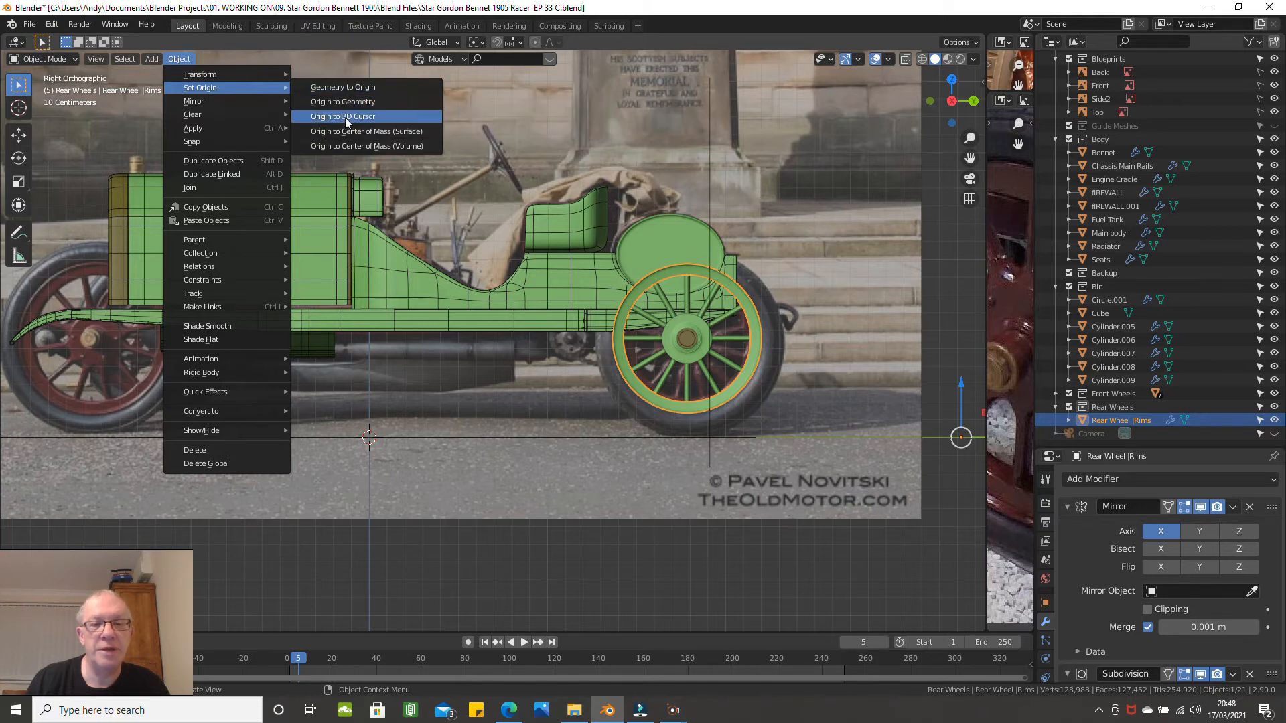
left_click(343, 117)
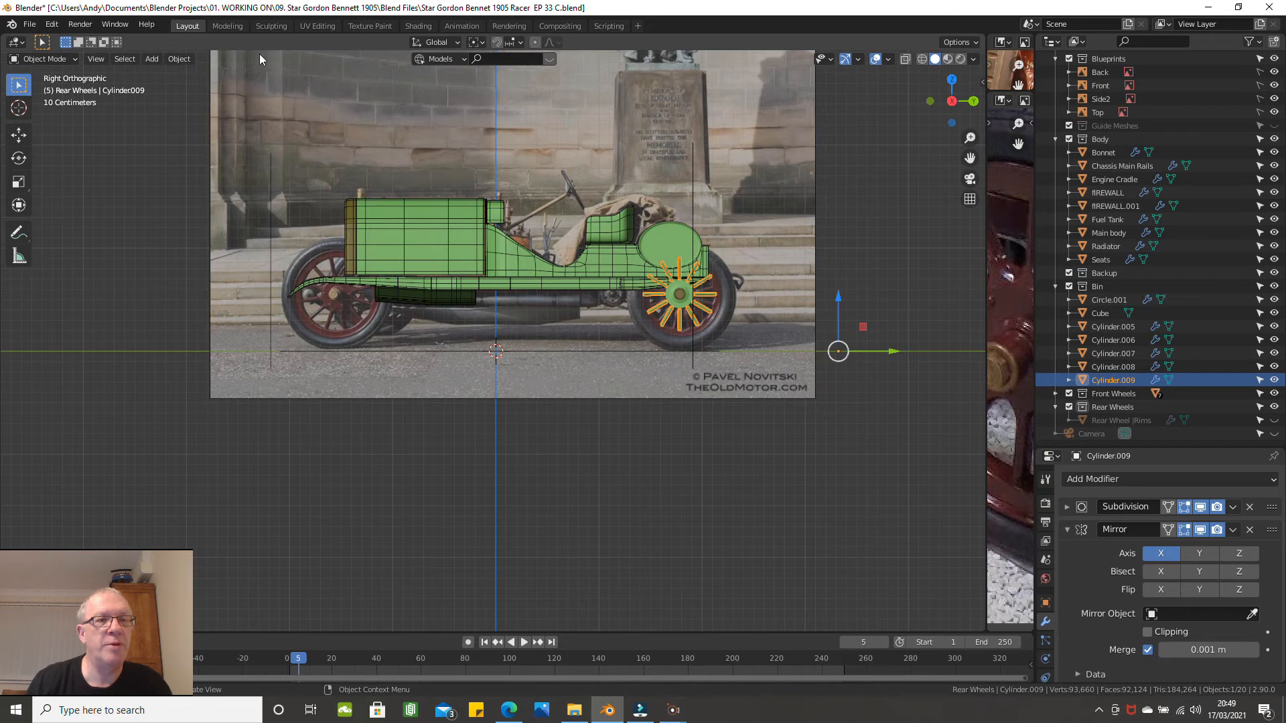
Step: Rename Cylinder.009 to Rear Wheel Spokes for the Rear Wheels collection
left_click(178, 58)
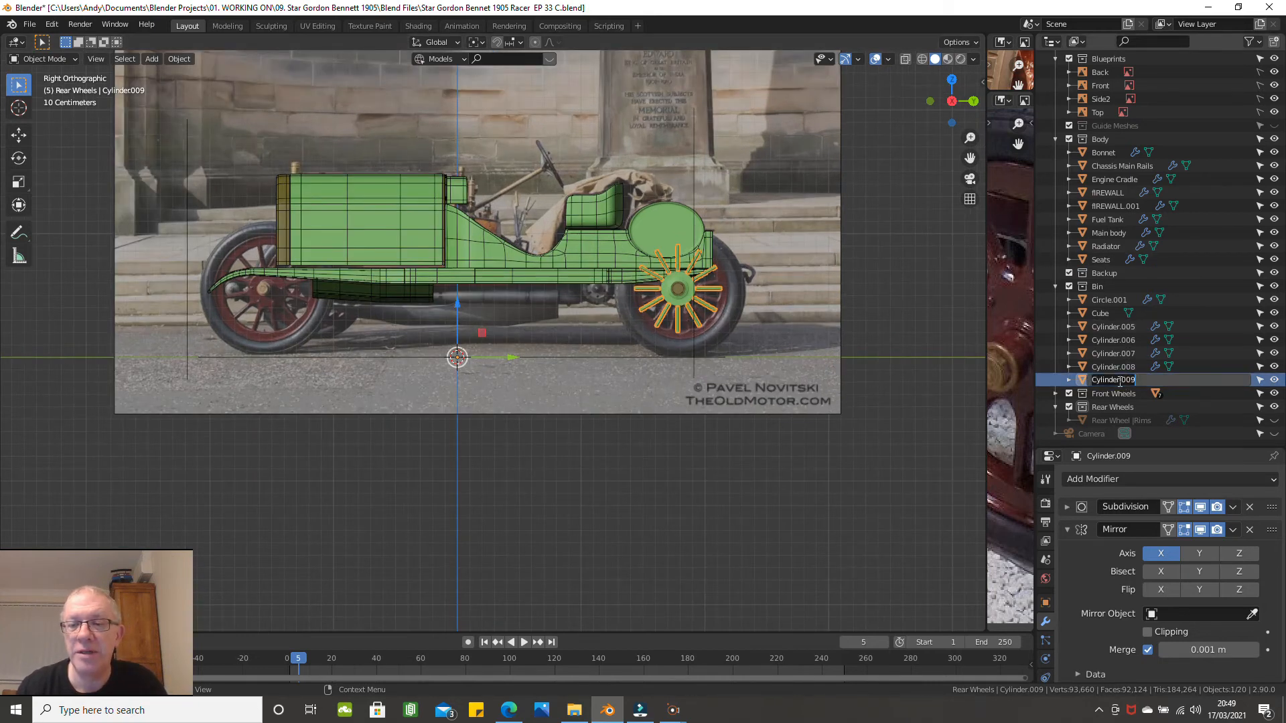
double_click(1113, 379)
type("Rear Wheel Spokes")
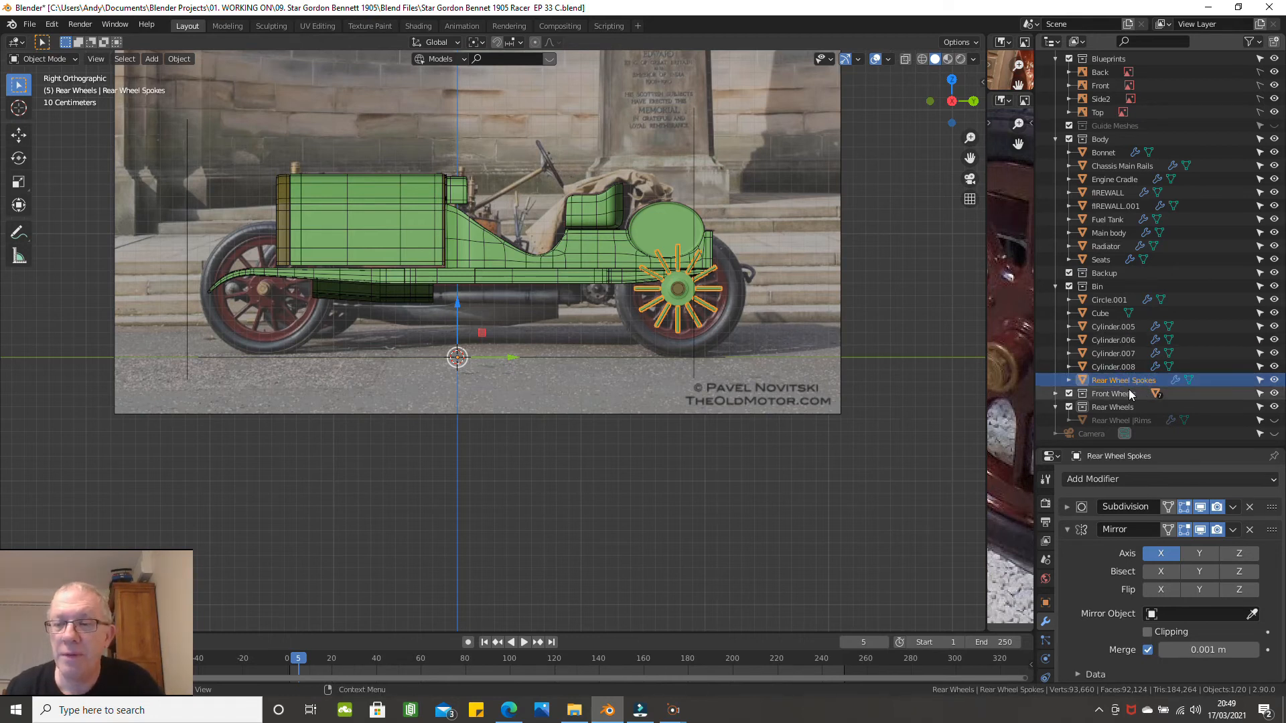
mouse_move(1129, 405)
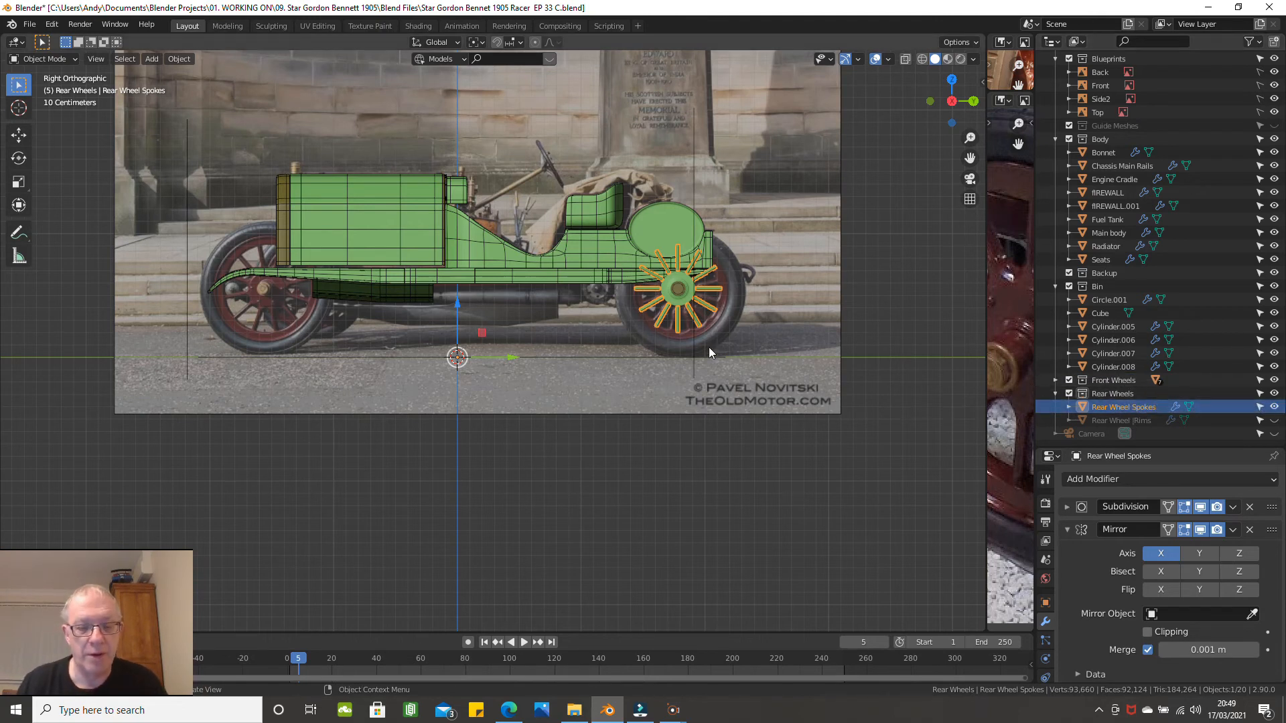
scroll("up", 3)
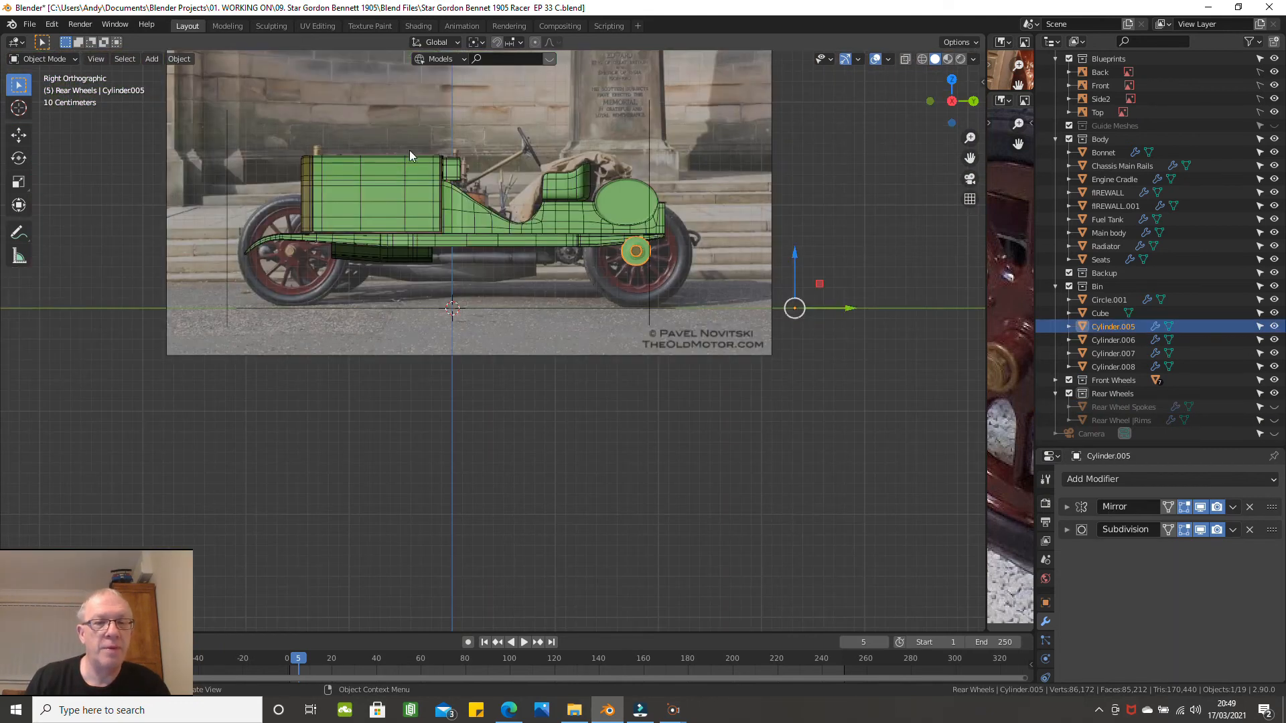
Step: Set the first cylinder's origin to the 3D cursor and rename it Rear Wheel Hub
left_click(179, 57)
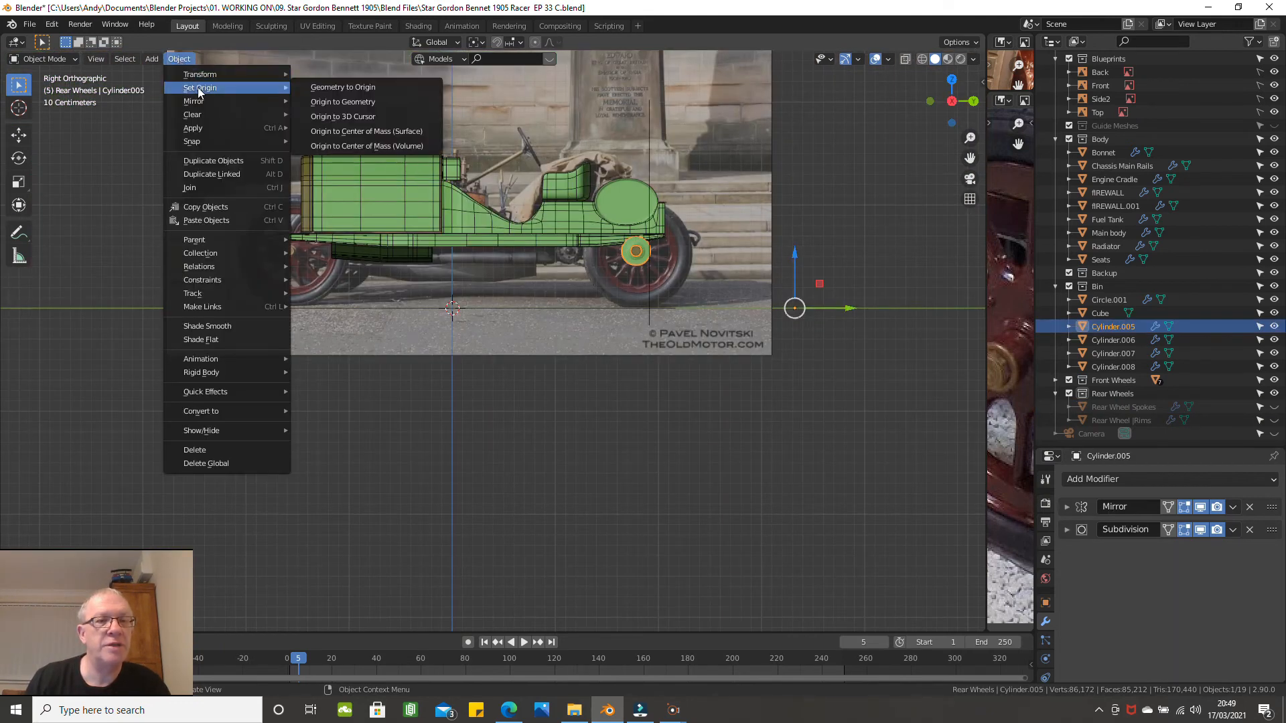
left_click(343, 102)
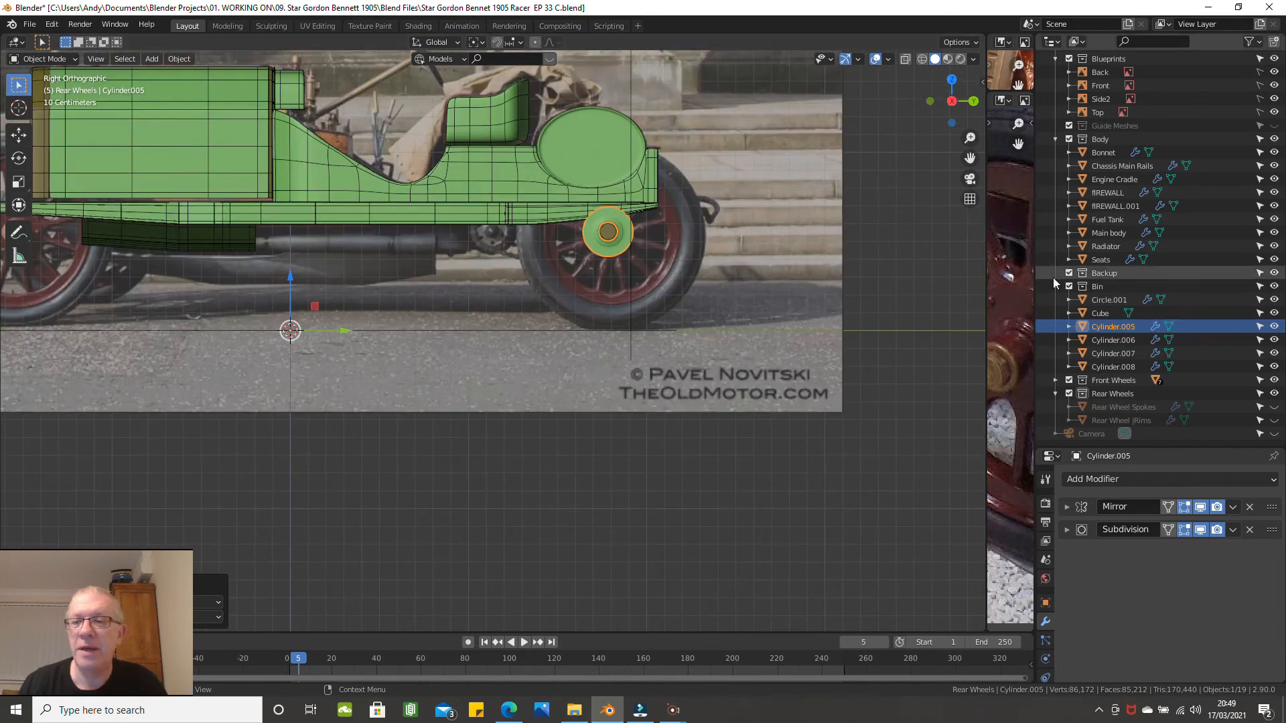
double_click(1113, 326)
type("Rear Wheel Hu")
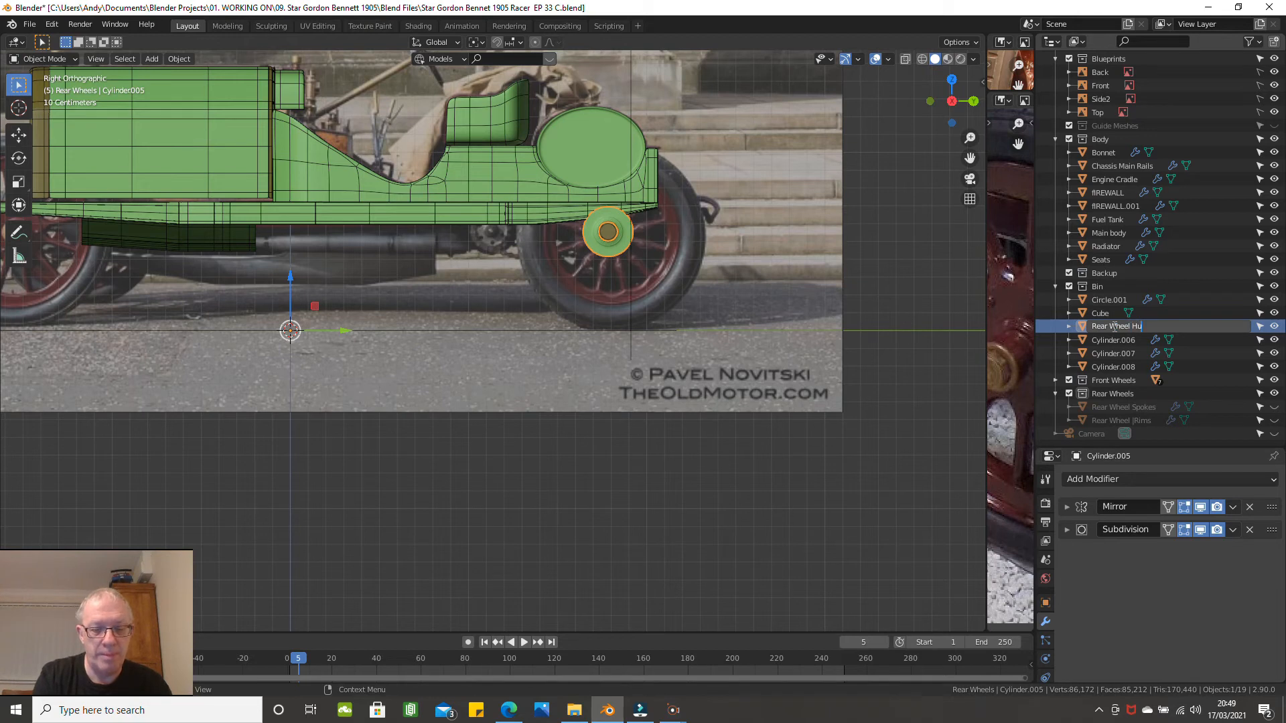
type("b")
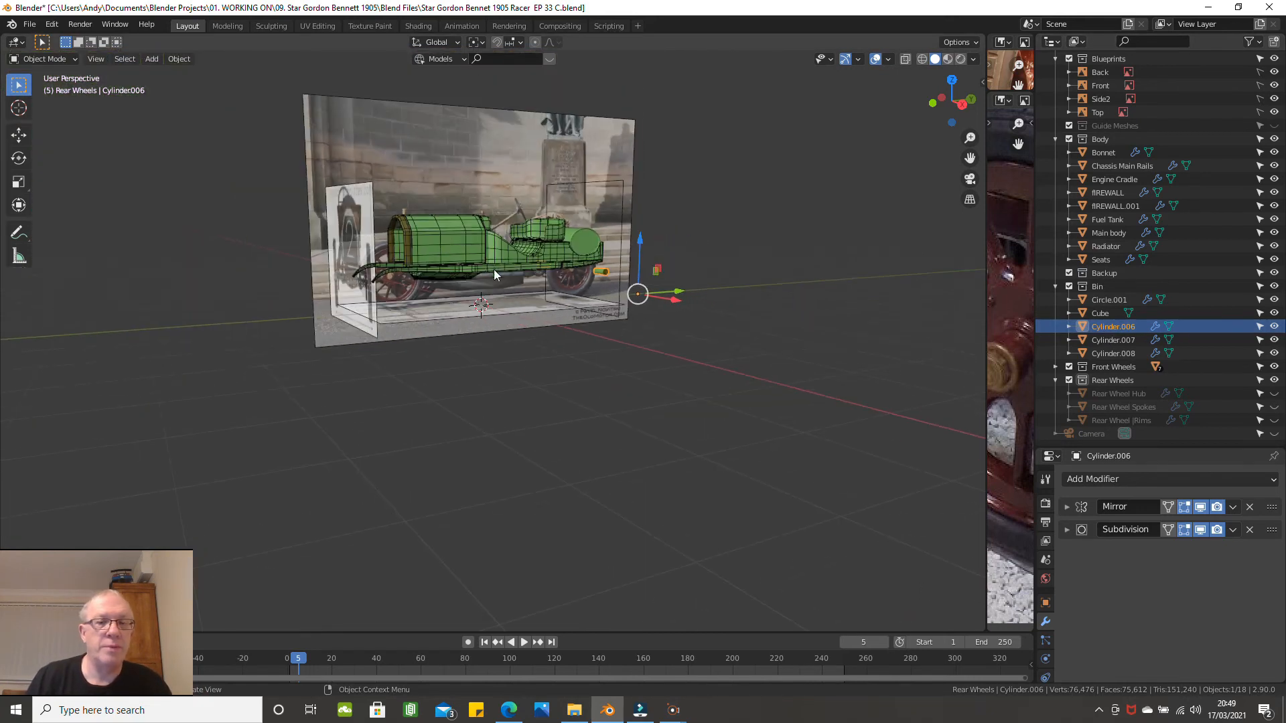
Step: Set Cylinder.006's origin to the 3D cursor and rename it Rear Wheel Stub Axle
left_click(179, 57)
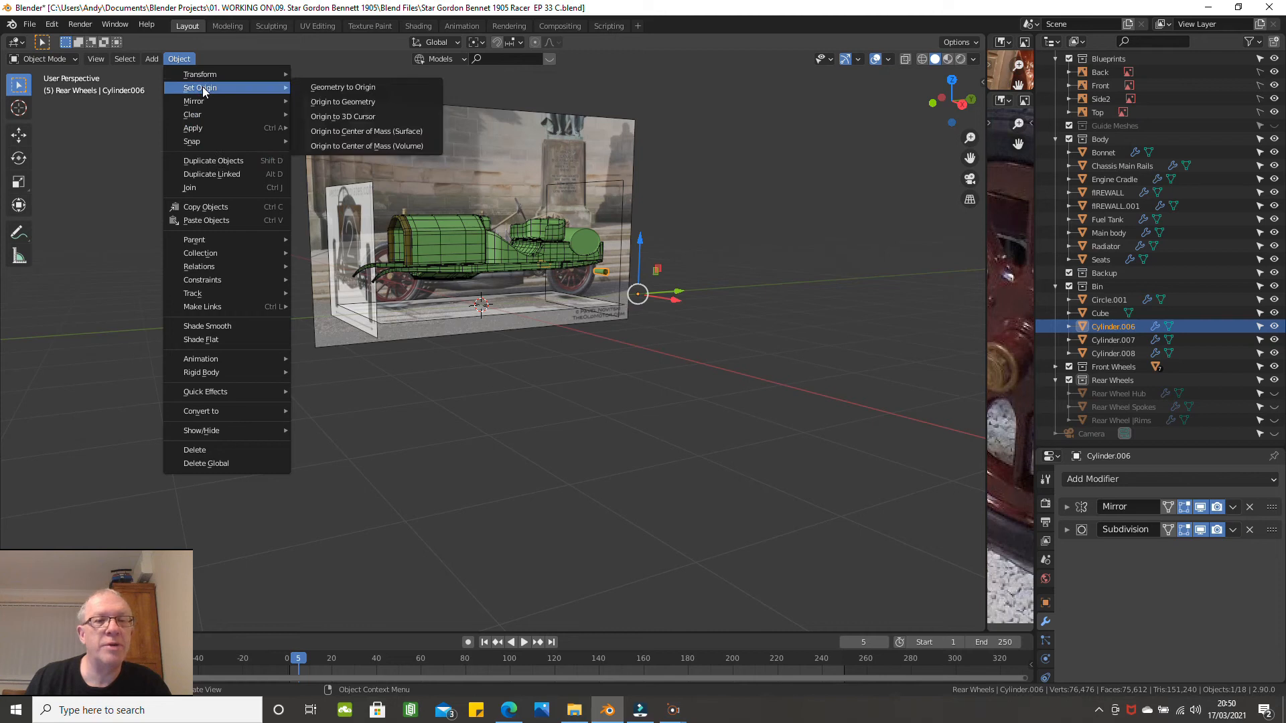
left_click(343, 100)
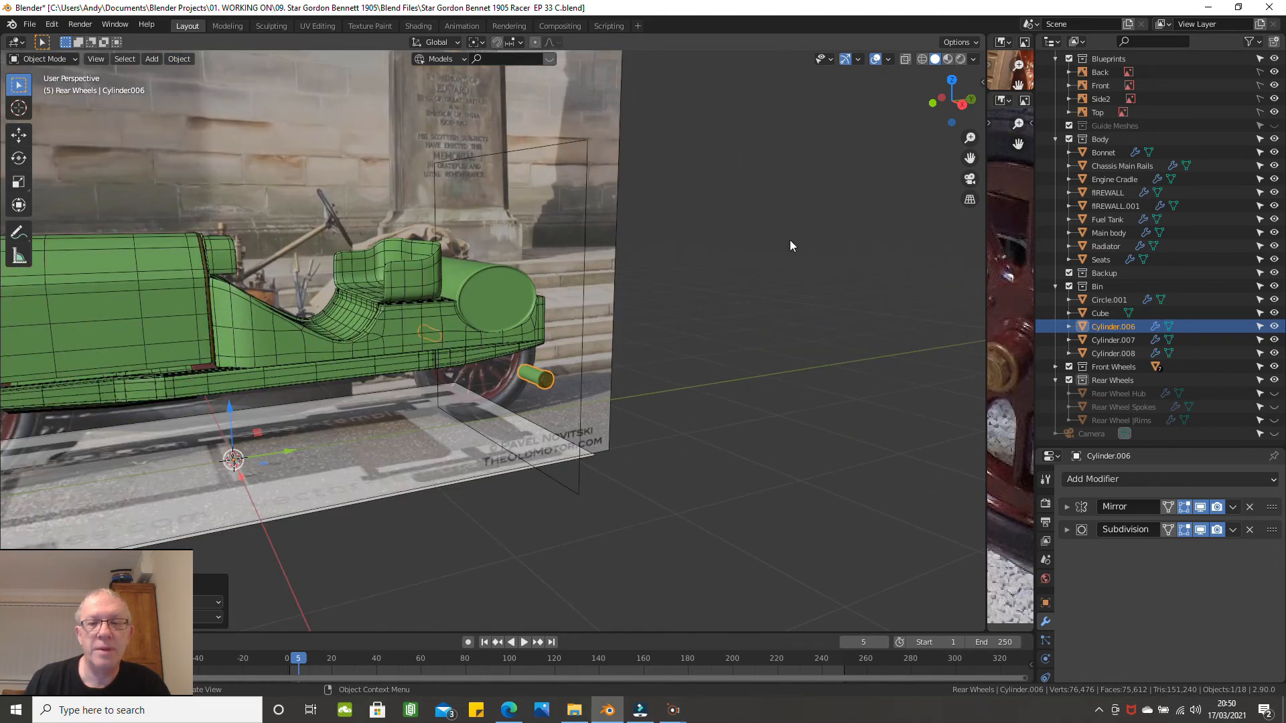
double_click(1114, 327)
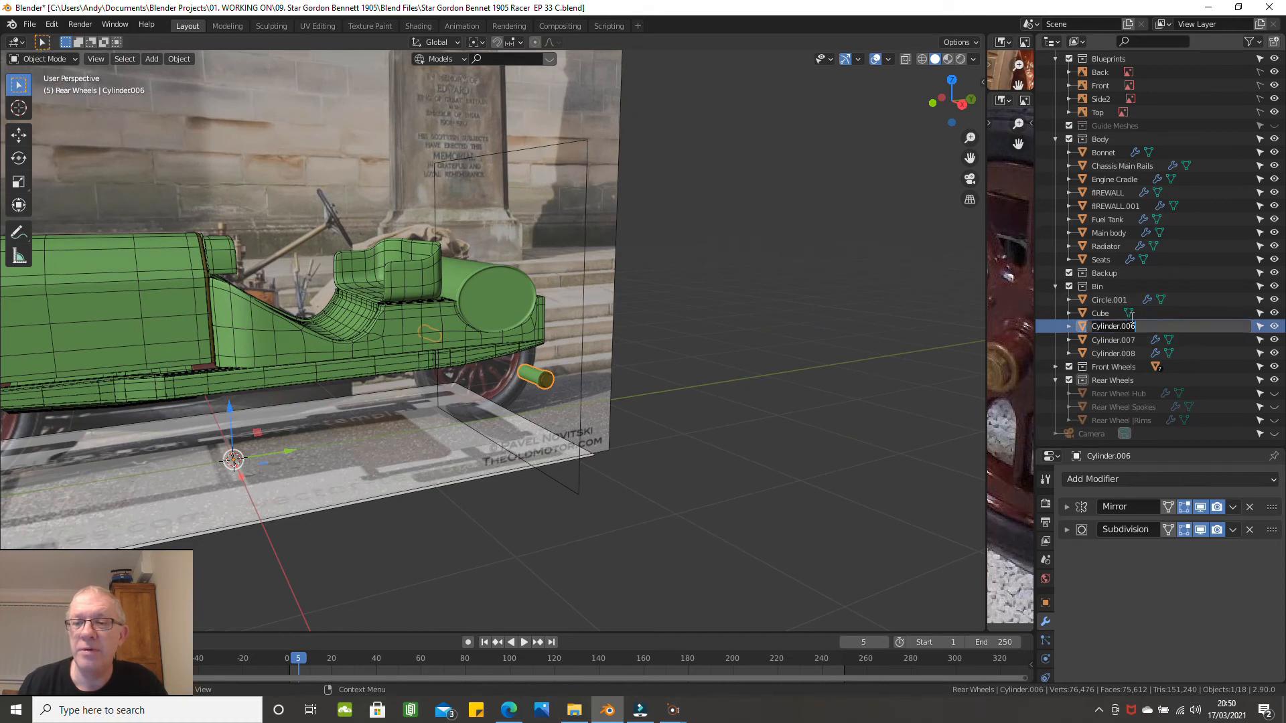
double_click(1112, 327)
type("Rear Wheel Stub Axle")
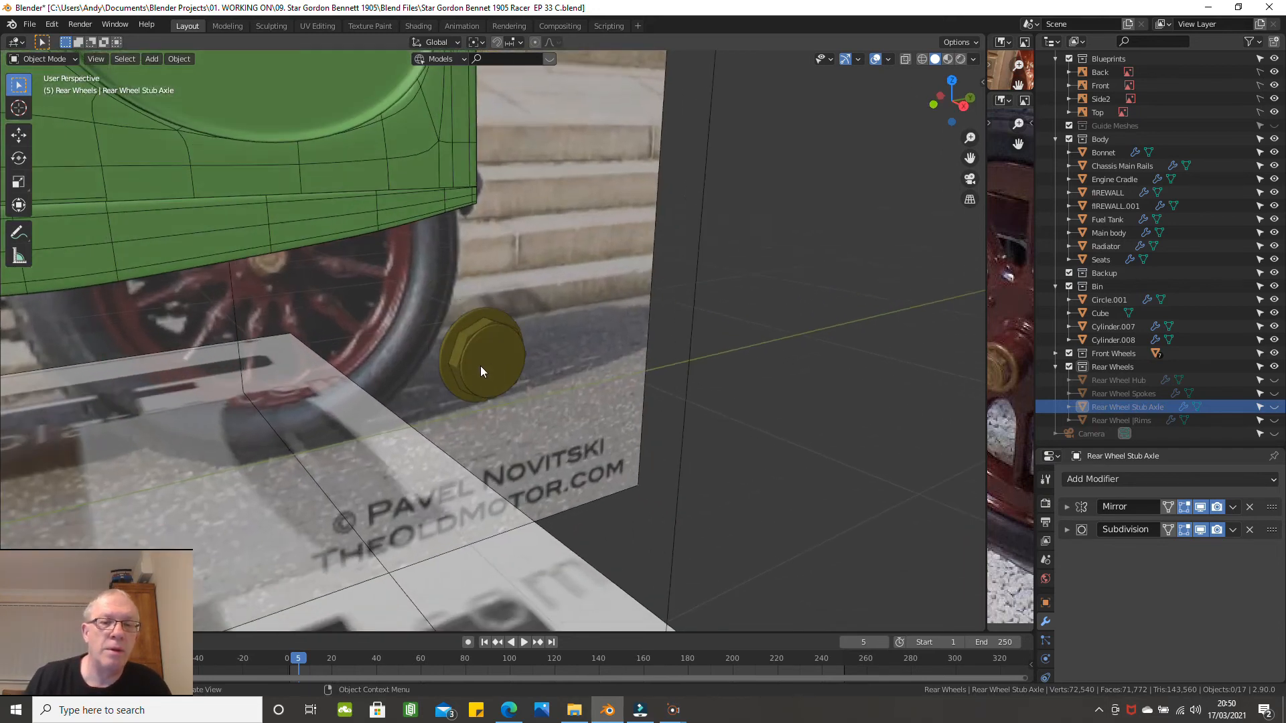
Step: Set the washer ring's origin to the 3D cursor and rename it Rear Wheel Washer
left_click(482, 356)
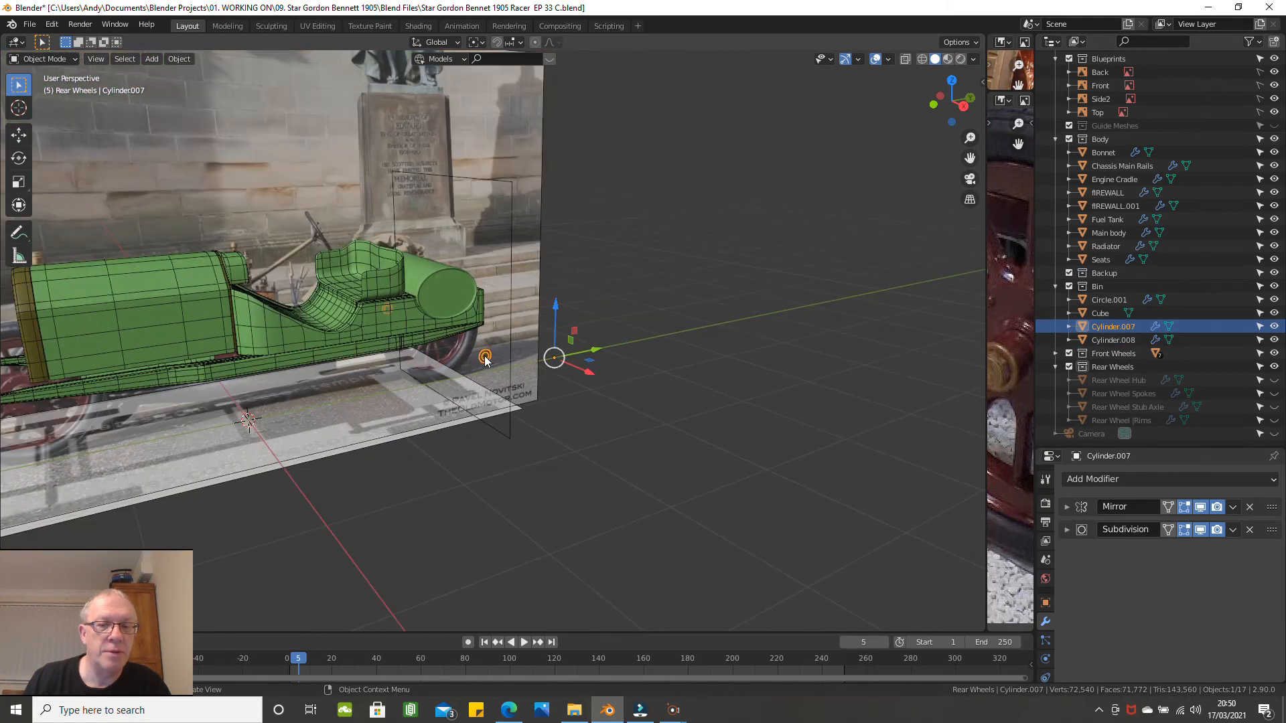
left_click(178, 57)
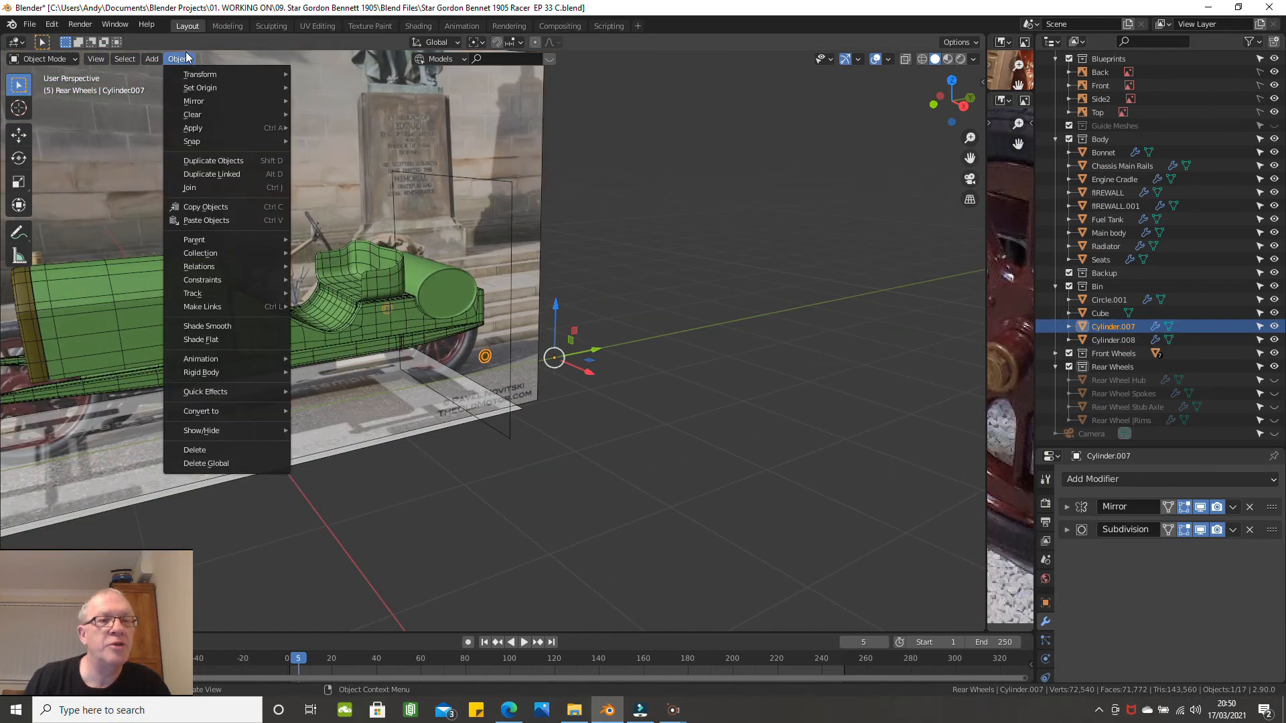
mouse_move(199, 87)
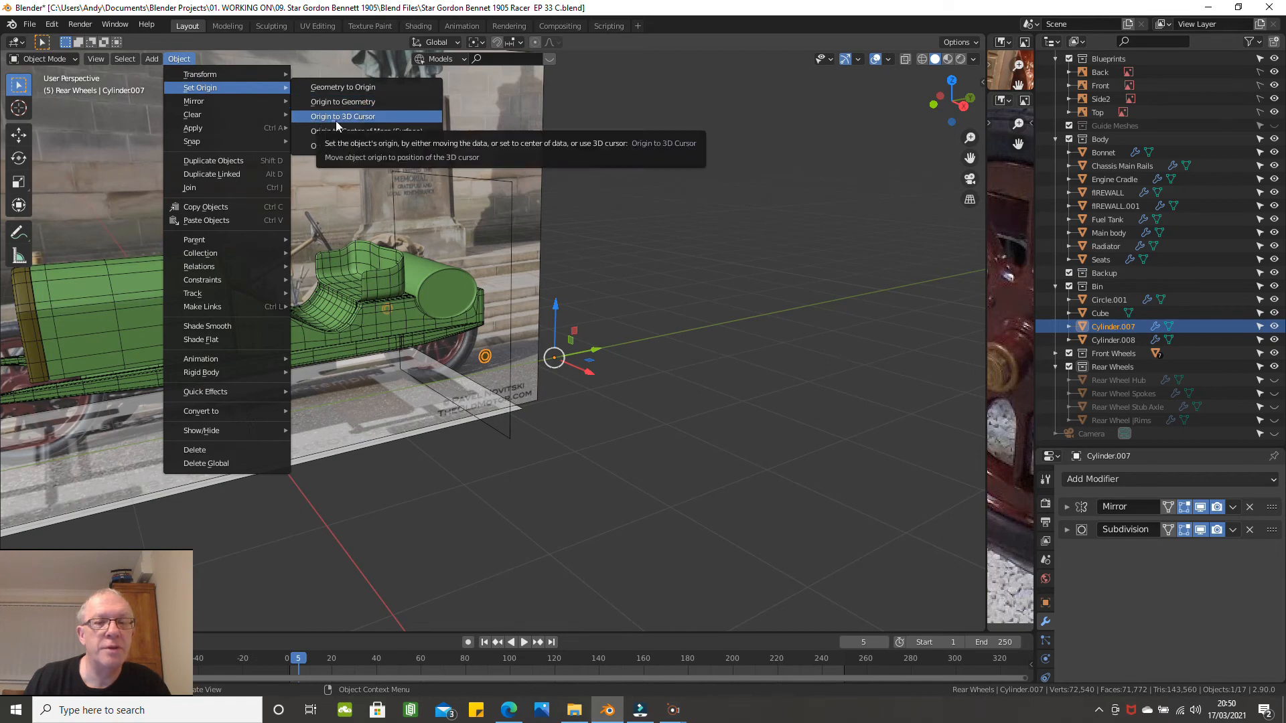
left_click(343, 115)
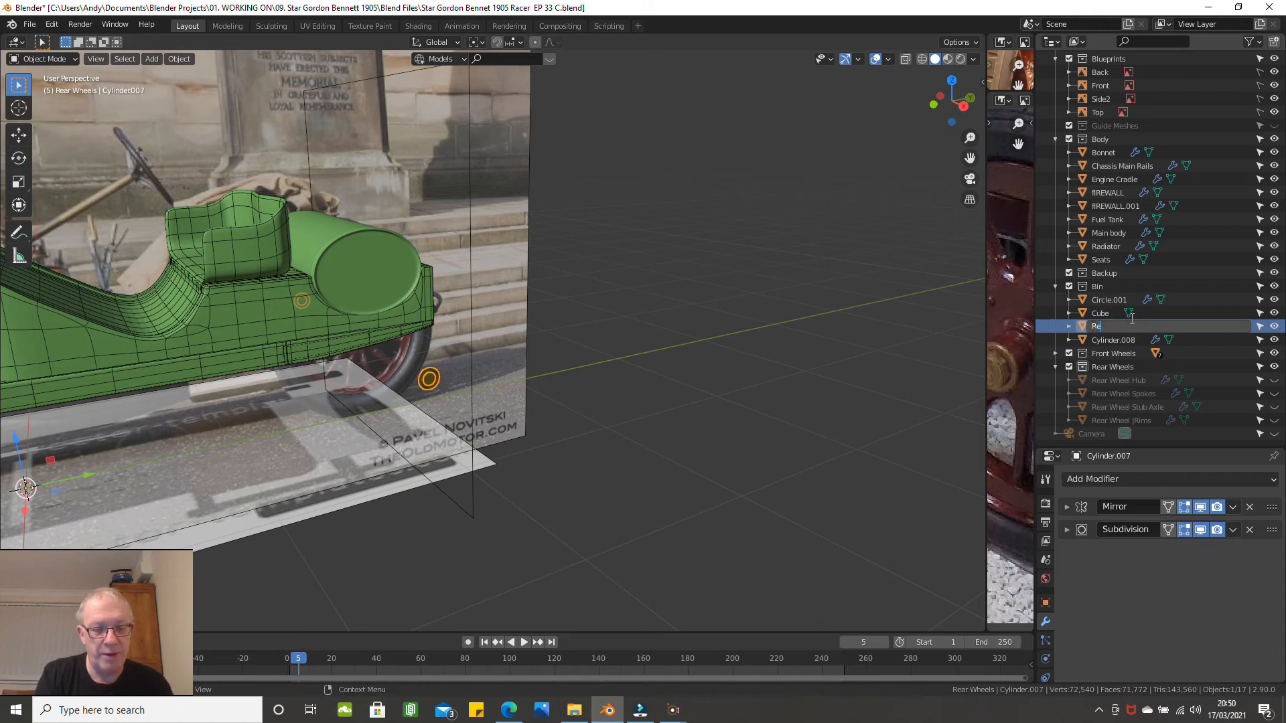
type("Rear Wheel Washer")
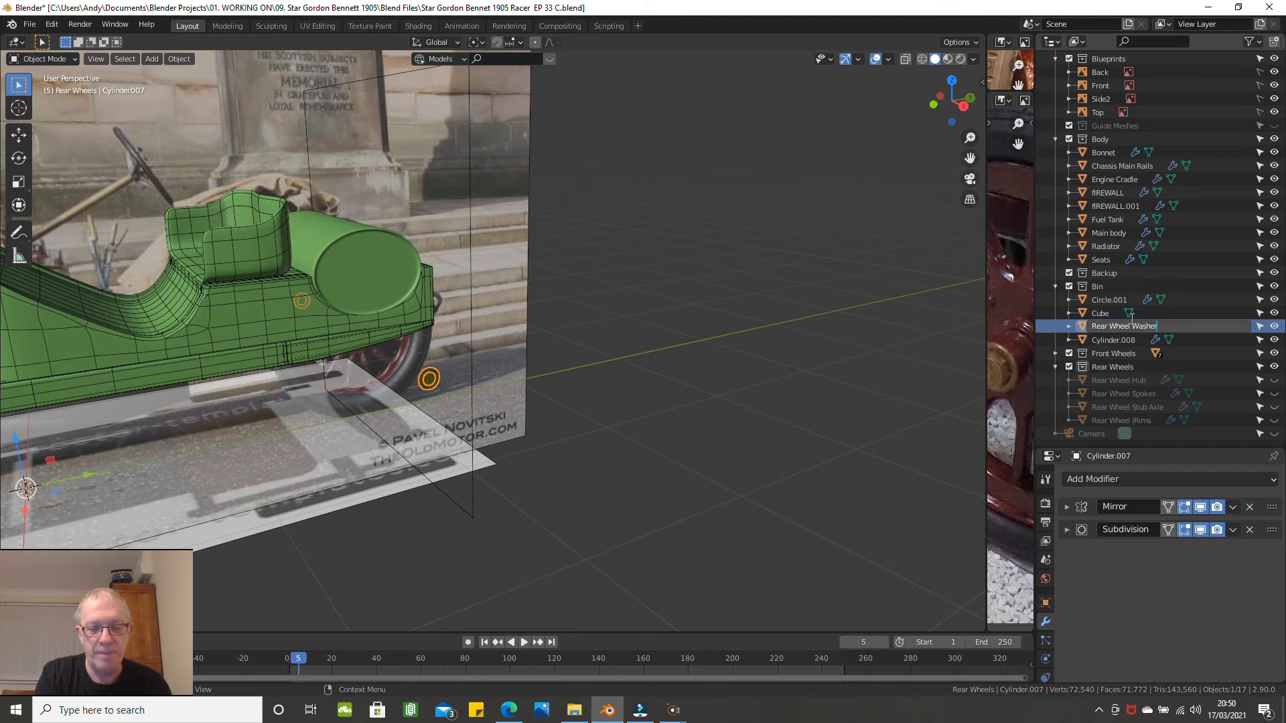
left_click(1124, 339)
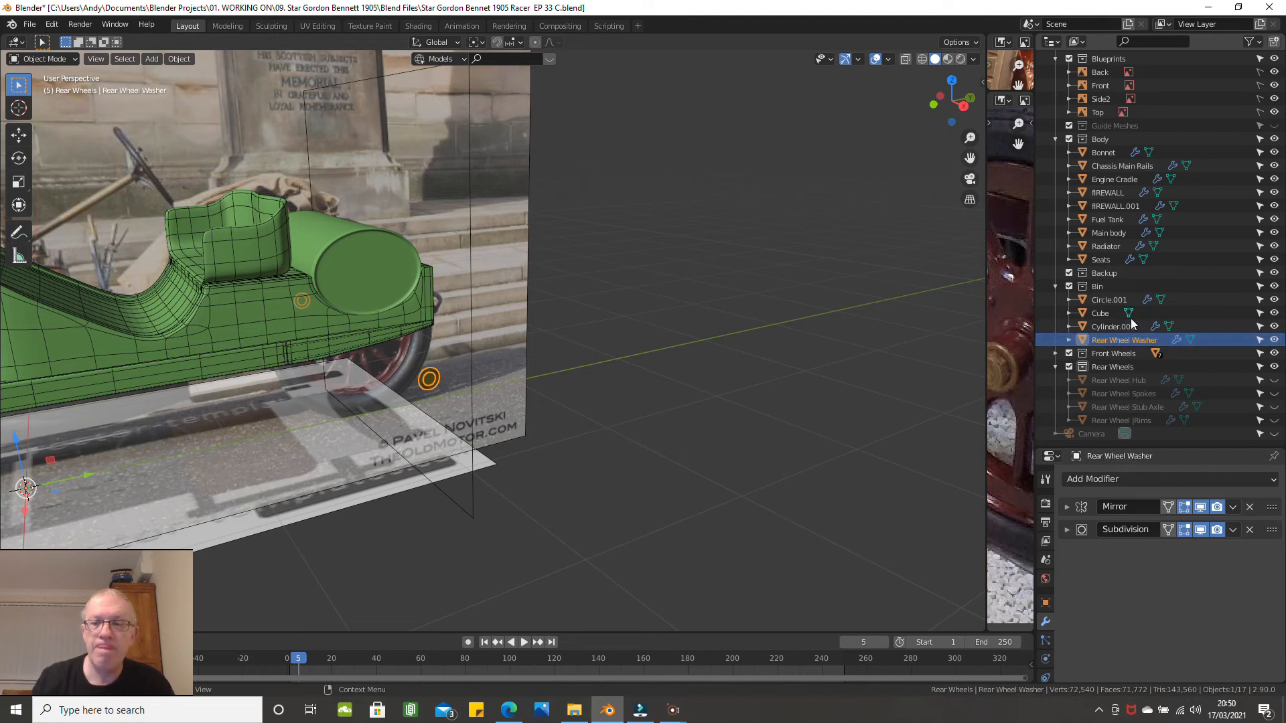
mouse_move(1135, 367)
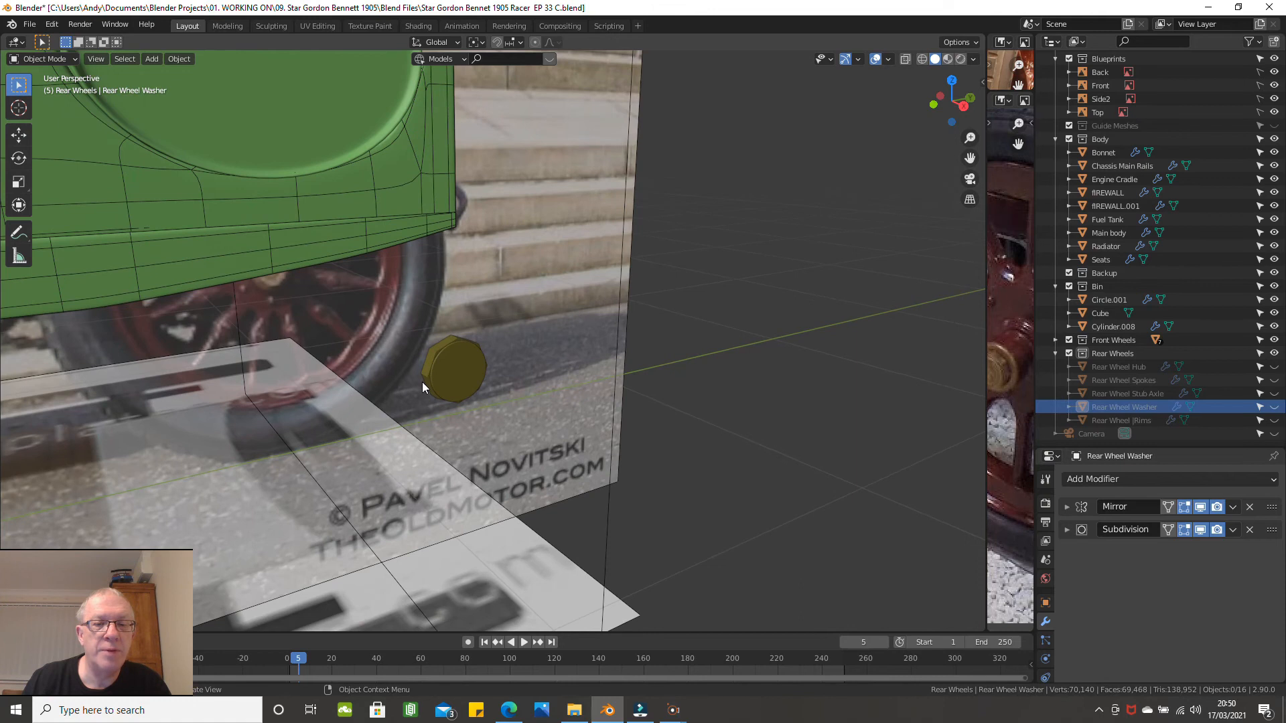
Step: Set Cylinder.008's origin to the 3D cursor and rename it Rear Wheel Nut
left_click(178, 58)
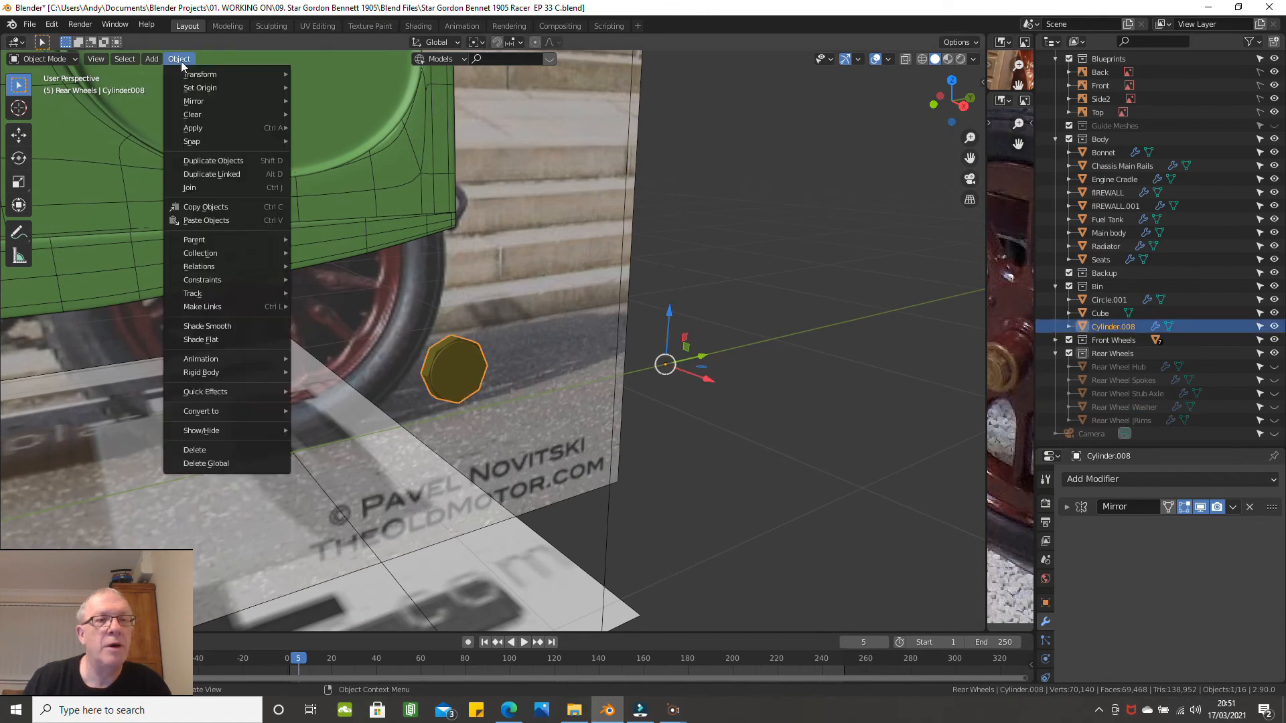
mouse_move(199, 88)
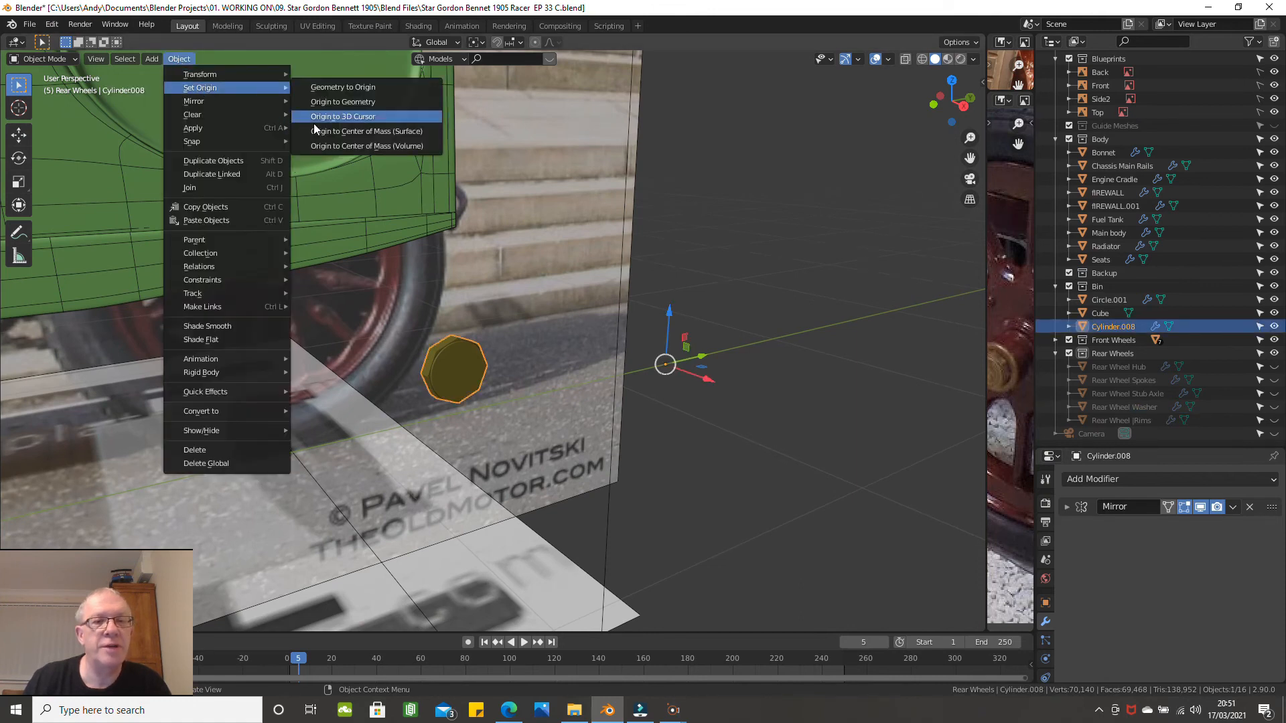
left_click(343, 115)
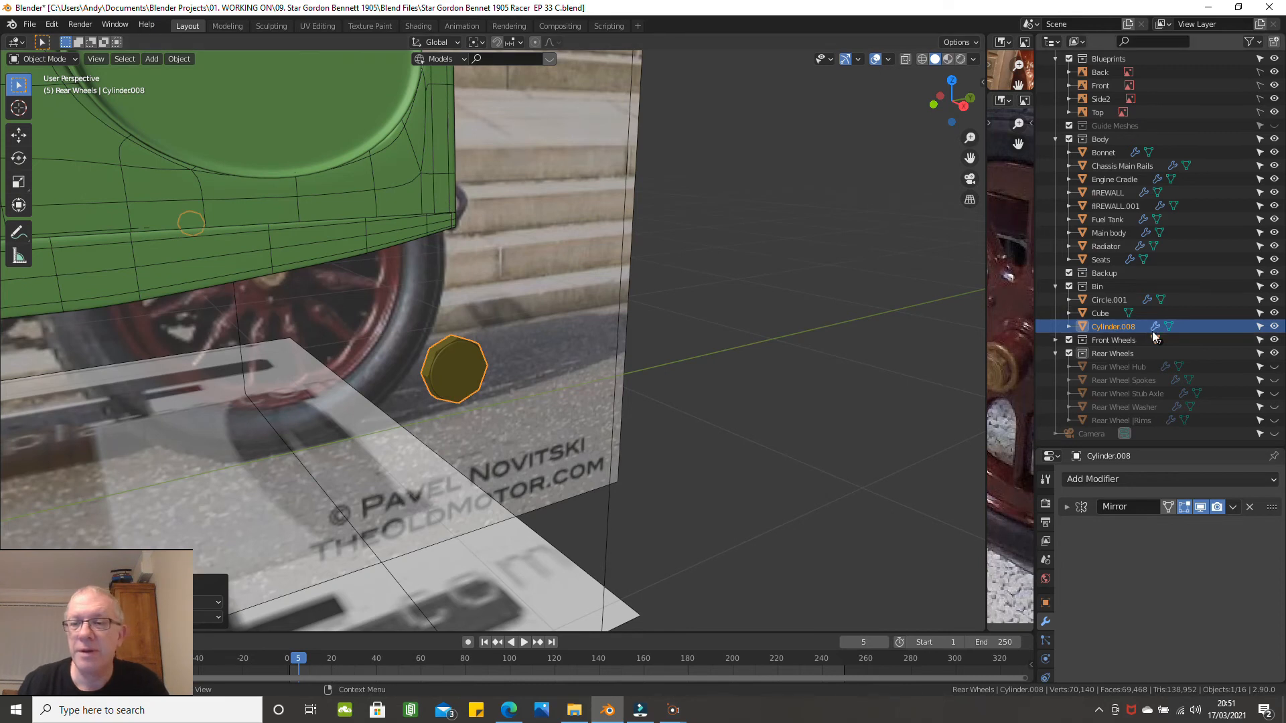
double_click(1113, 325)
type("Rear Wheel Nut")
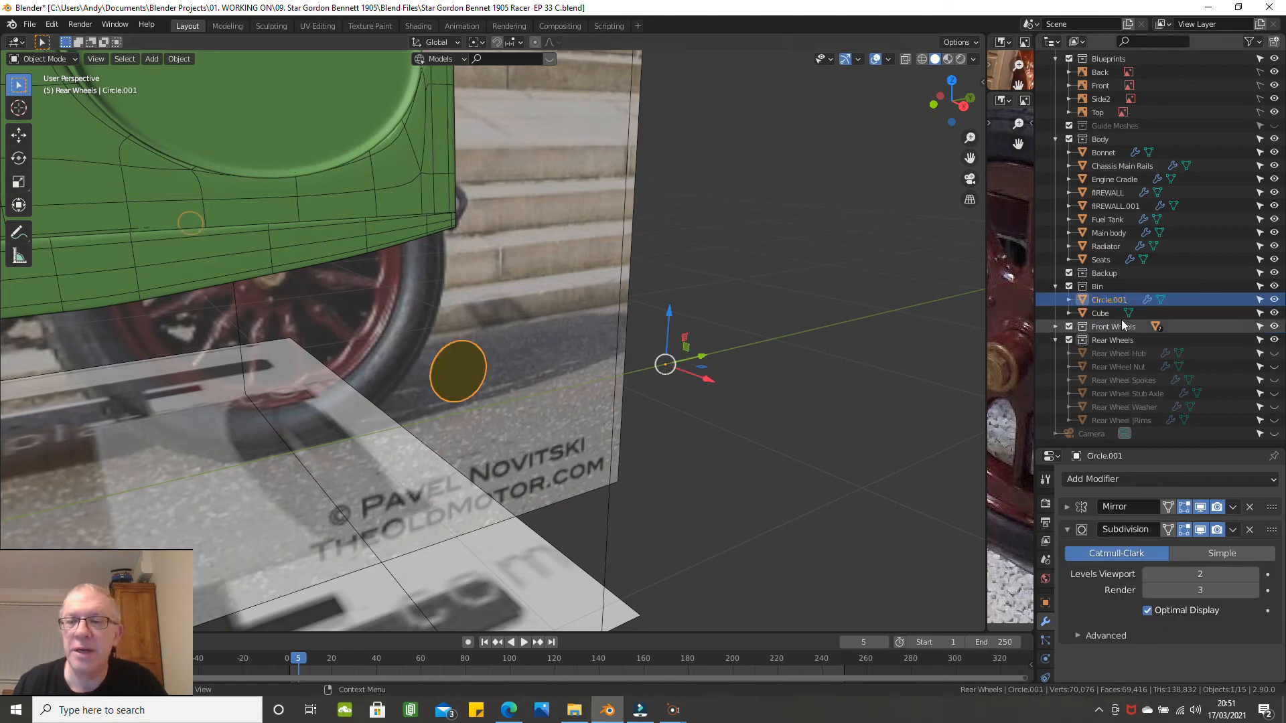
Step: Rename Circle.001 to Rear Wheel Hub Cap in the Rear Wheels collection
left_click(179, 58)
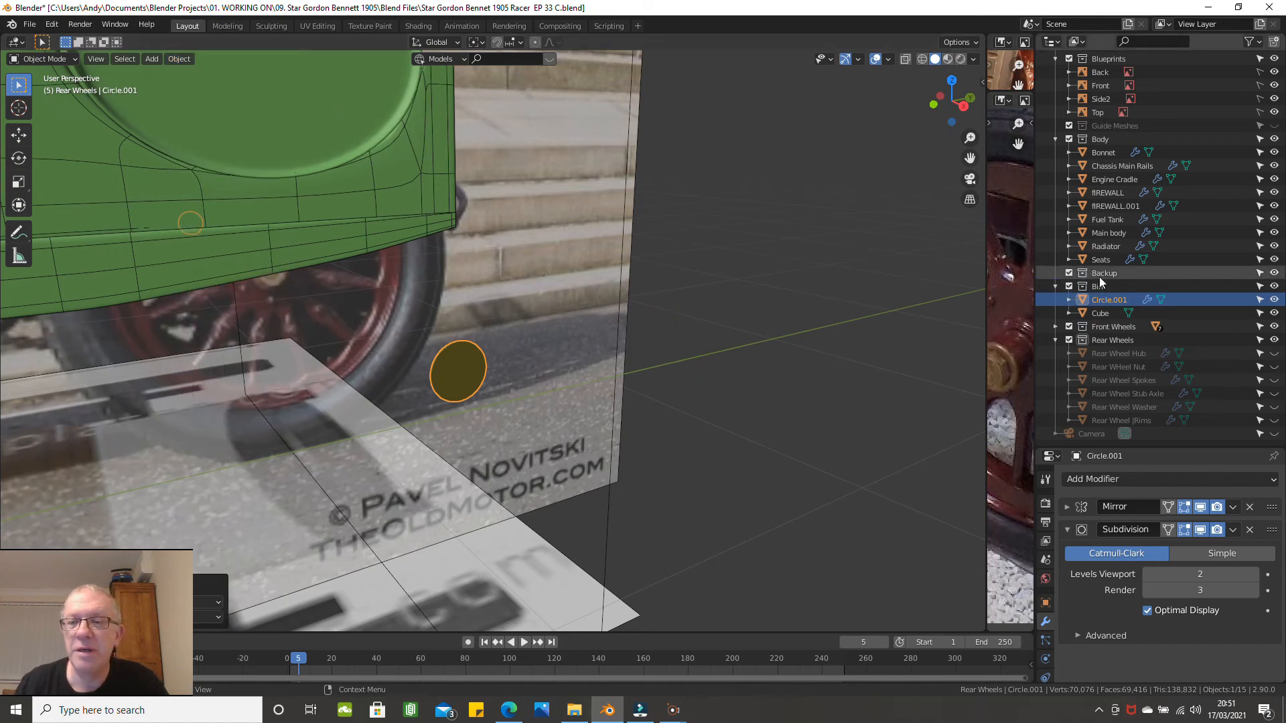
double_click(1109, 298)
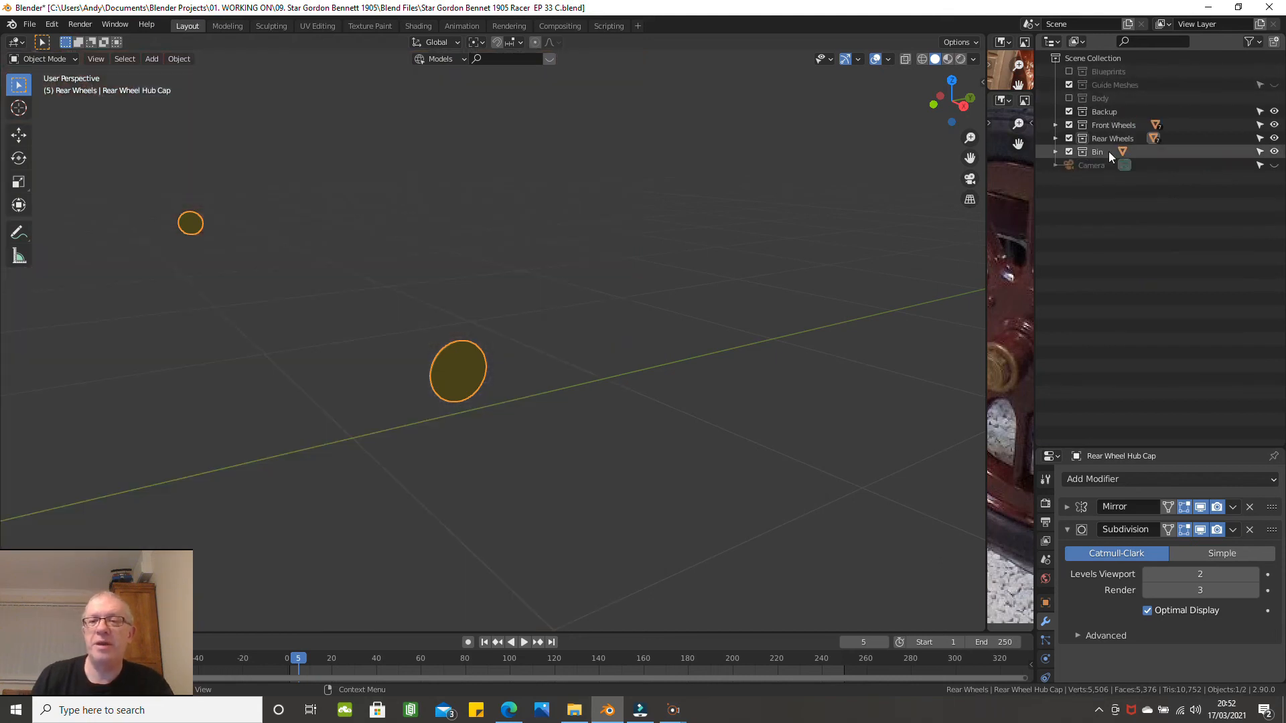
Step: Re-enable the Body collection and unhide all objects in Front Wheels
left_click(1057, 151)
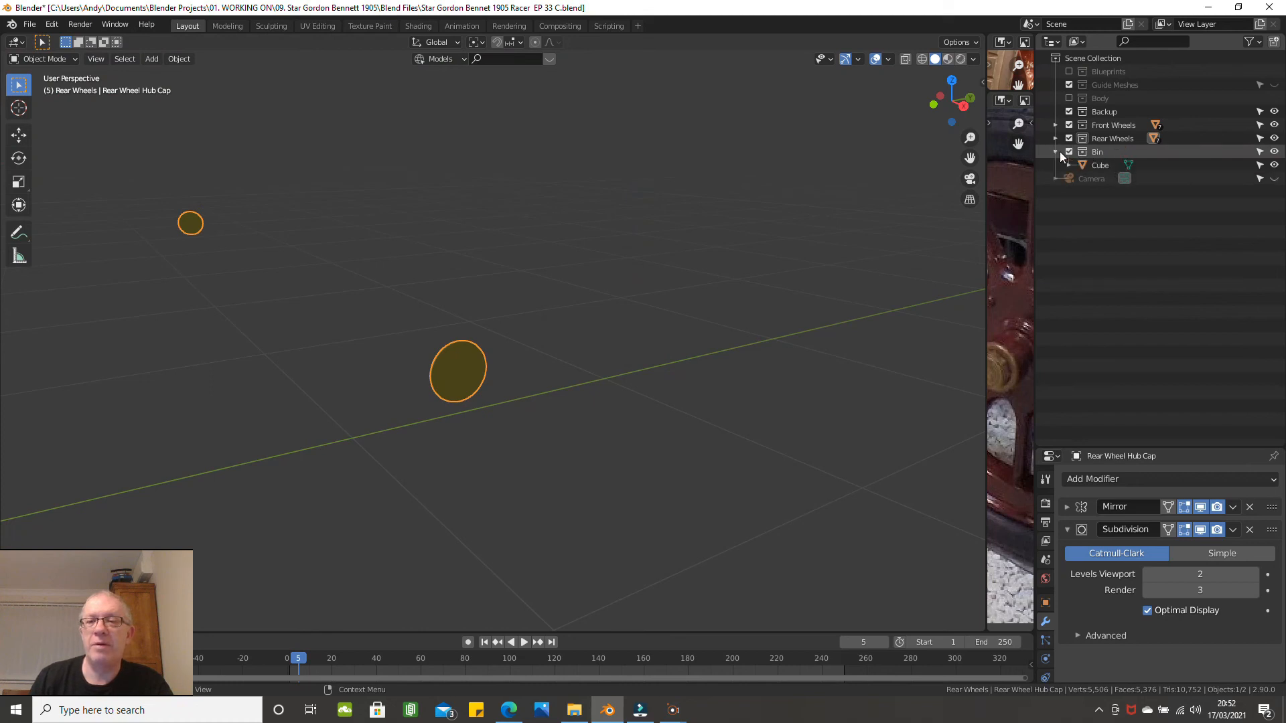
left_click(1056, 151)
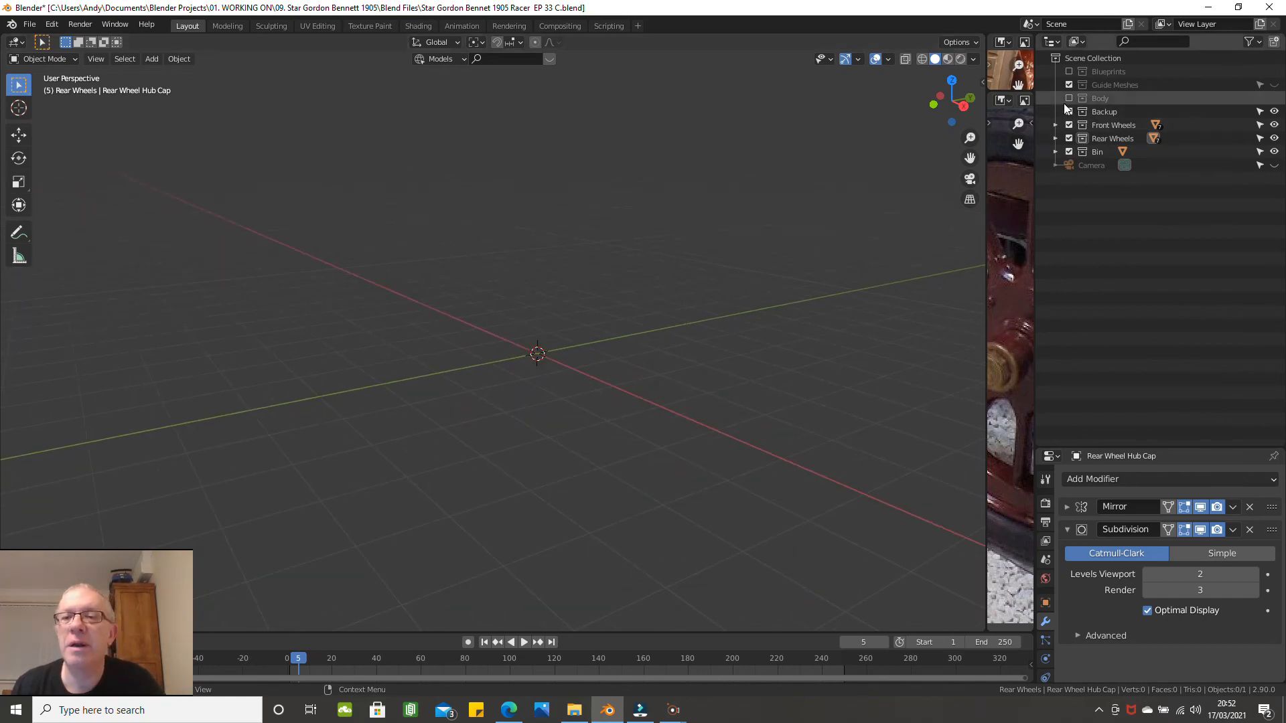
left_click(1069, 98)
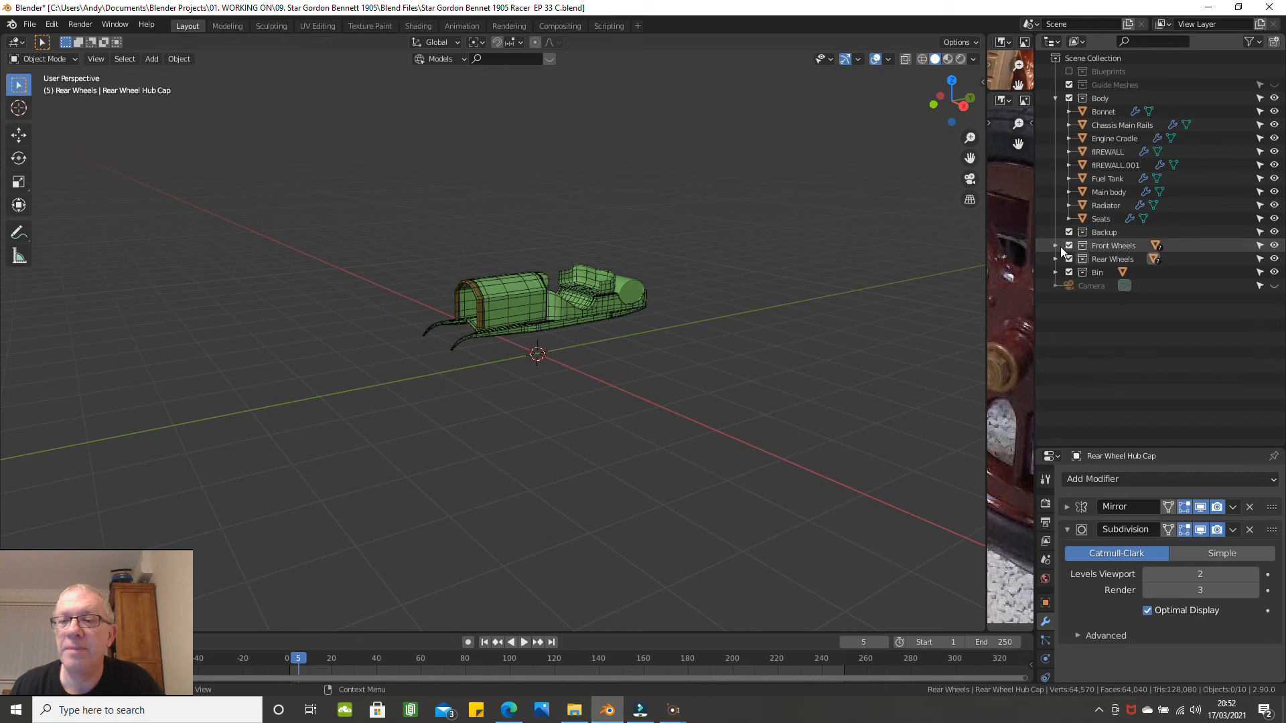
left_click(1056, 245)
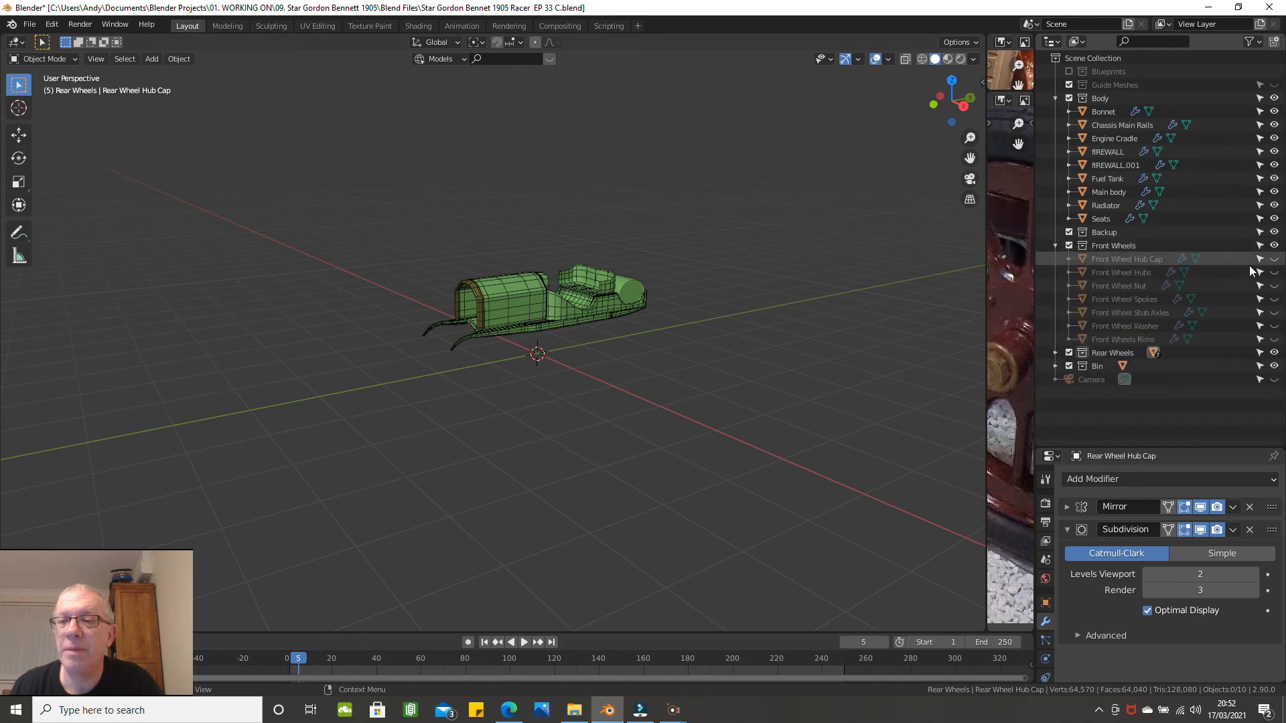
mouse_move(1271, 263)
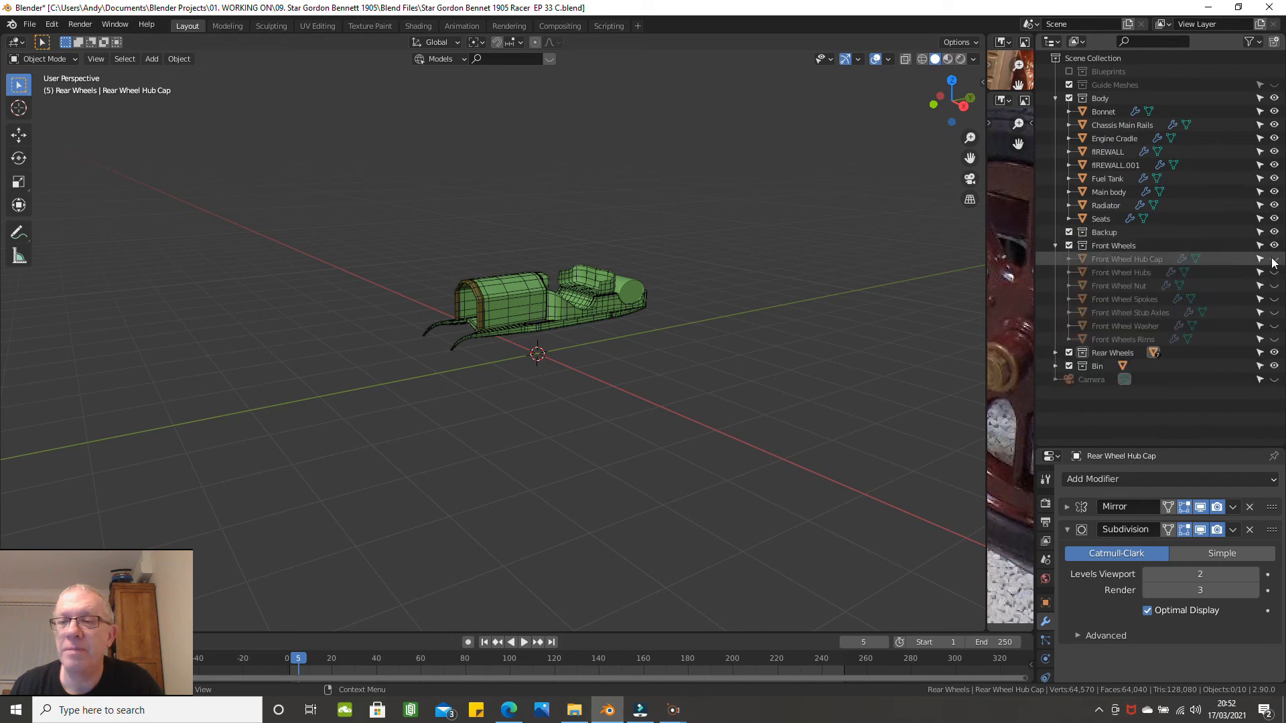
left_click(1274, 259)
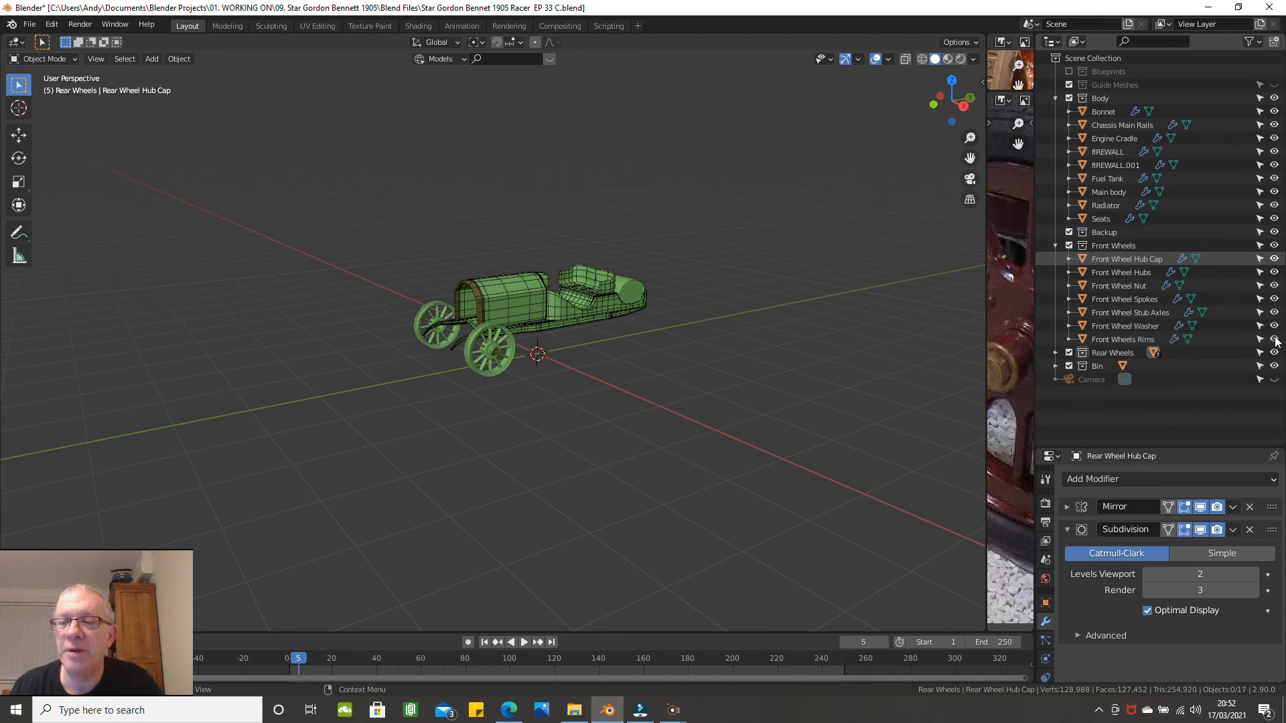